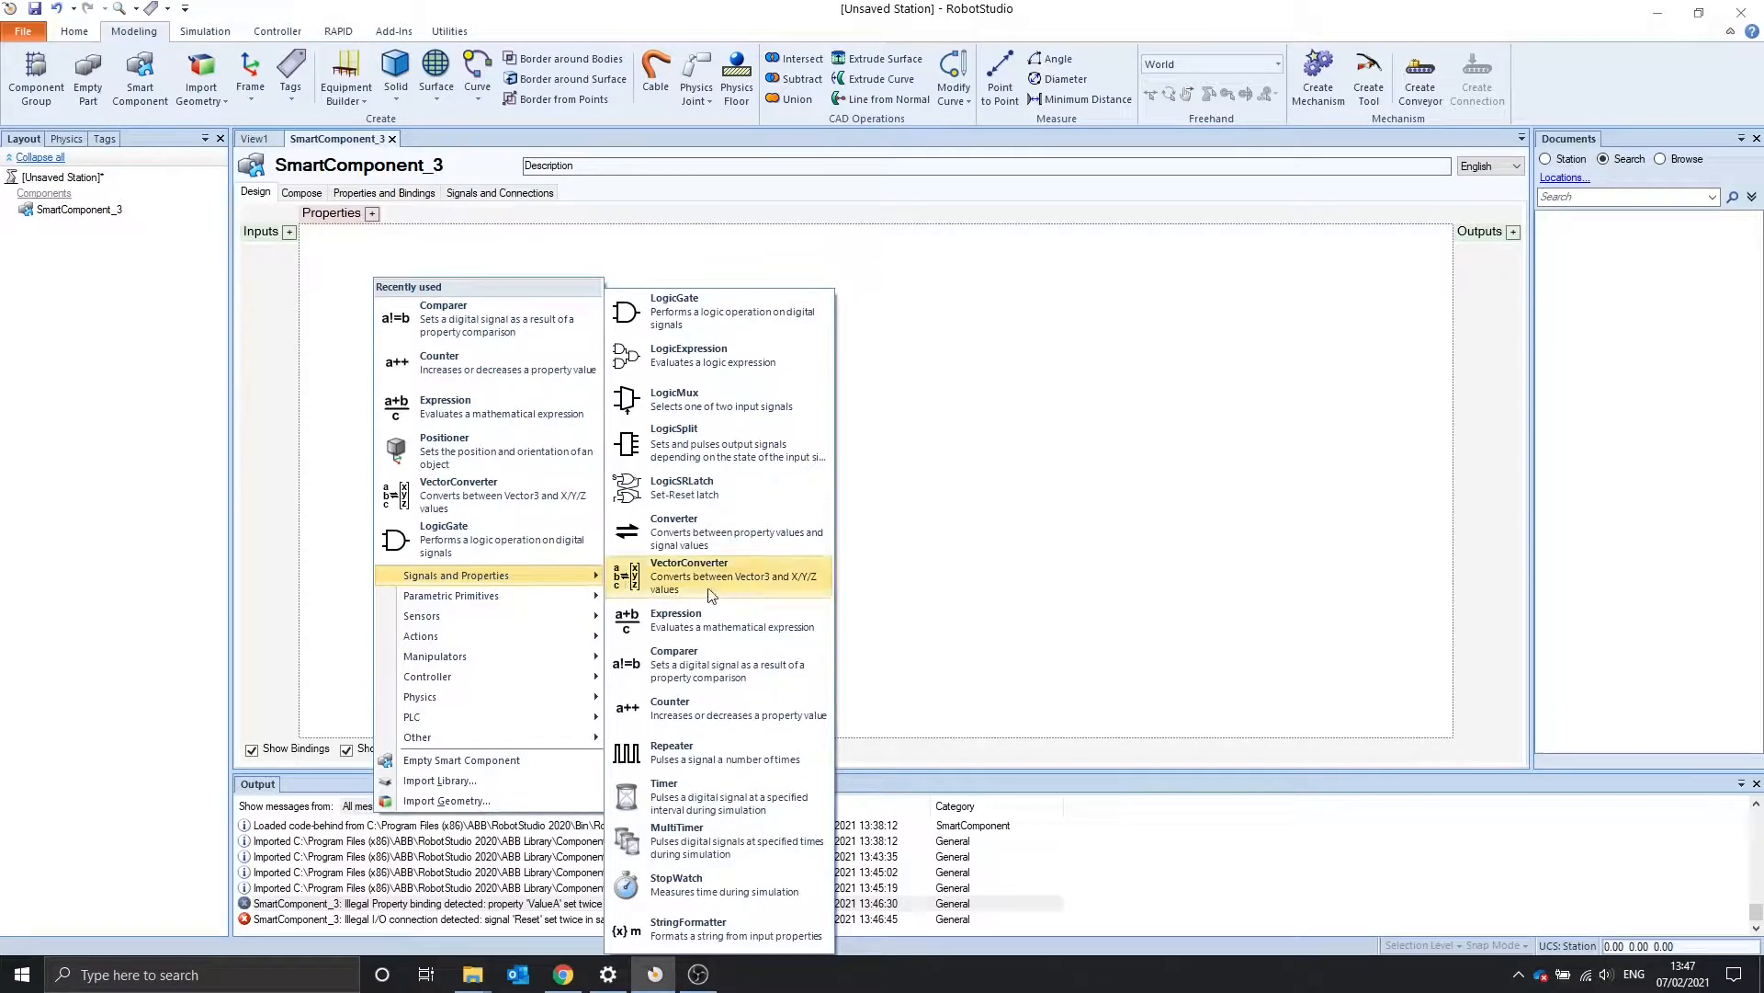
{"action": "mouse_move", "coordinate": [721, 619]}
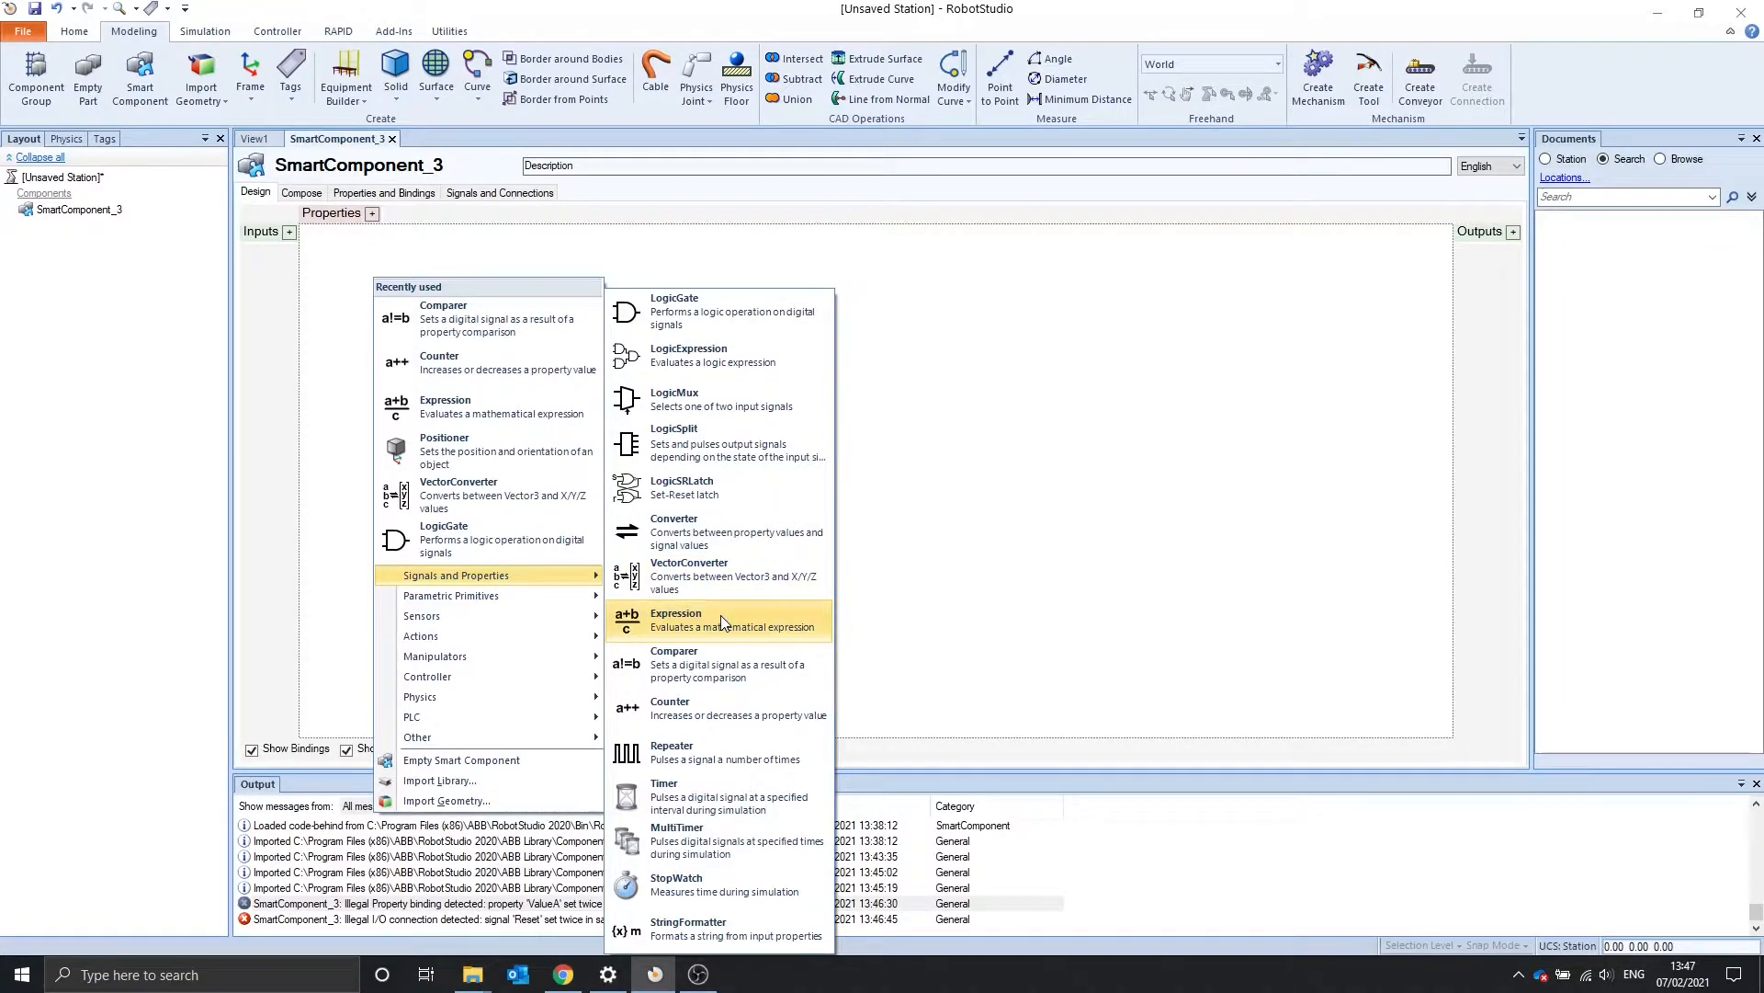
{"action": "mouse_move", "coordinate": [704, 708]}
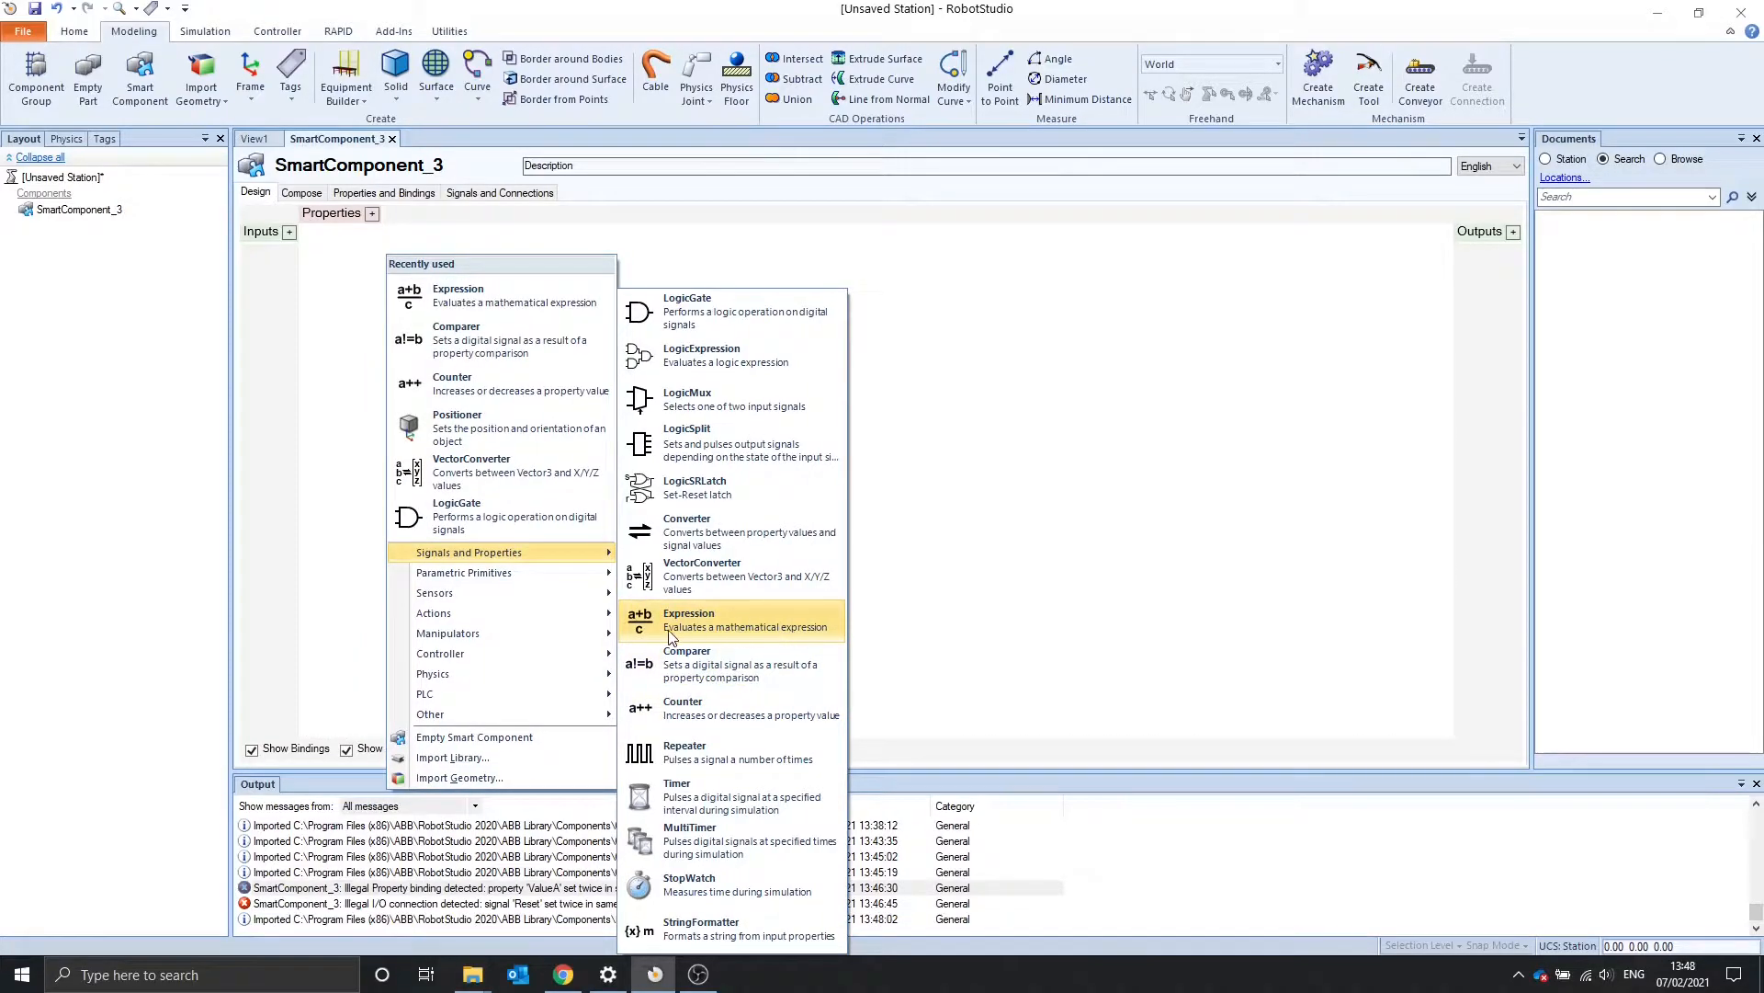
{"action": "mouse_move", "coordinate": [751, 630]}
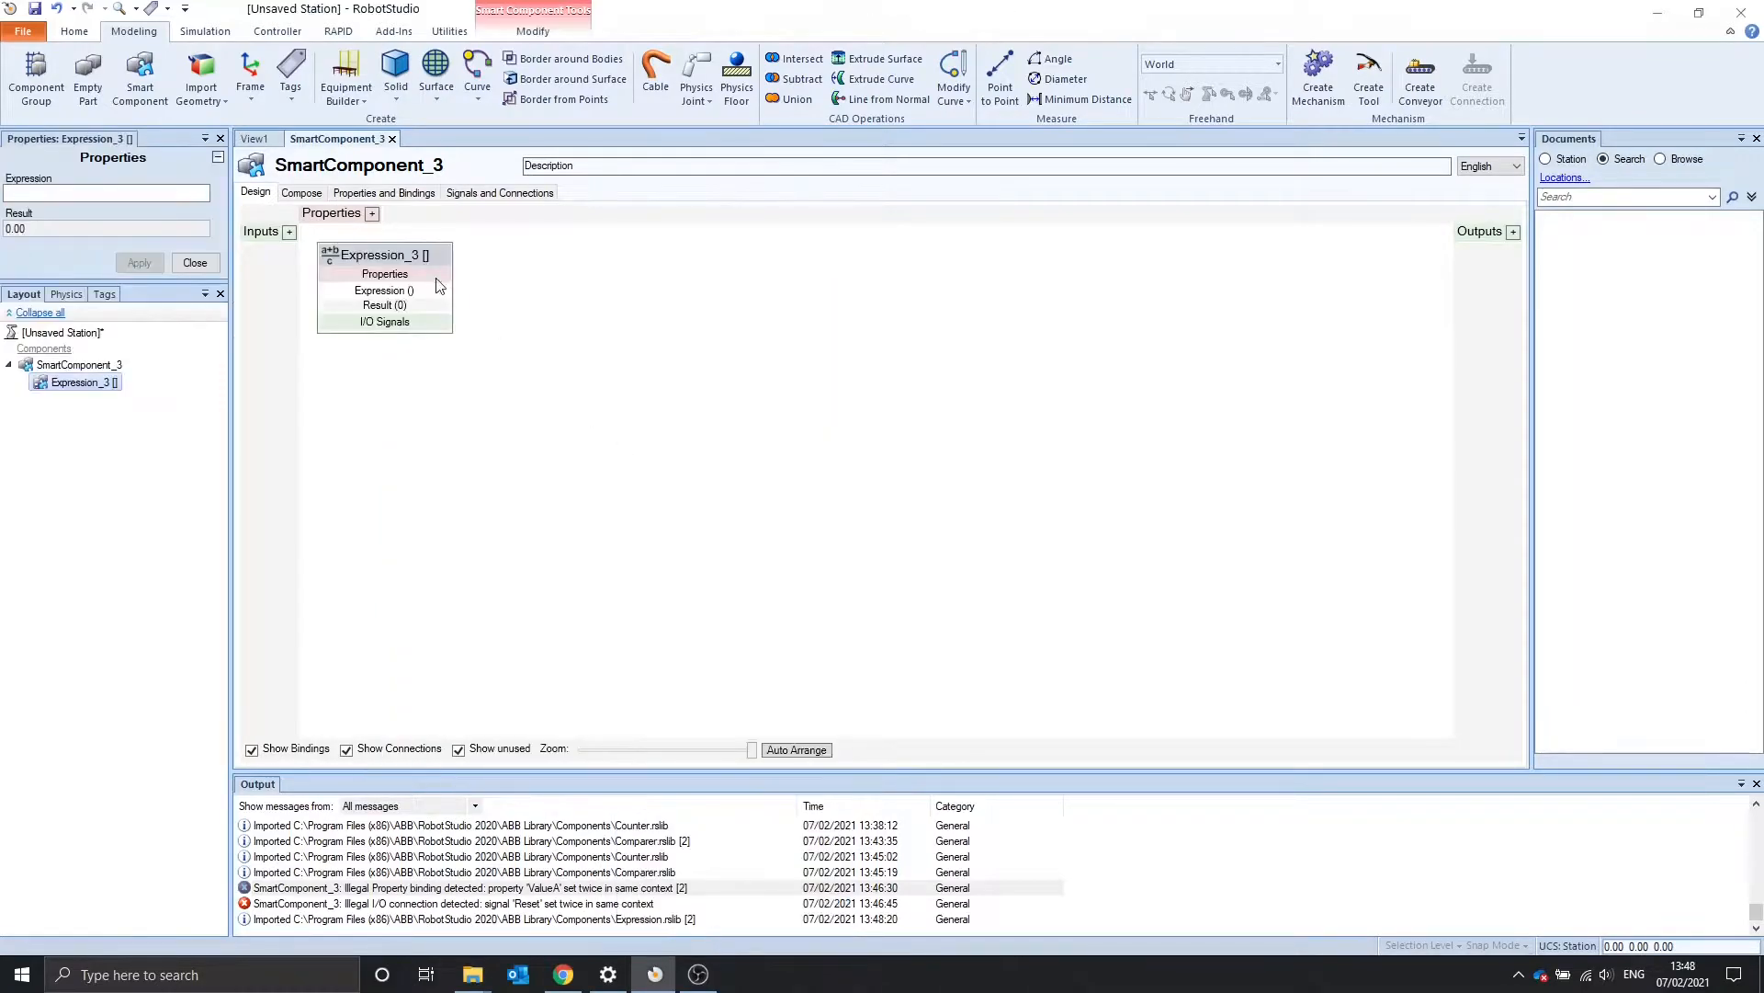
Enter the formula A+B in Expression_3 and apply it so properties A and B appear
{"action": "left_click_drag", "start_coordinate": [384, 253], "coordinate": [443, 250]}
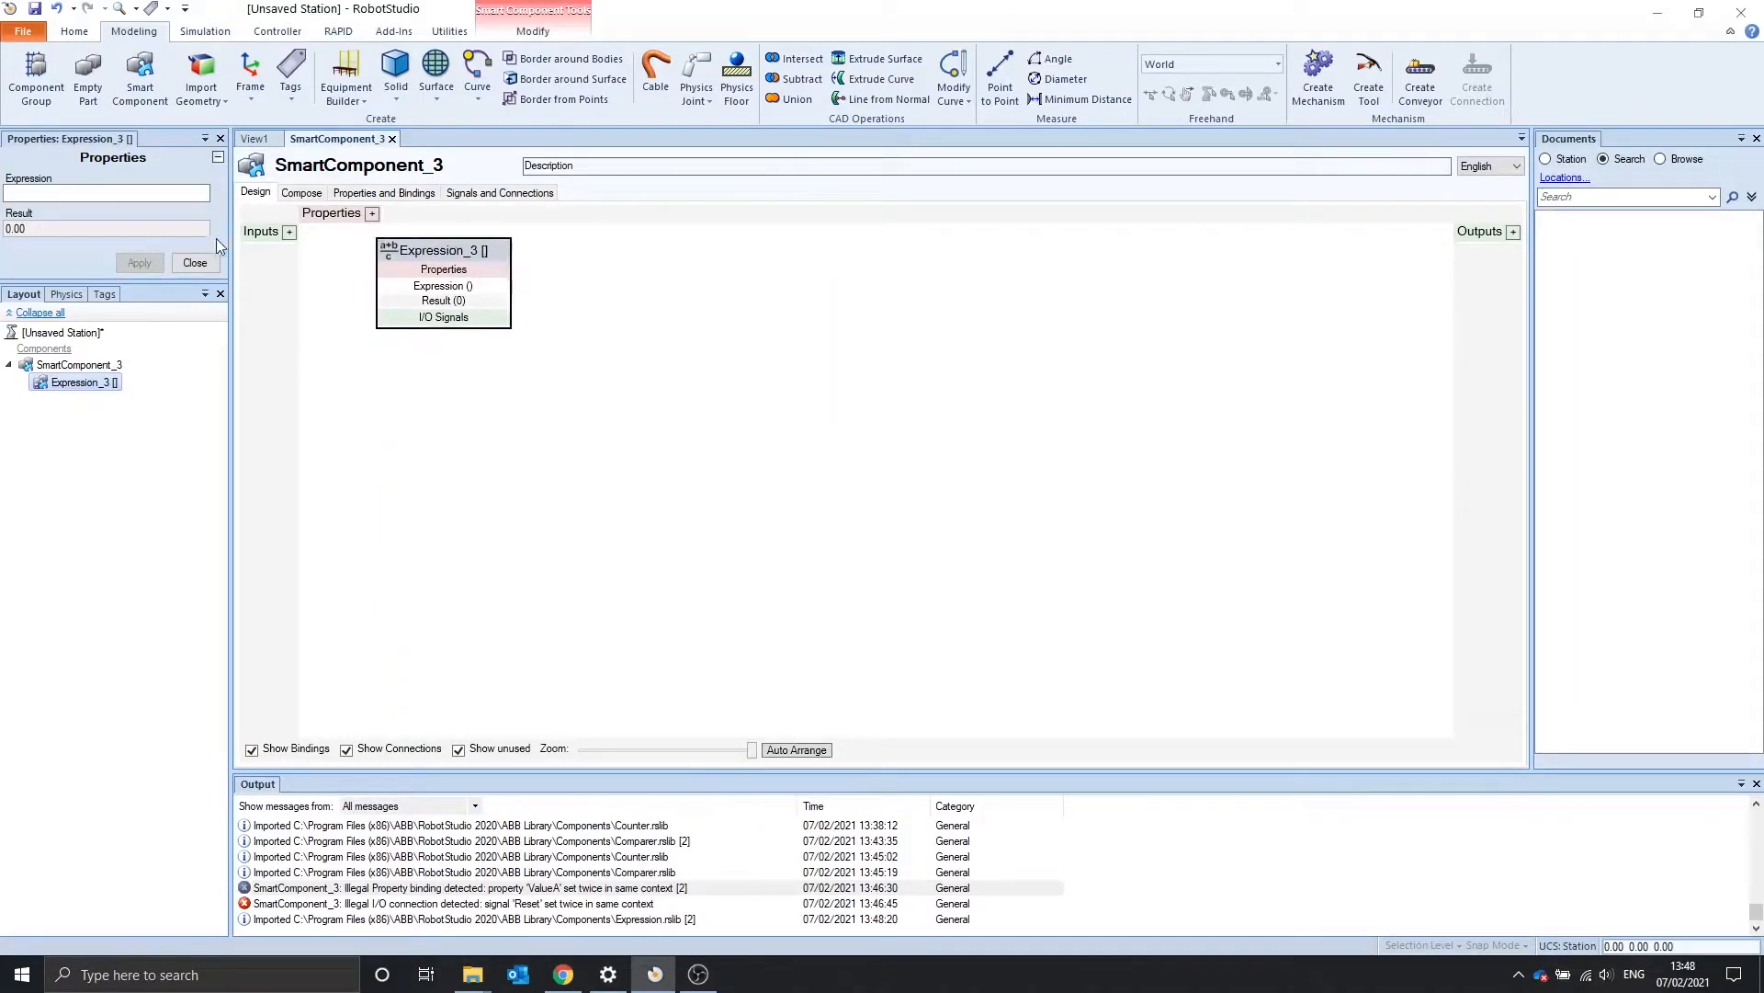
{"action": "left_click", "coordinate": [106, 193]}
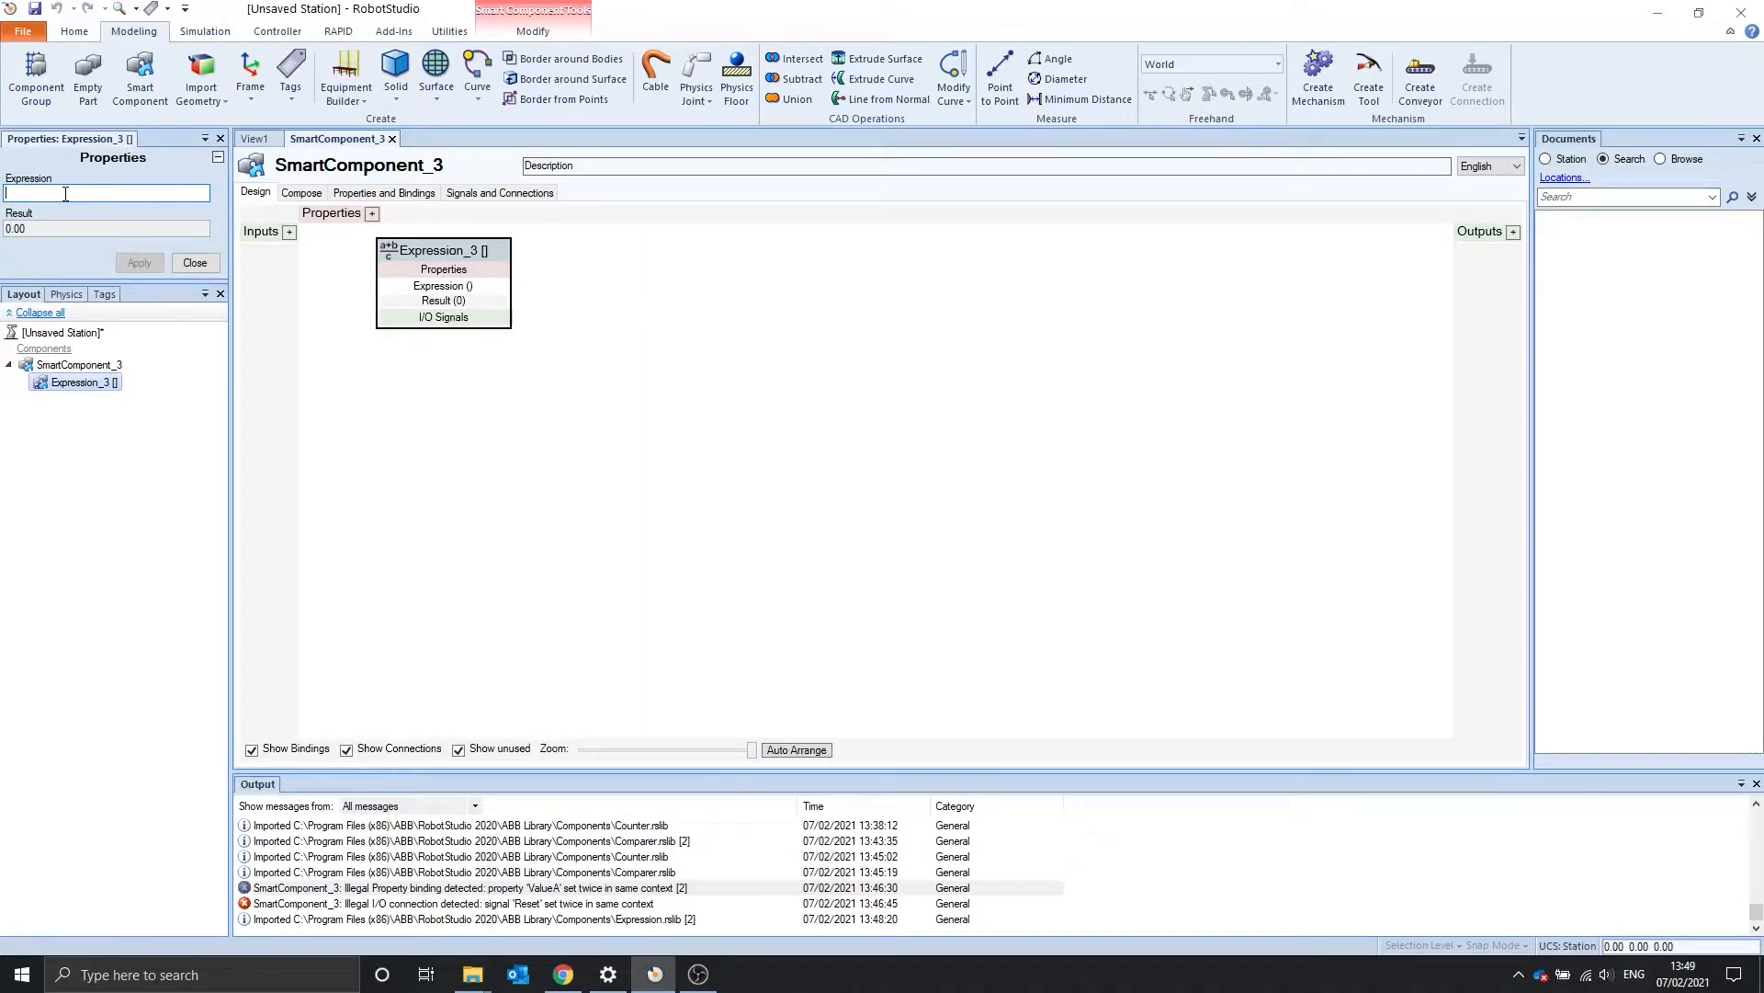
{"action": "type", "text": "A+"}
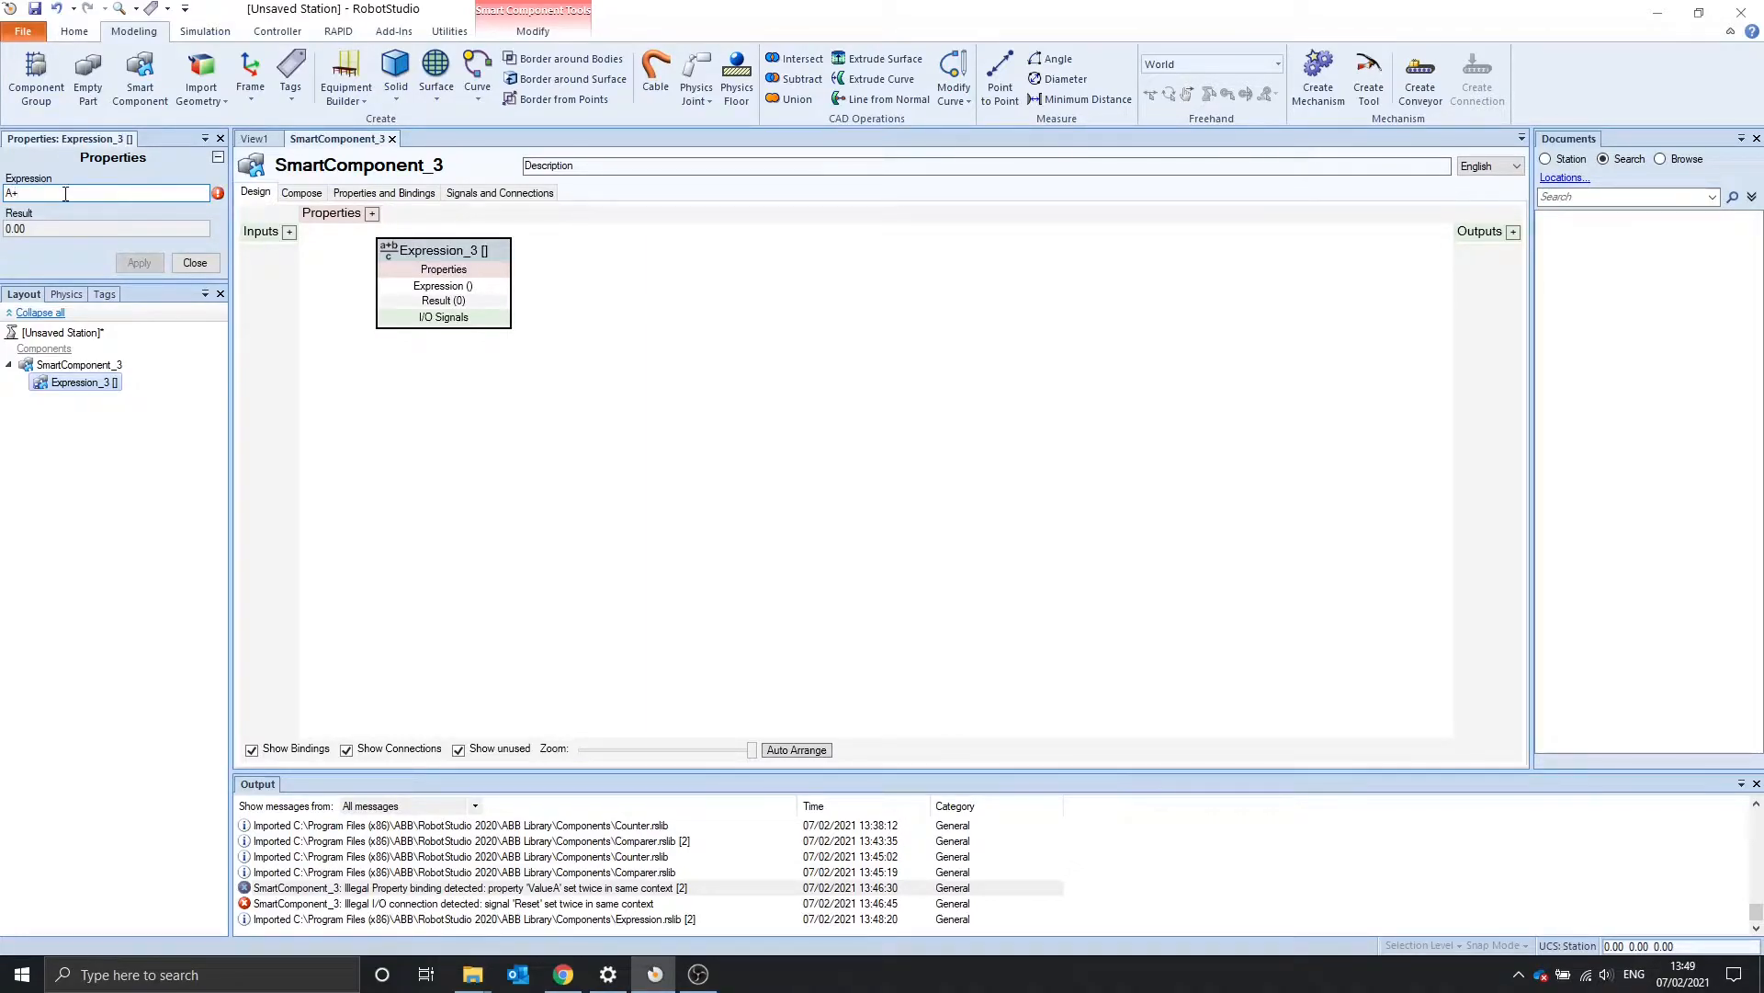
{"action": "type", "text": "B"}
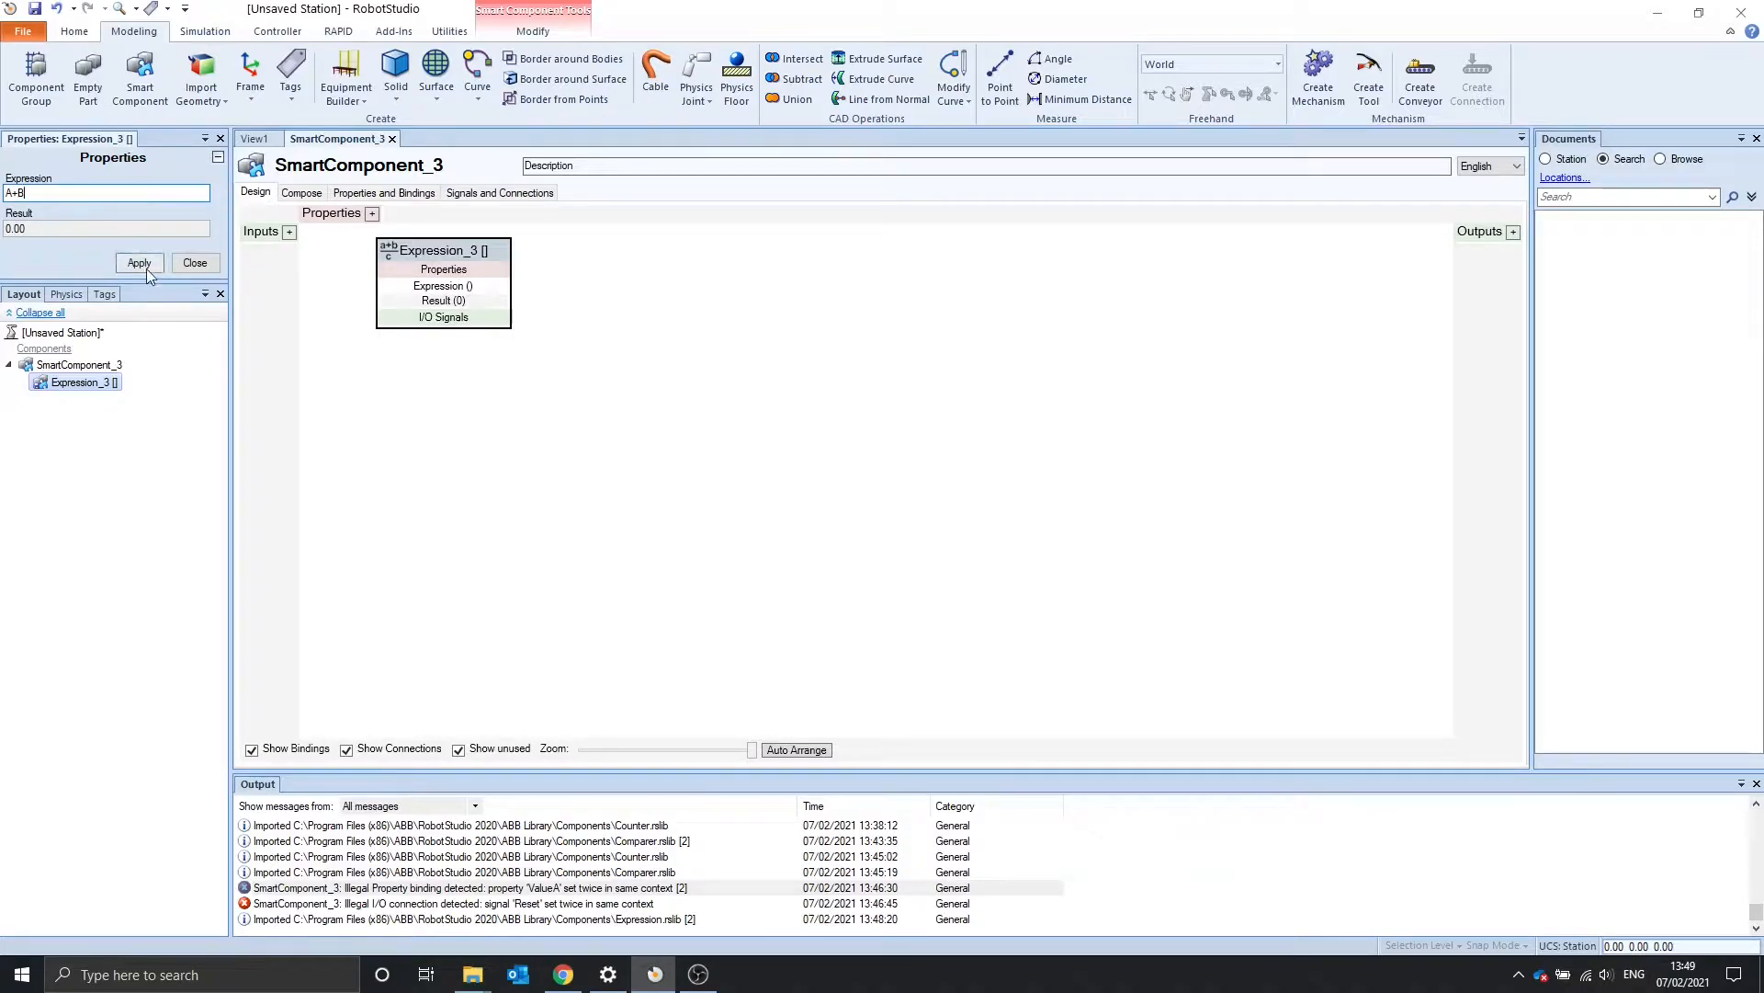
{"action": "left_click", "coordinate": [138, 263]}
{"action": "type", "text": "5"}
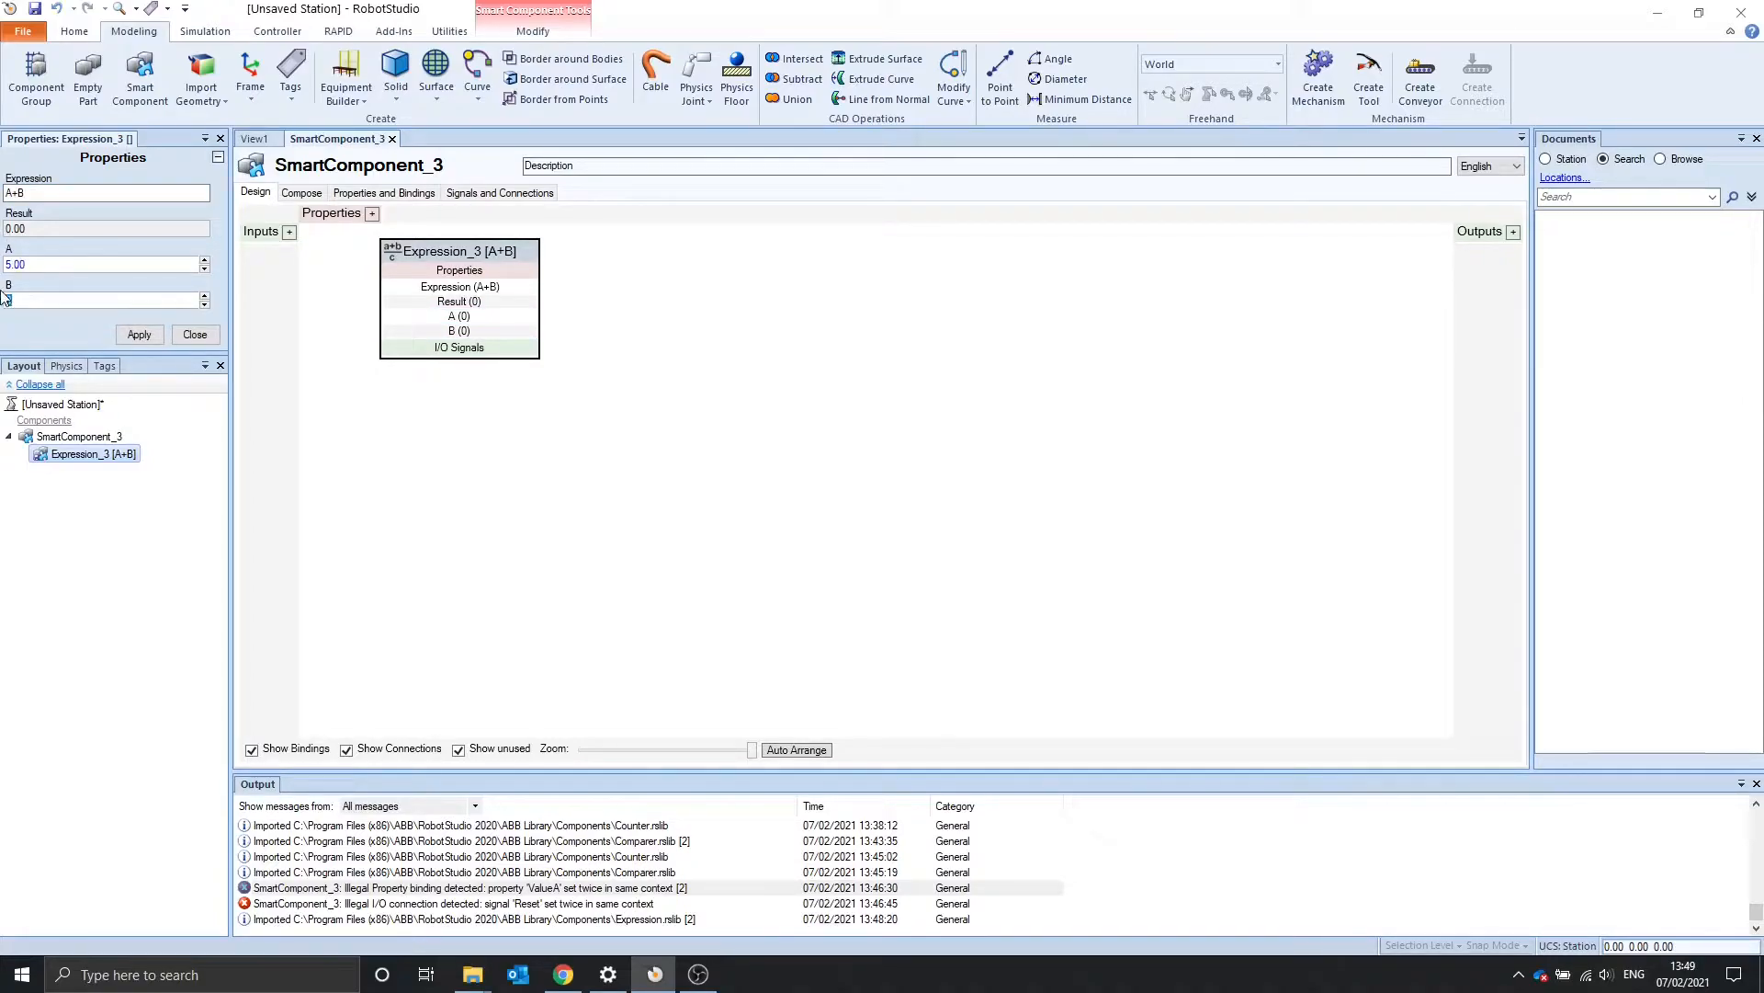
Apply A=5 and B=4, then evaluate the formulas A-B and A^B (result 625)
{"action": "left_click", "coordinate": [138, 335]}
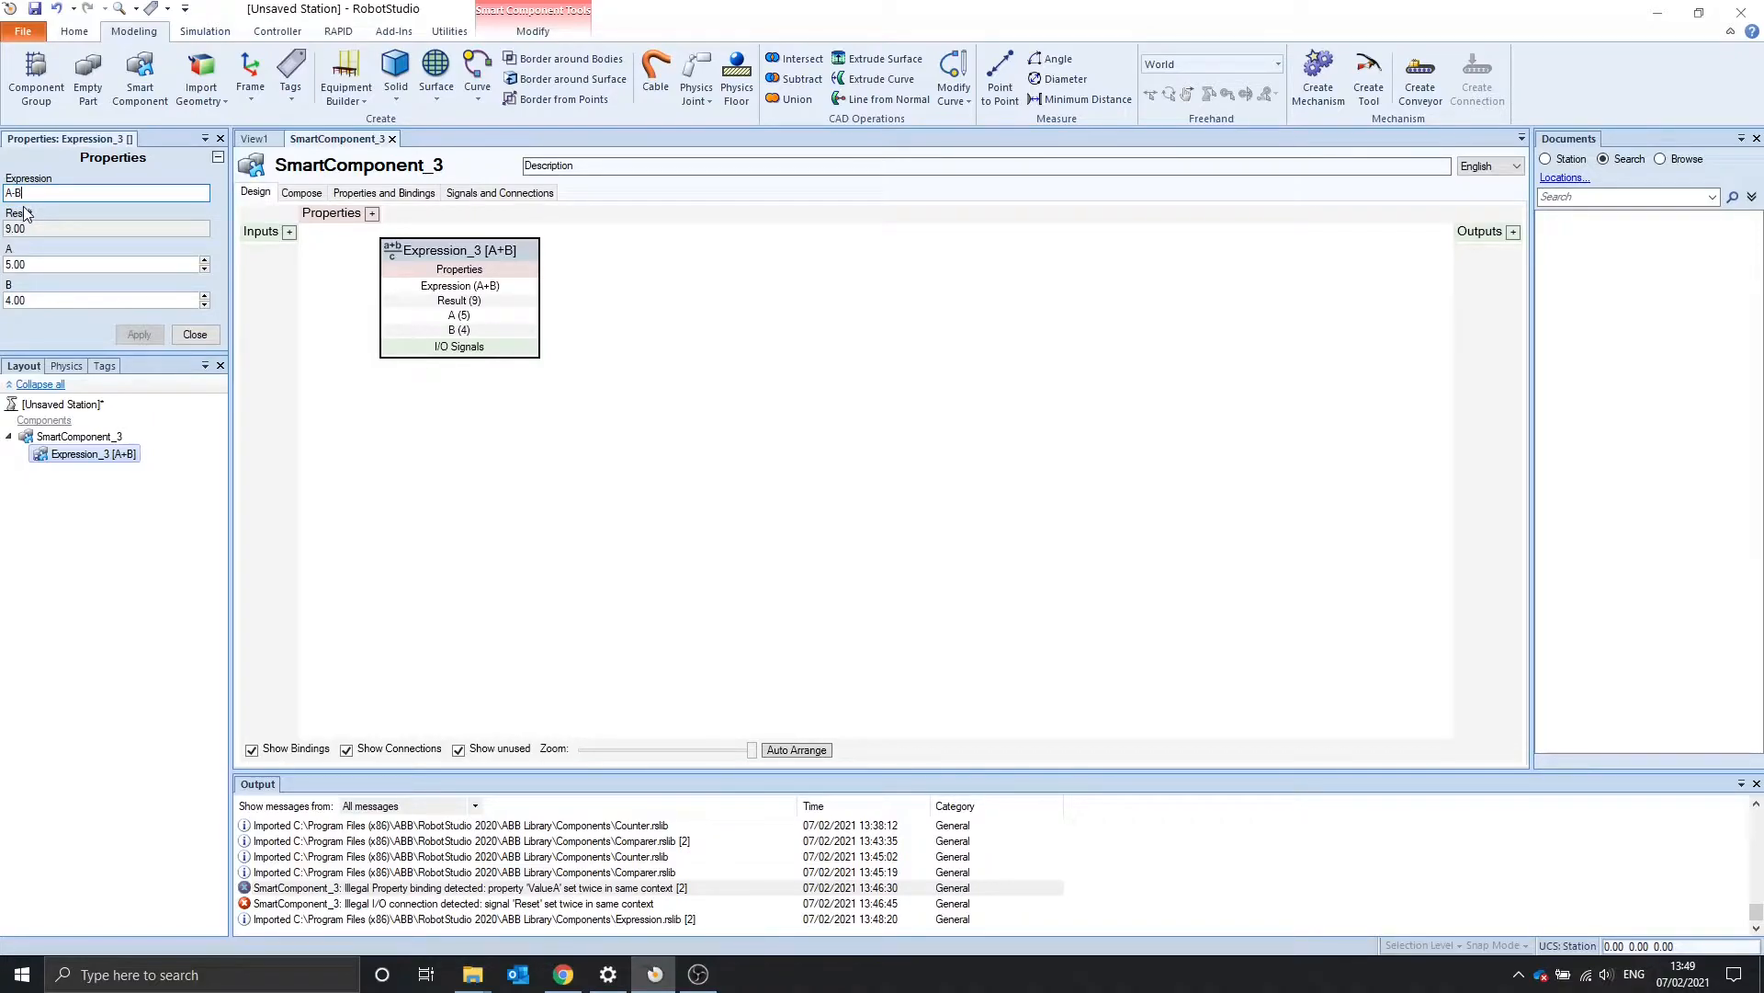
{"action": "left_click", "coordinate": [137, 334]}
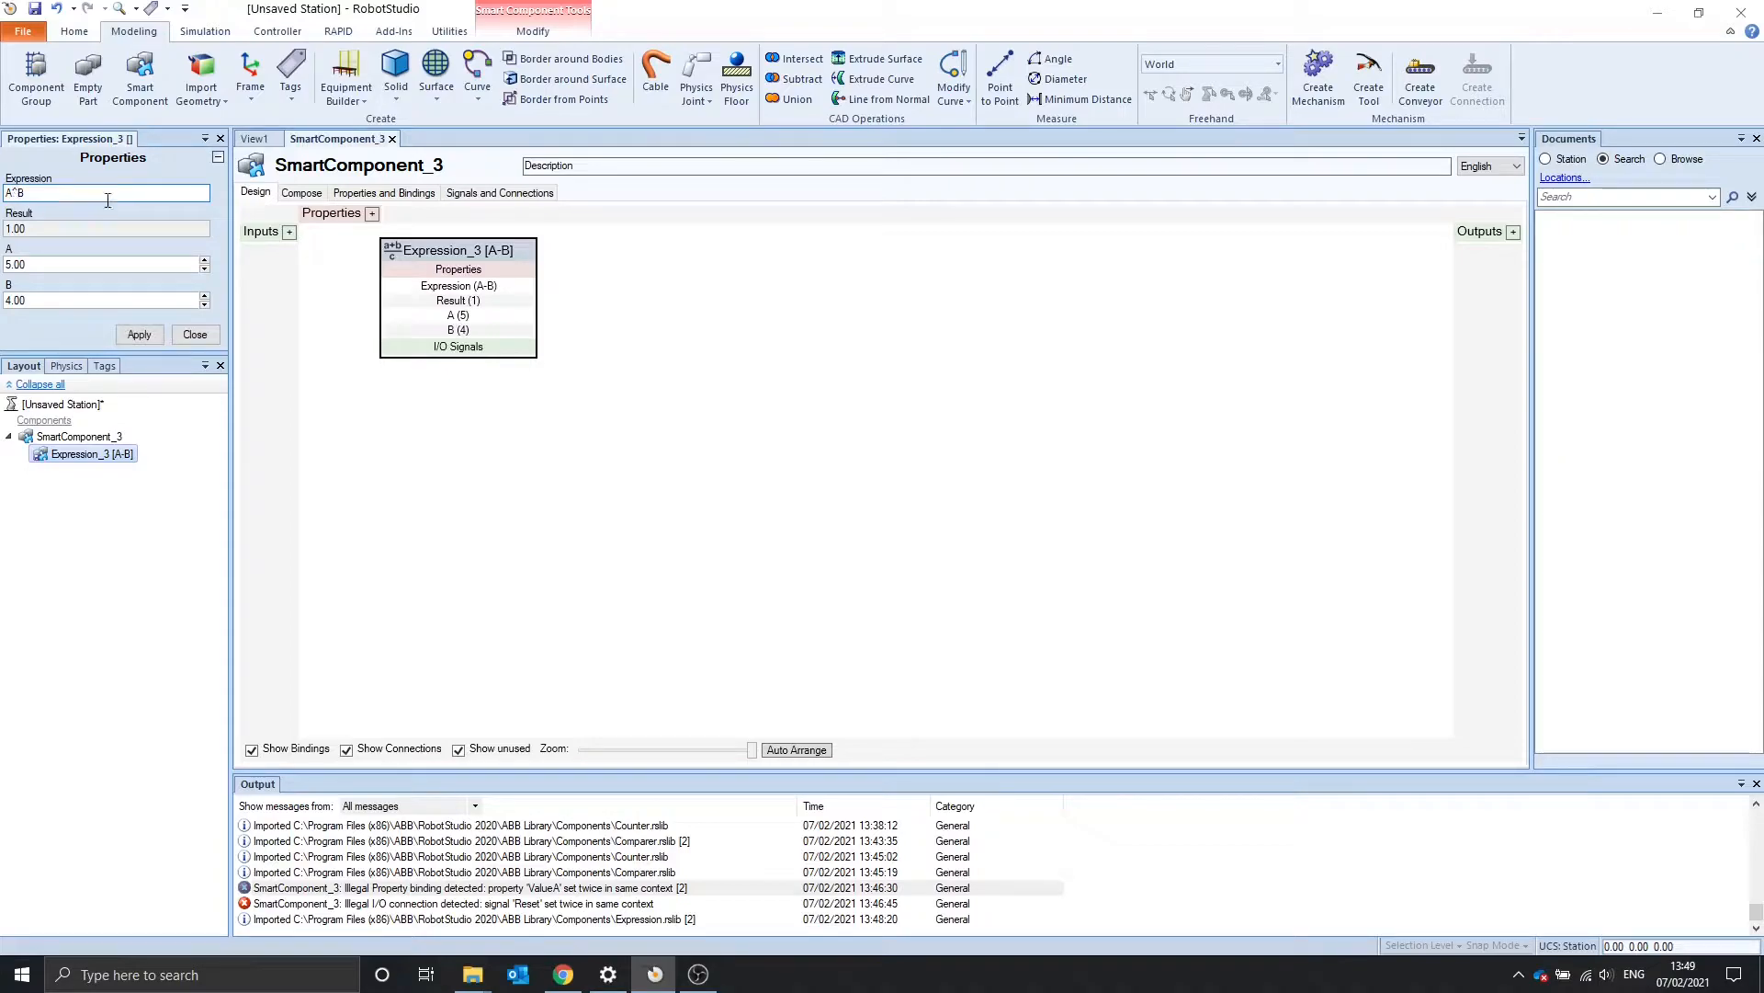
{"action": "left_click", "coordinate": [138, 335]}
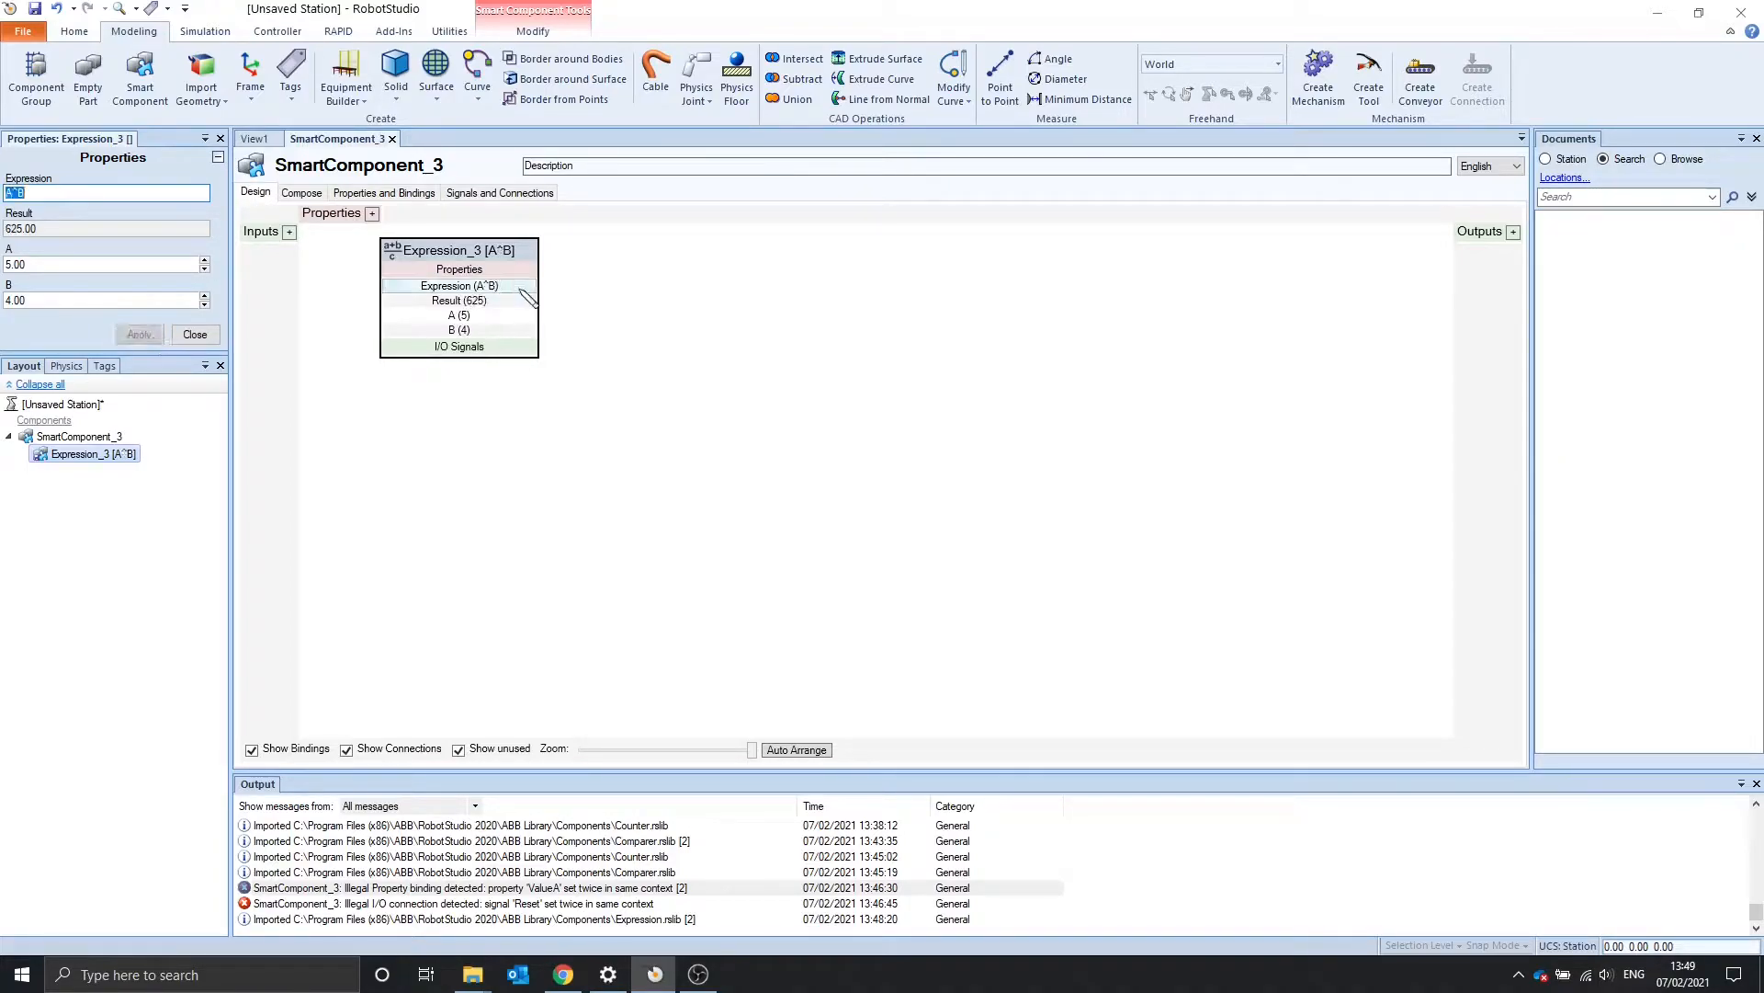
{"action": "left_click", "coordinate": [106, 193]}
{"action": "type", "text": "PI * R^2"}
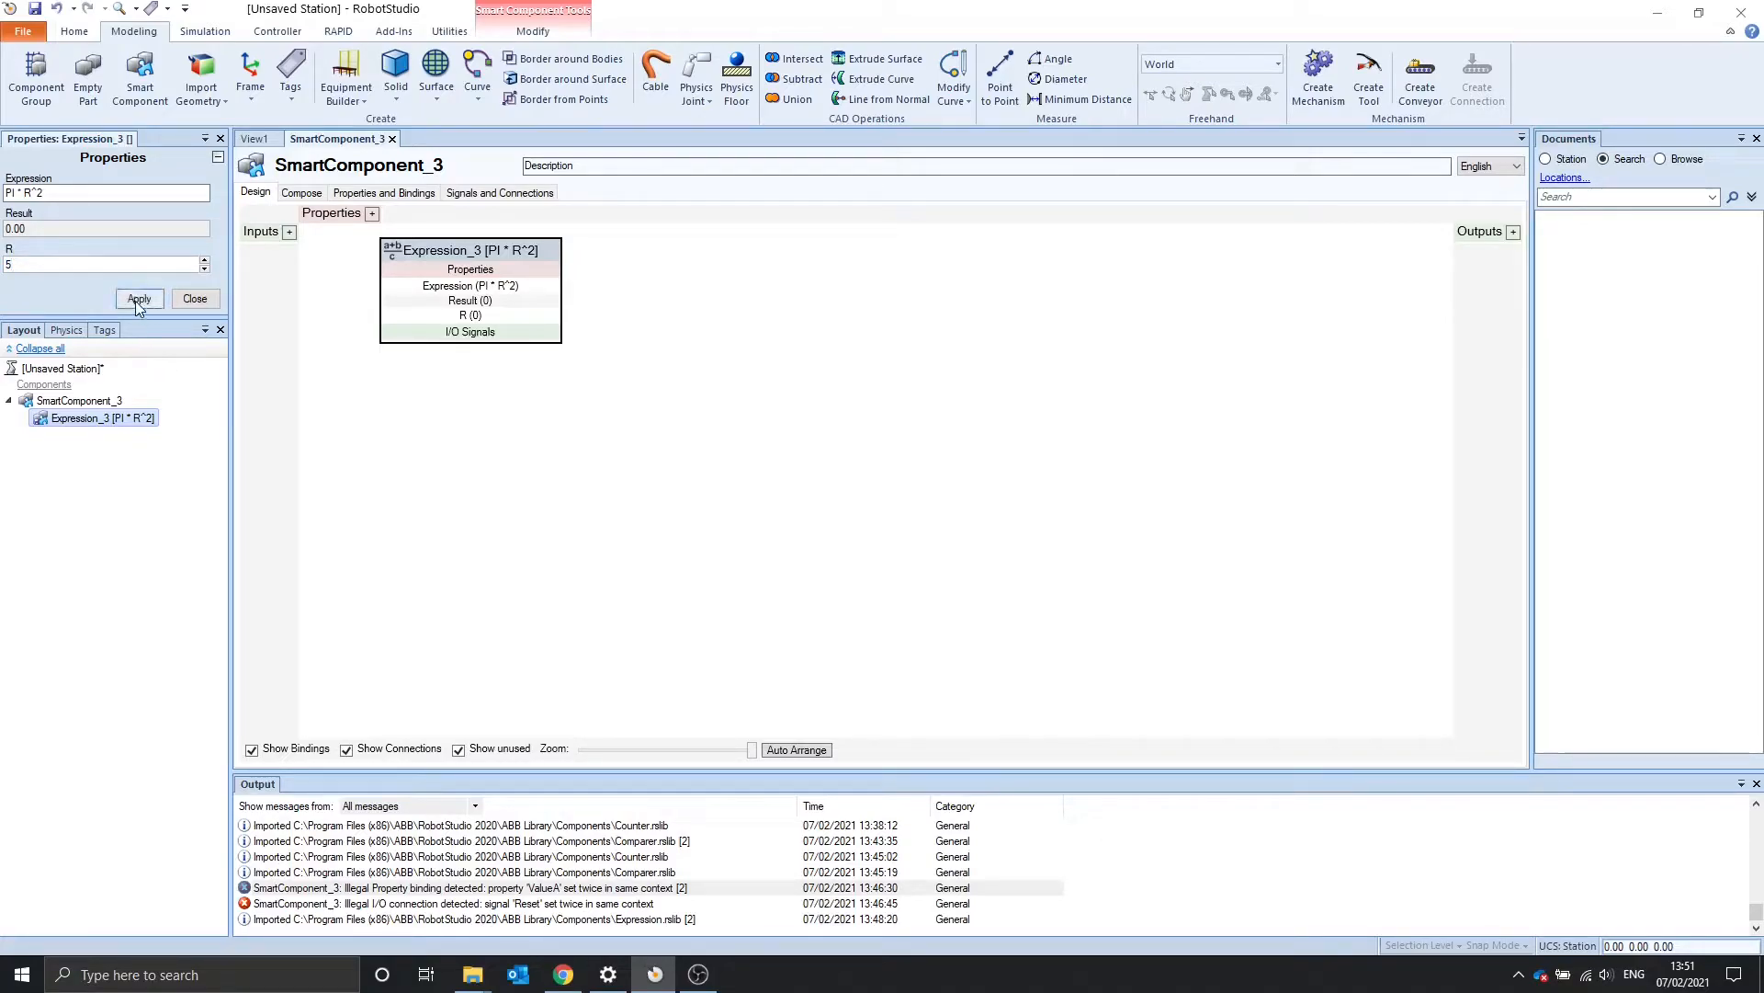
Apply R=5 to the PI * R^2 formula, giving 78.54
{"action": "left_click", "coordinate": [138, 298]}
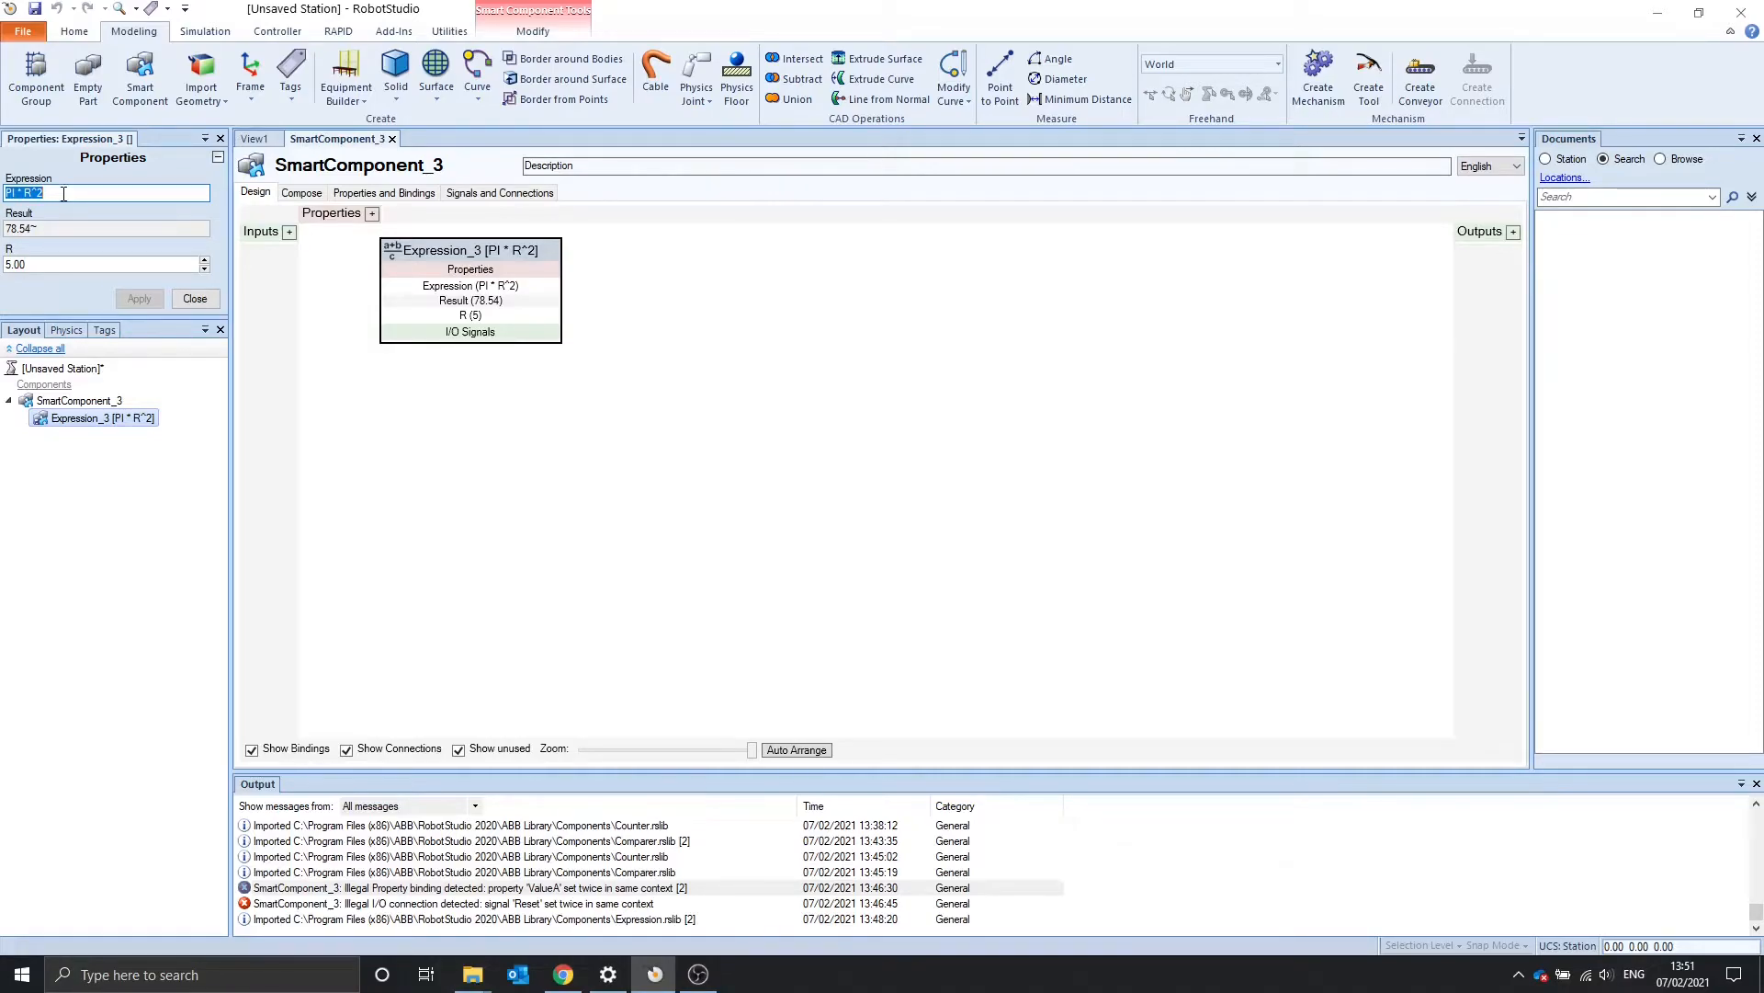
{"action": "left_click", "coordinate": [289, 232]}
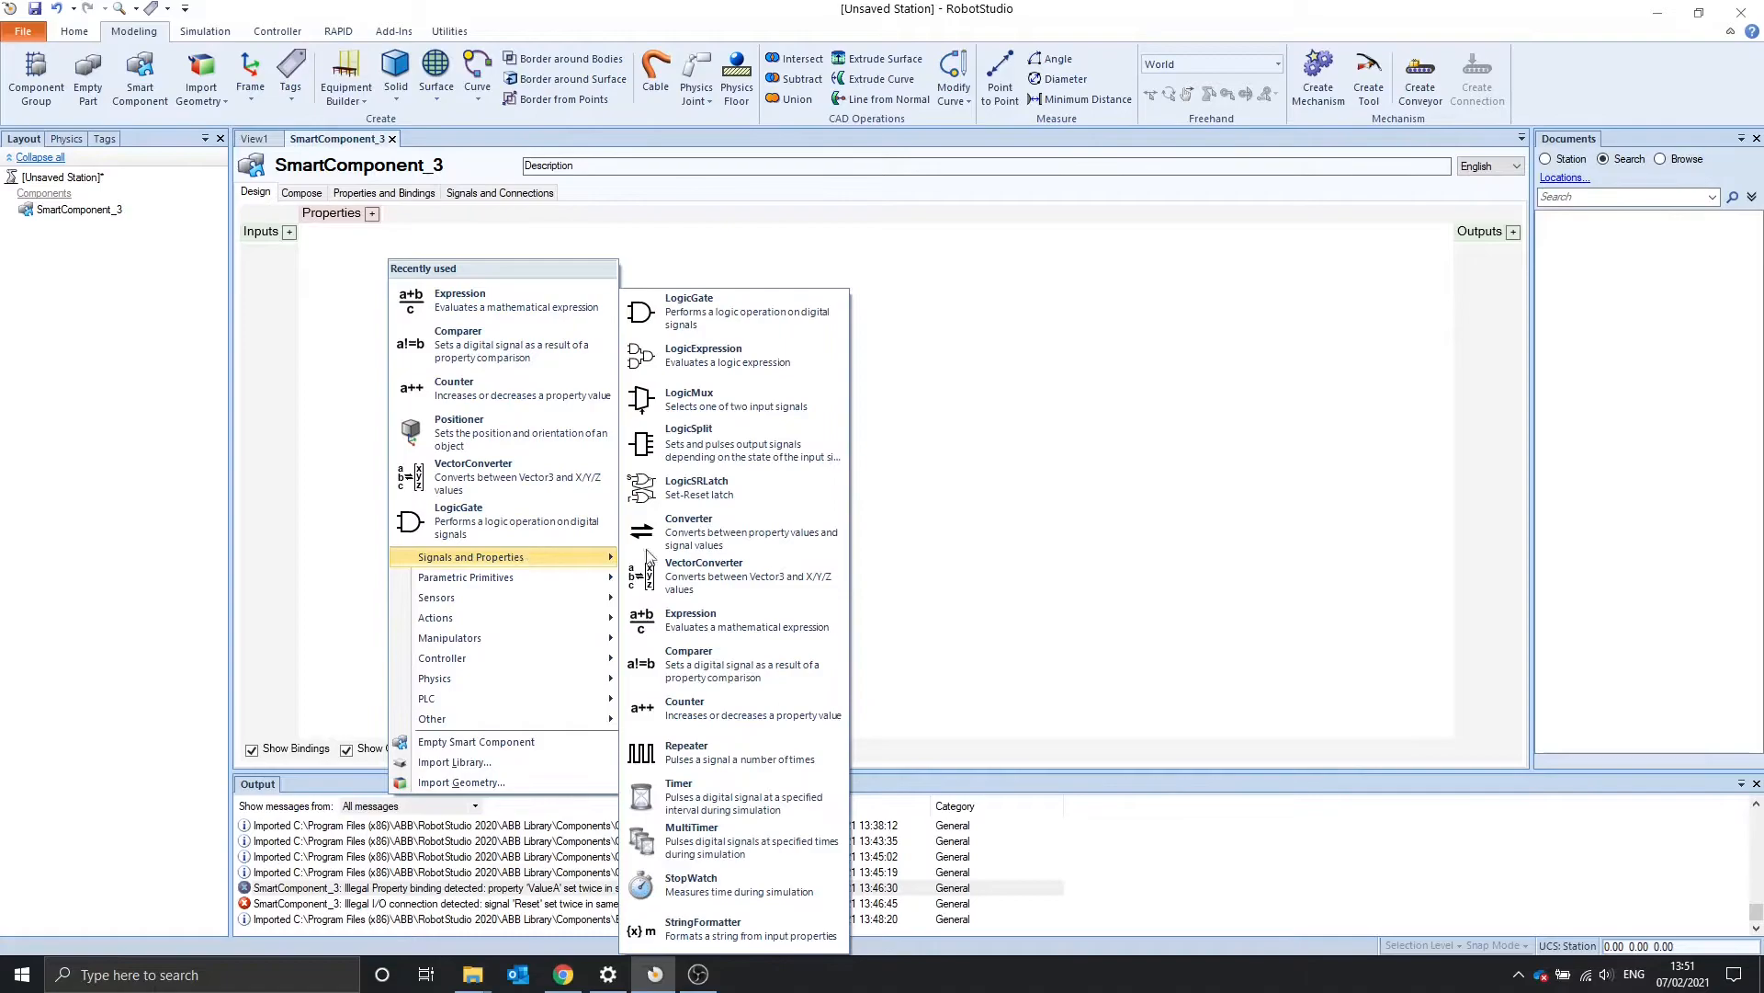
{"action": "mouse_move", "coordinate": [785, 663]}
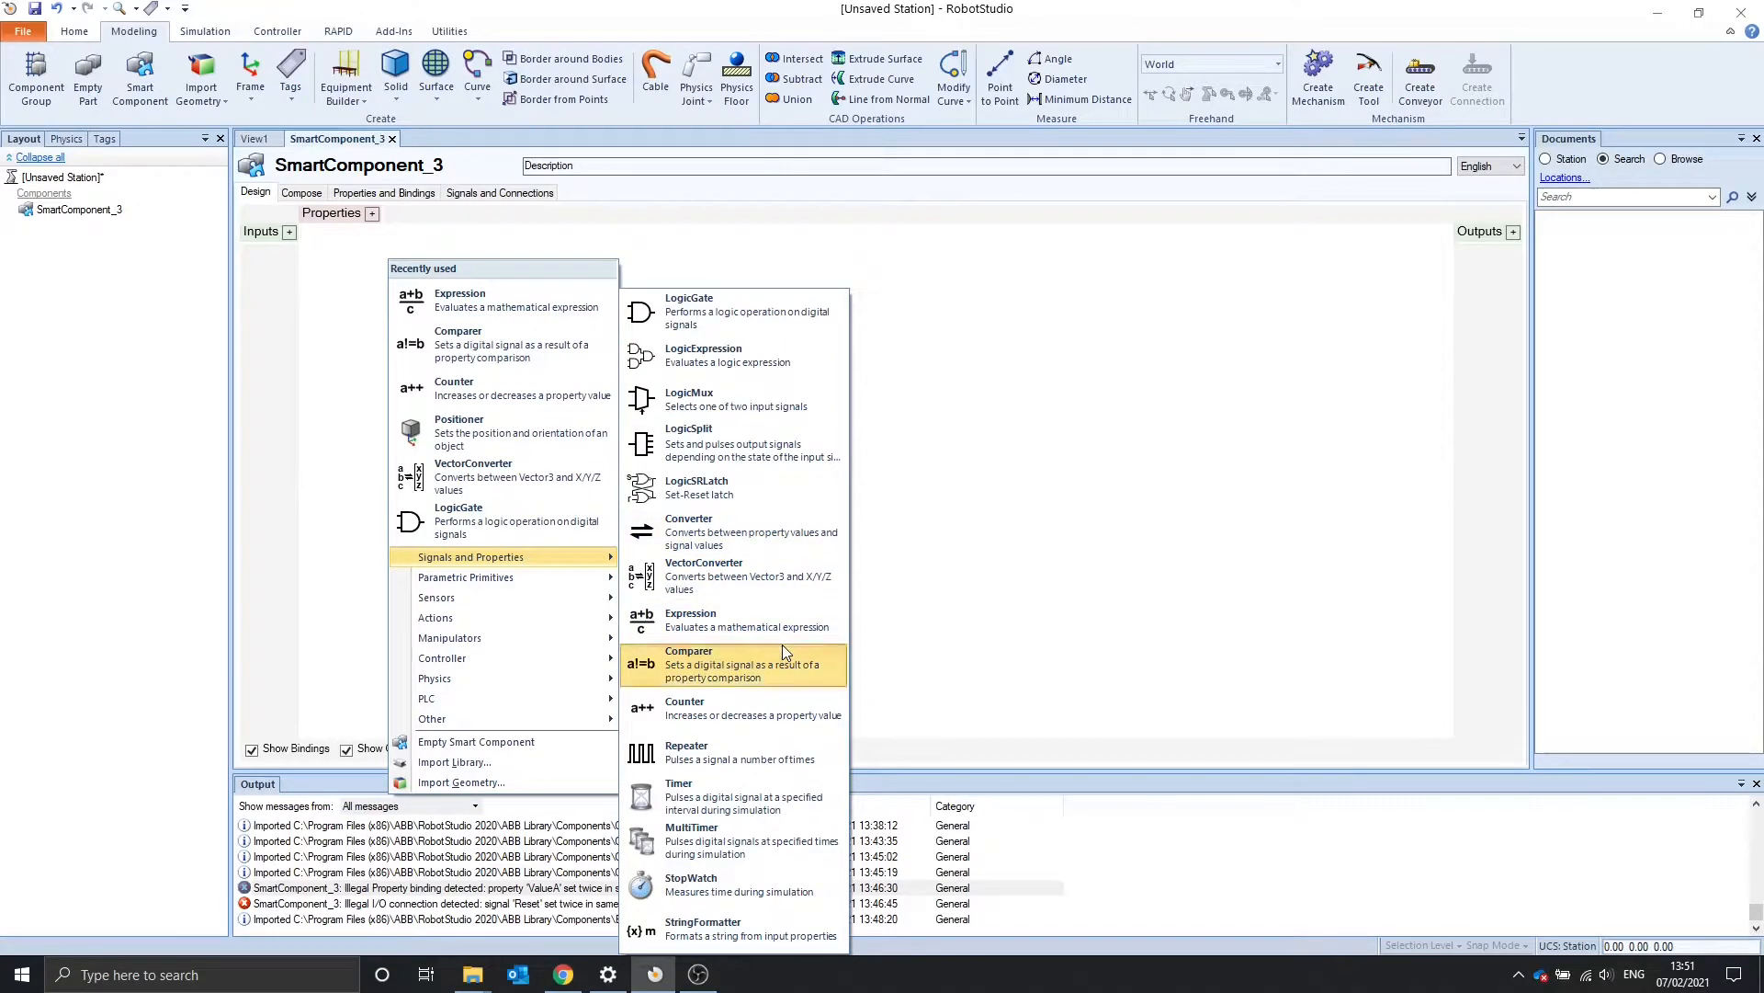
Add a Comparer component (Comparer_5) to SmartComponent_3
{"action": "left_click", "coordinate": [689, 664]}
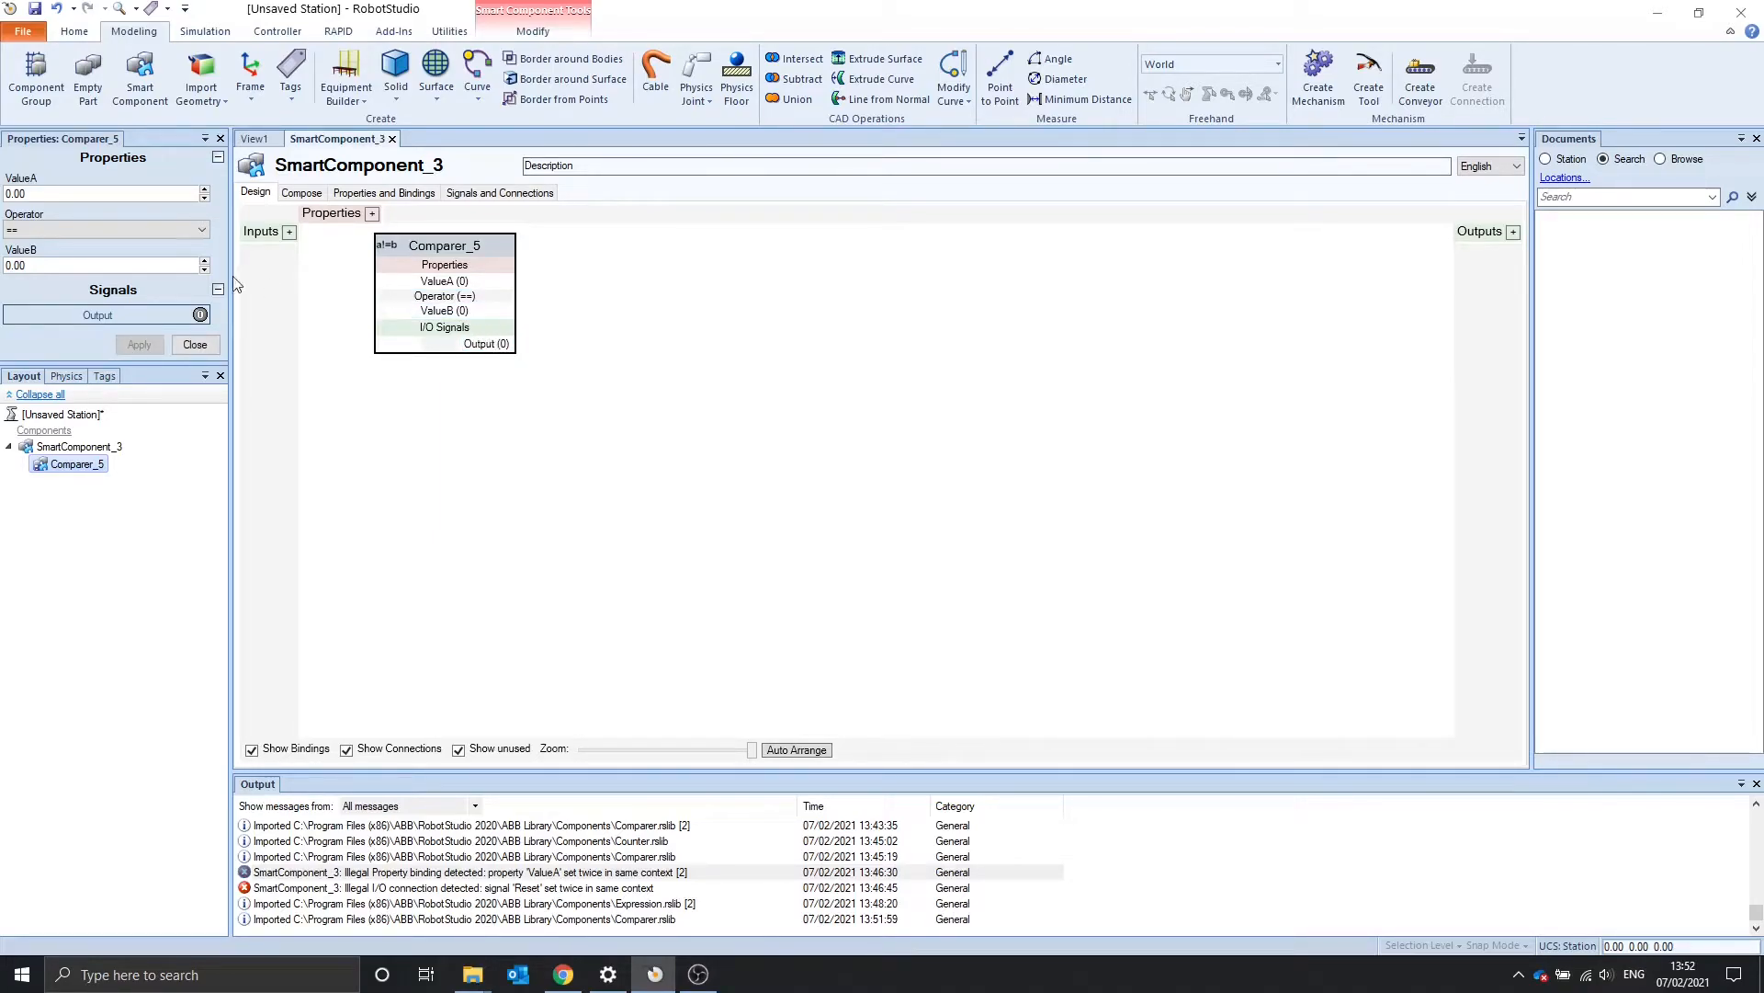
{"action": "mouse_move", "coordinate": [34, 307]}
{"action": "type", "text": "1"}
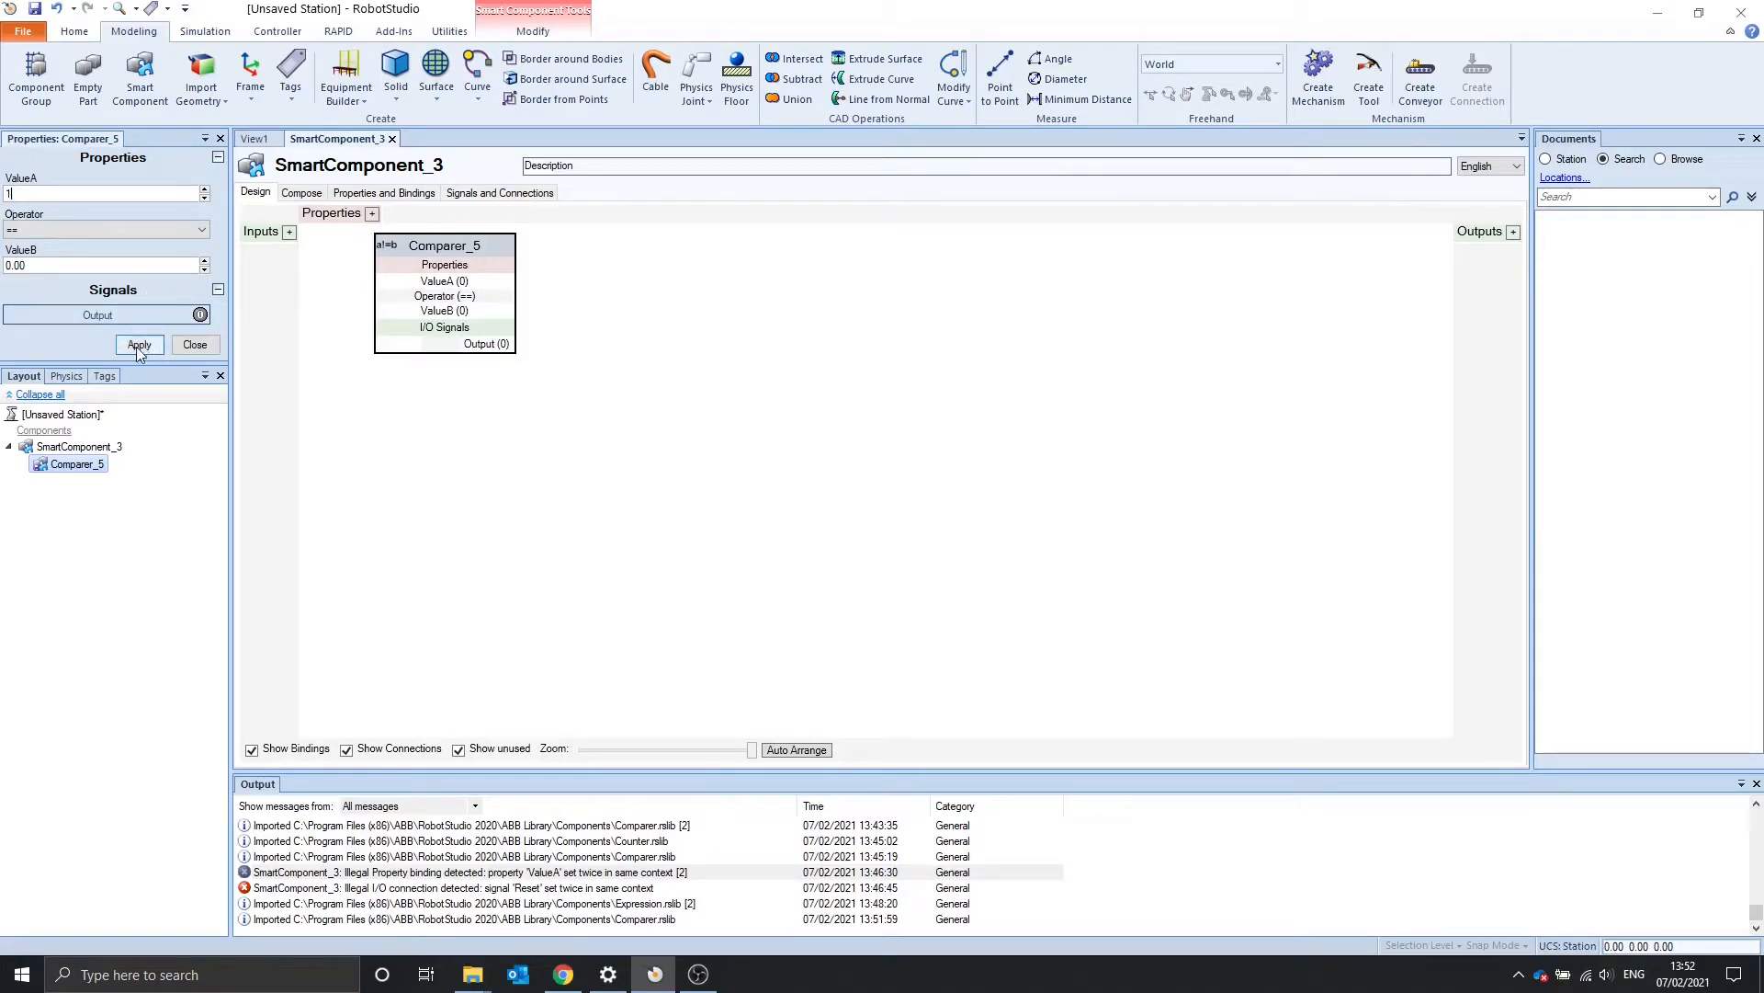
Try Comparer_5 with ValueA 1, then set ValueA back to 0 to match ValueB
{"action": "left_click", "coordinate": [138, 343]}
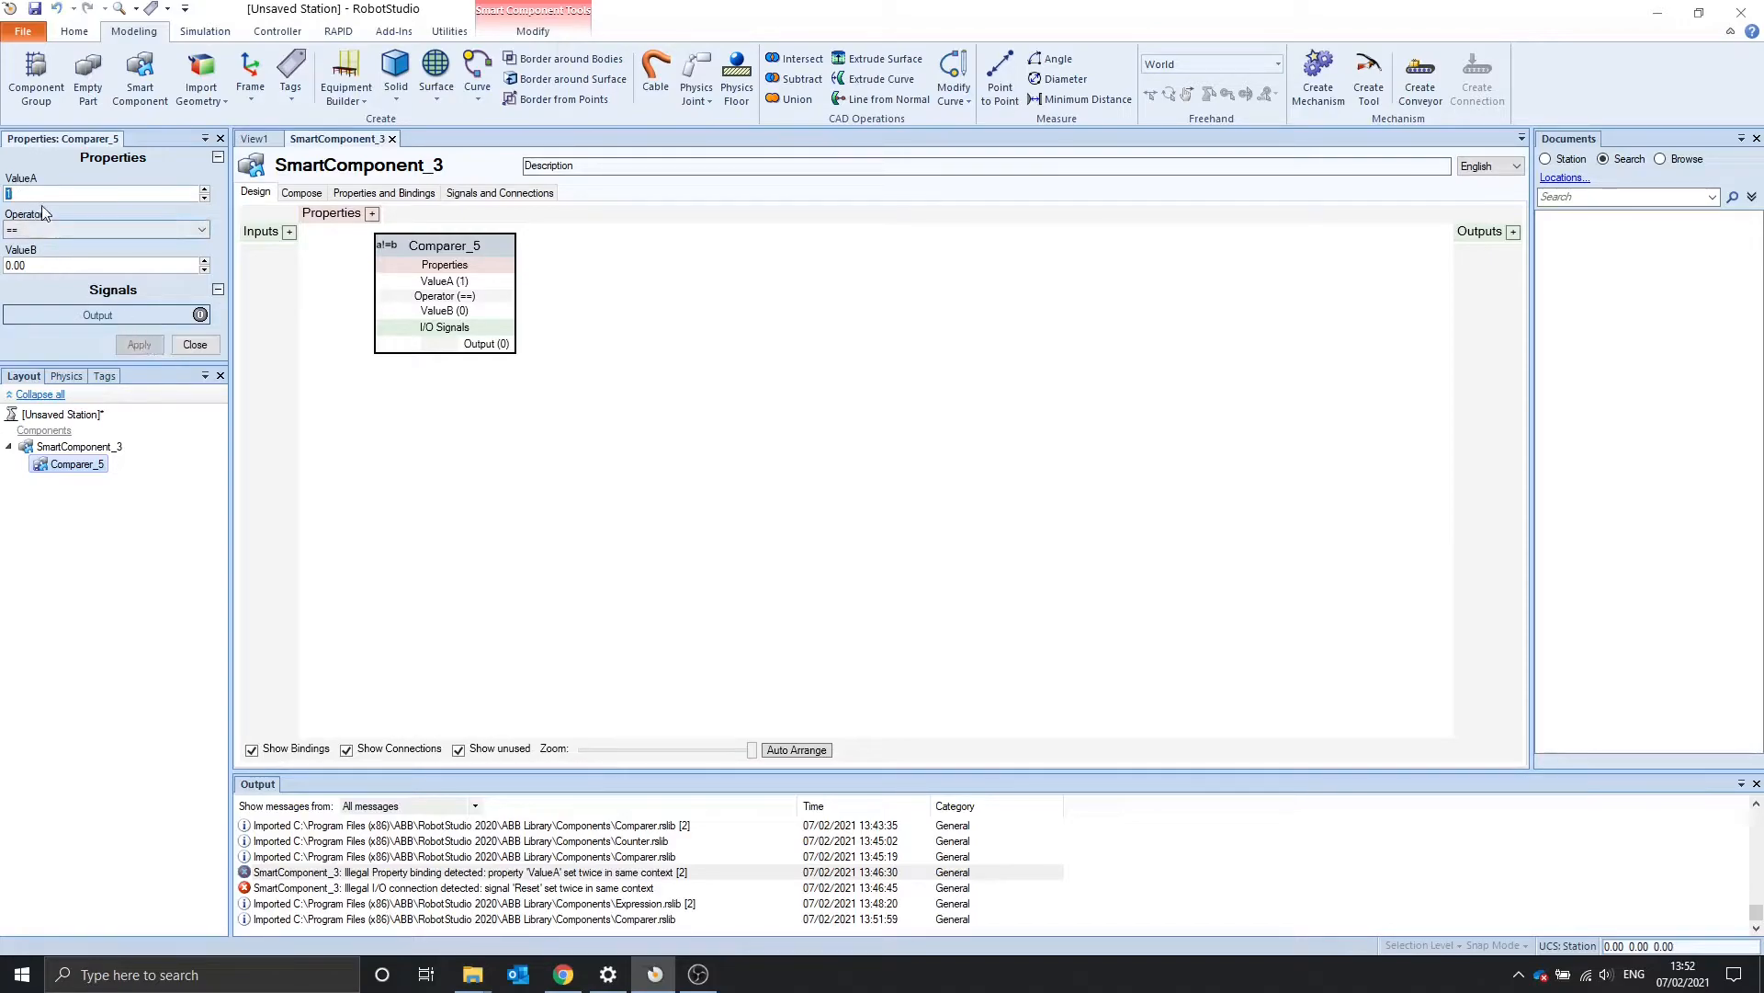
{"action": "left_click", "coordinate": [138, 344]}
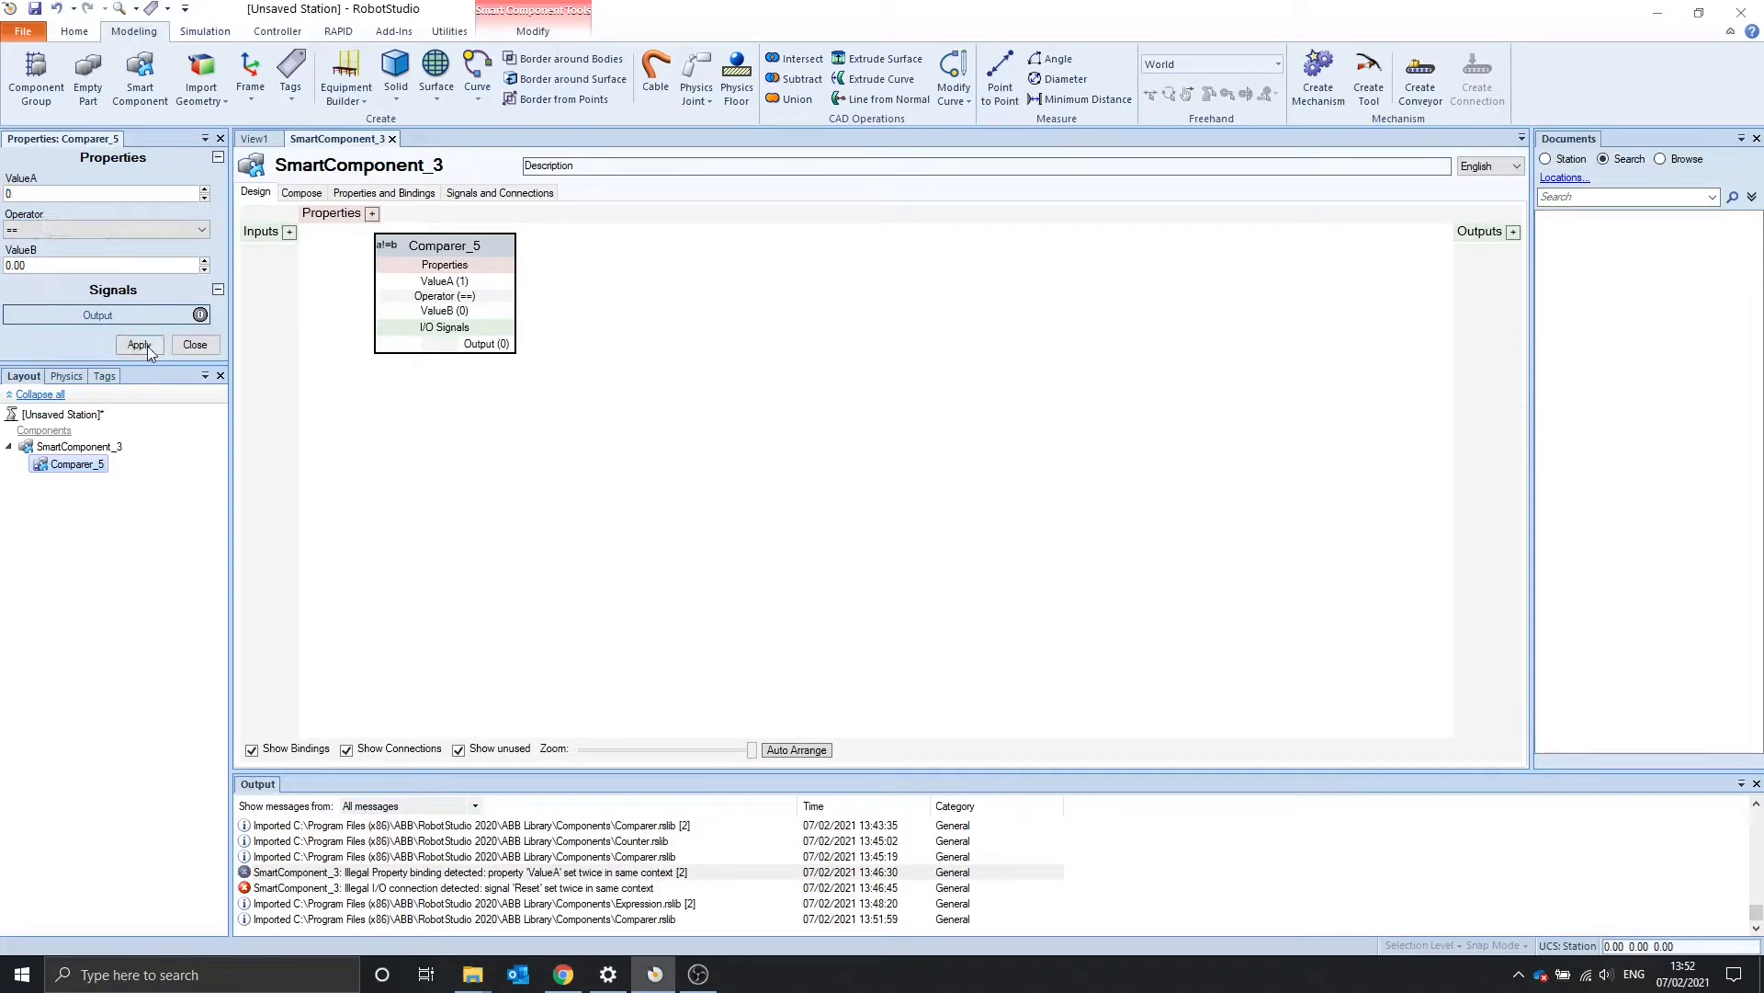
{"action": "left_click", "coordinate": [138, 344]}
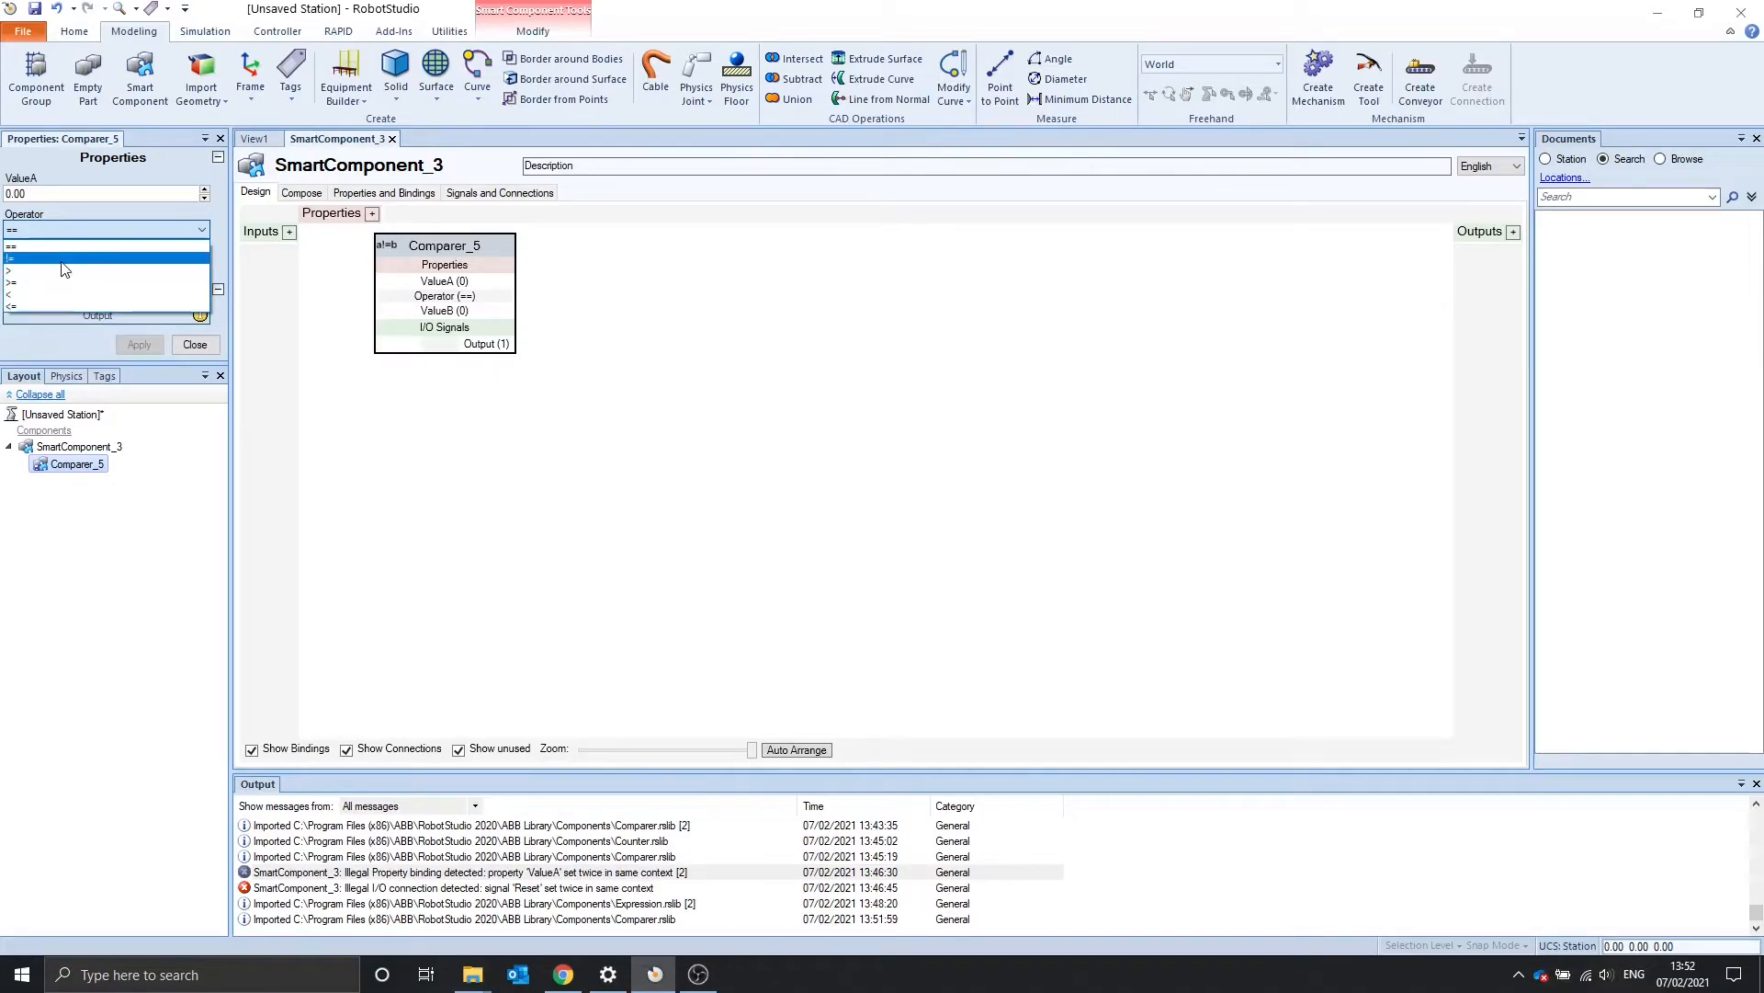
Set the Comparer operator to > and apply ValueA of 5
{"action": "left_click", "coordinate": [57, 271]}
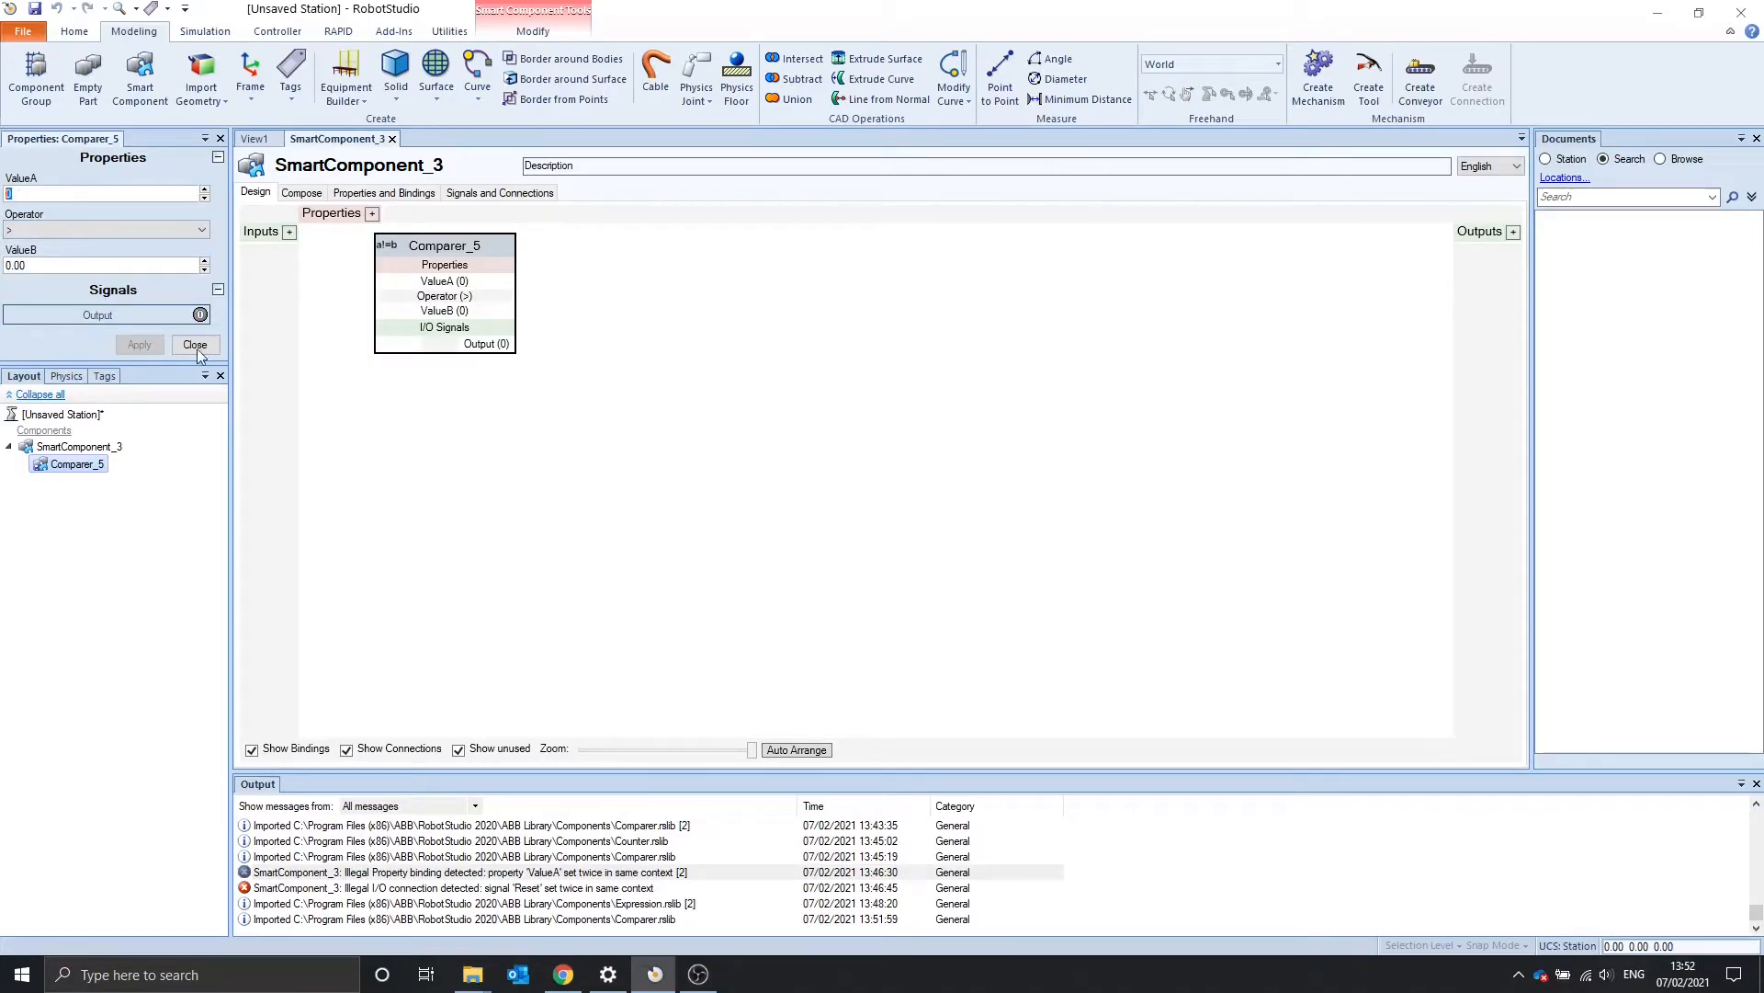
{"action": "mouse_move", "coordinate": [162, 327]}
{"action": "type", "text": "5"}
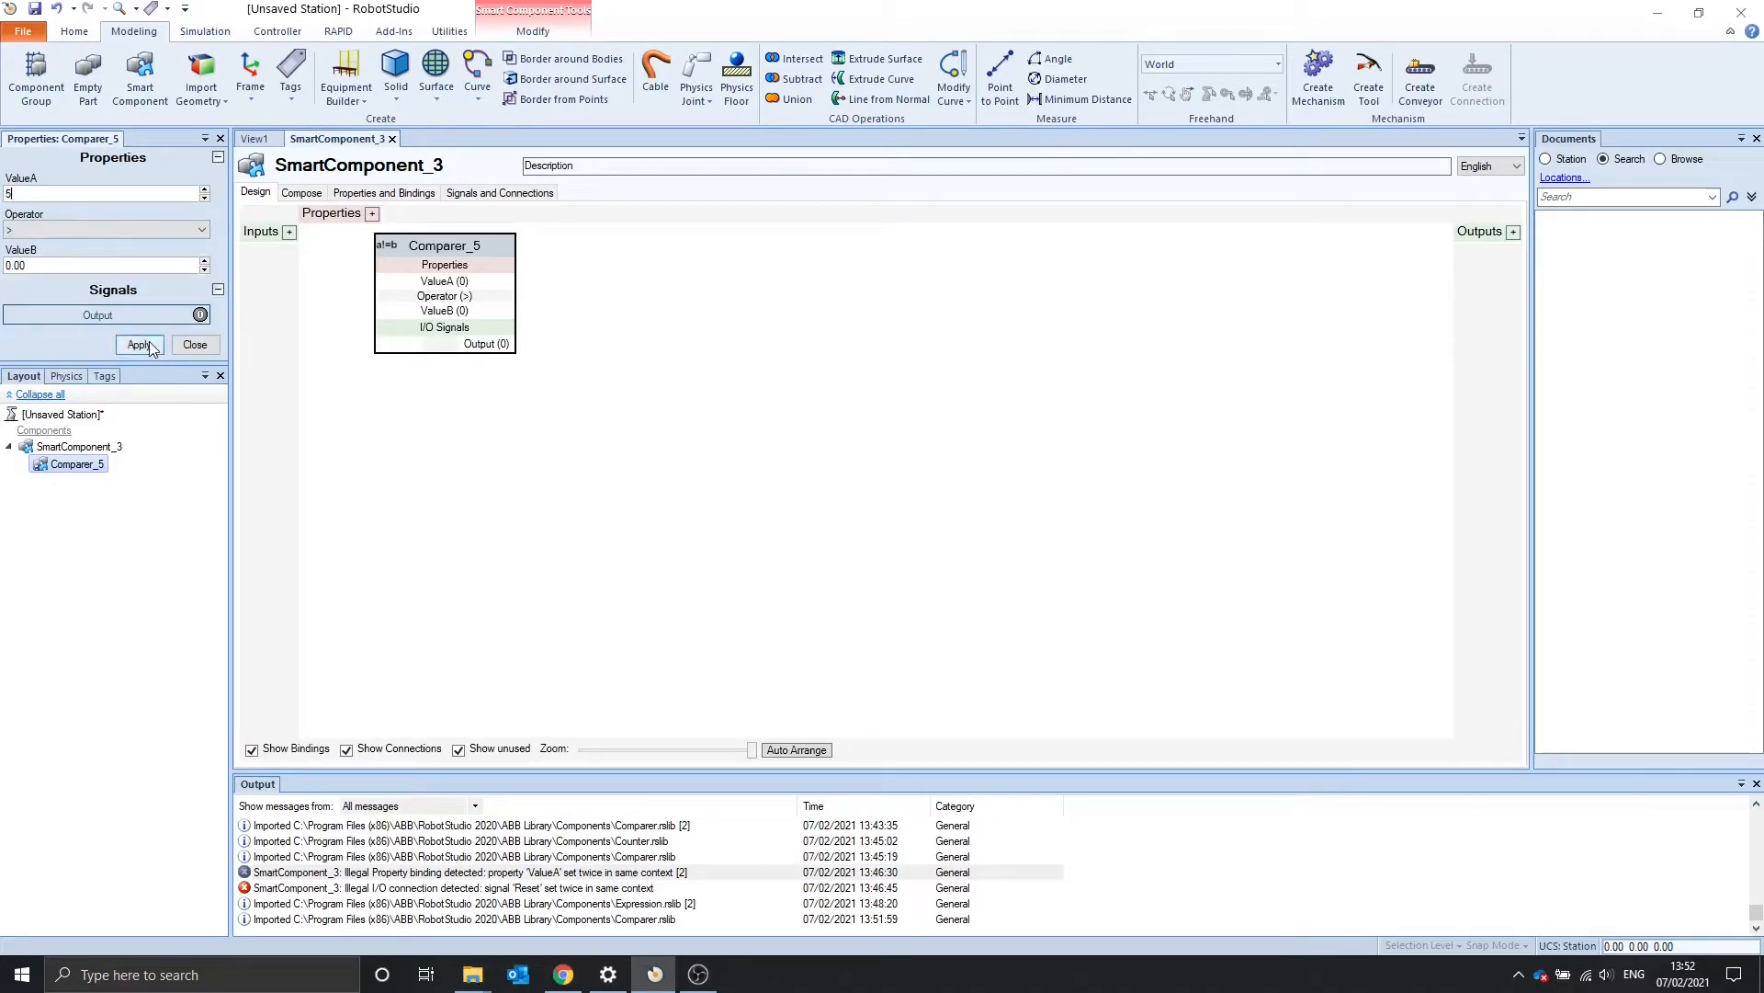
{"action": "left_click", "coordinate": [140, 344]}
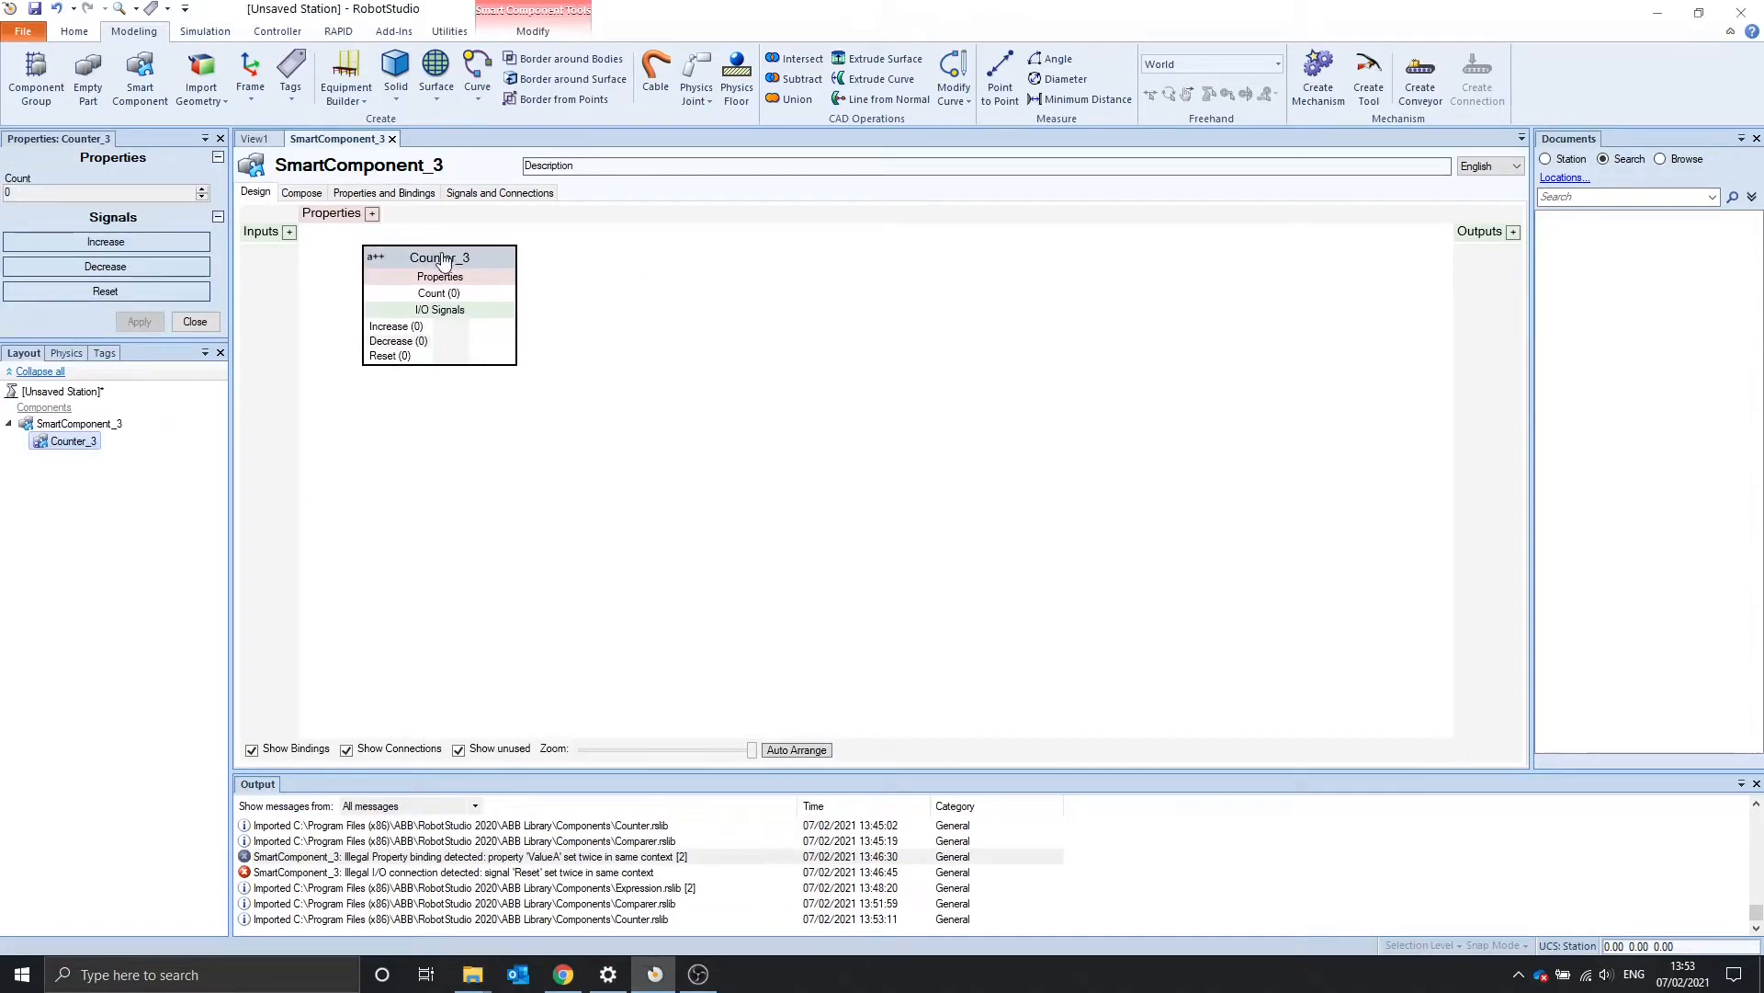
Count Counter_3 up several times, down once, then reset it to 0
{"action": "left_click", "coordinate": [107, 241]}
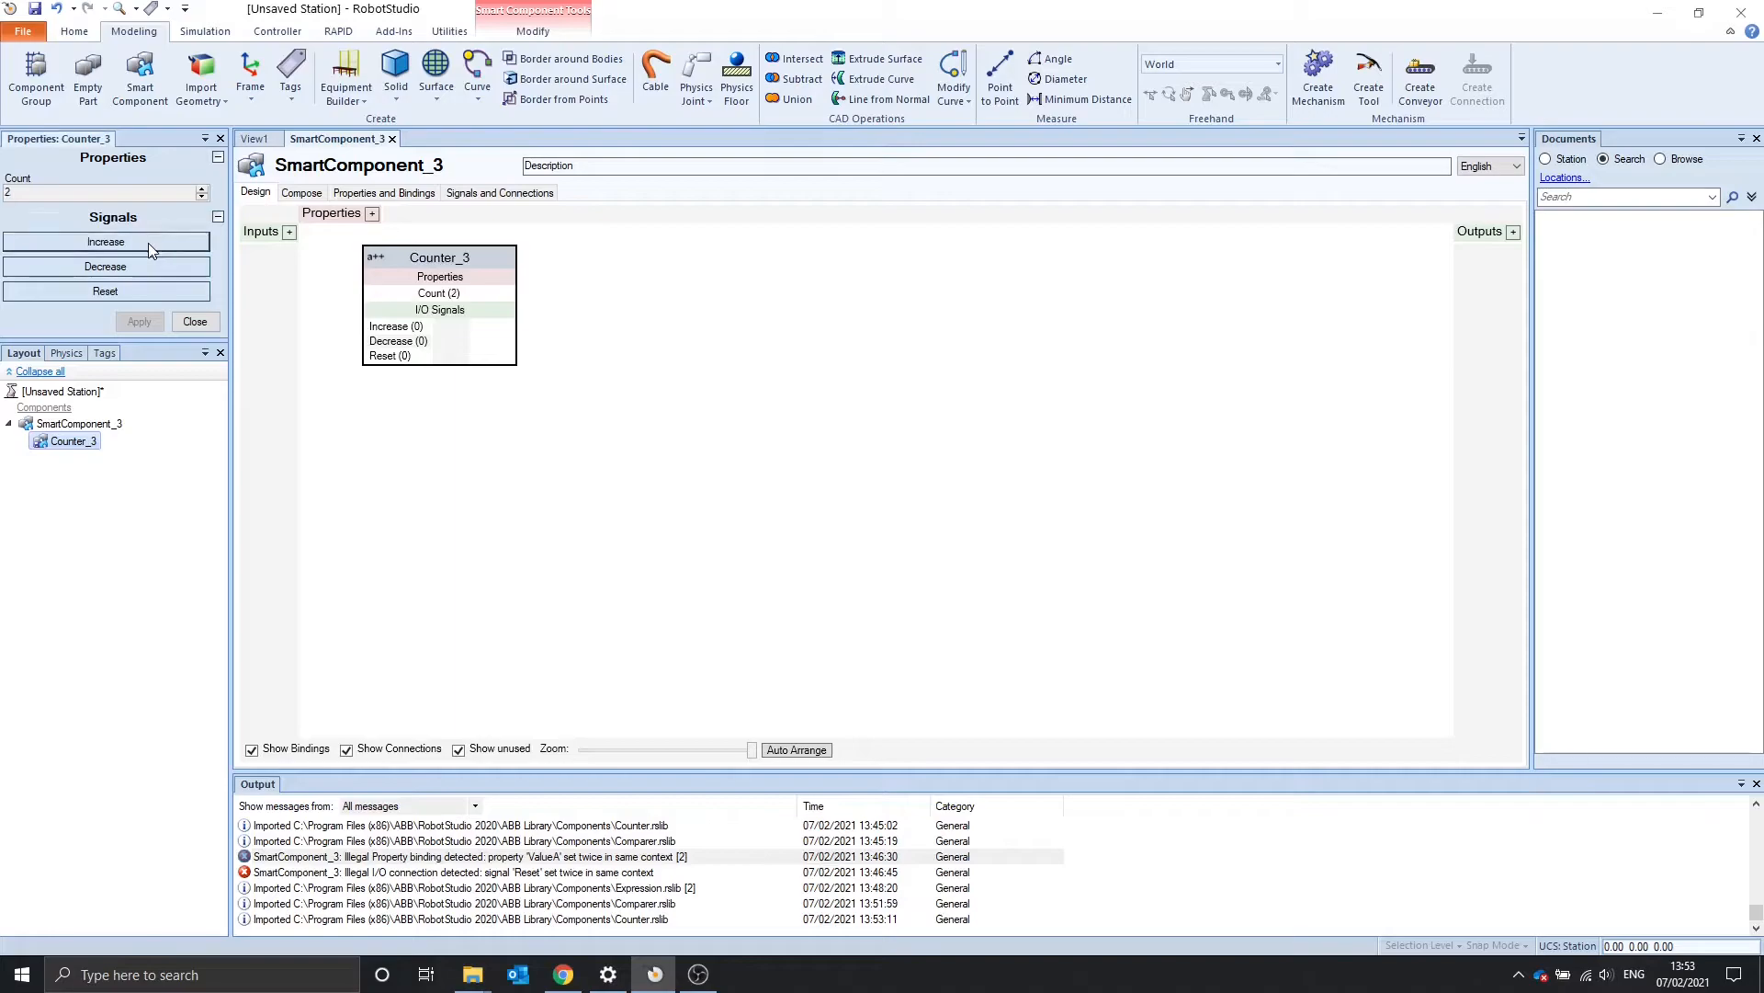
{"action": "left_click", "coordinate": [107, 241]}
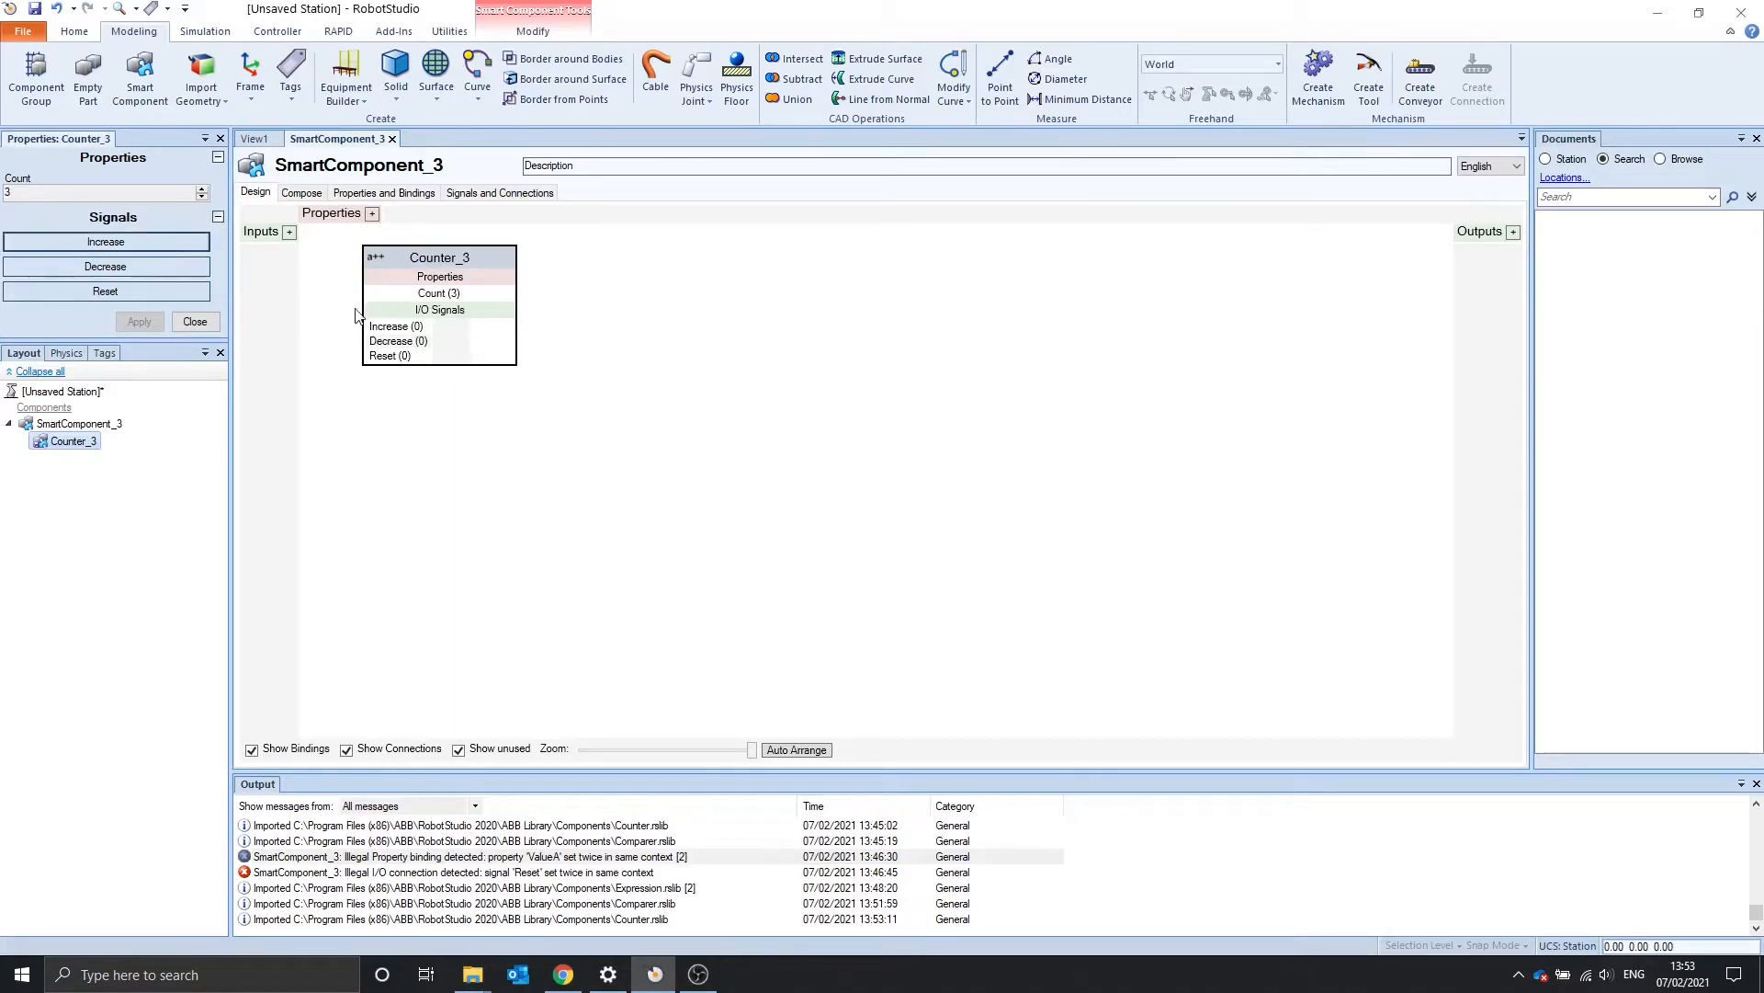
{"action": "left_click", "coordinate": [104, 241]}
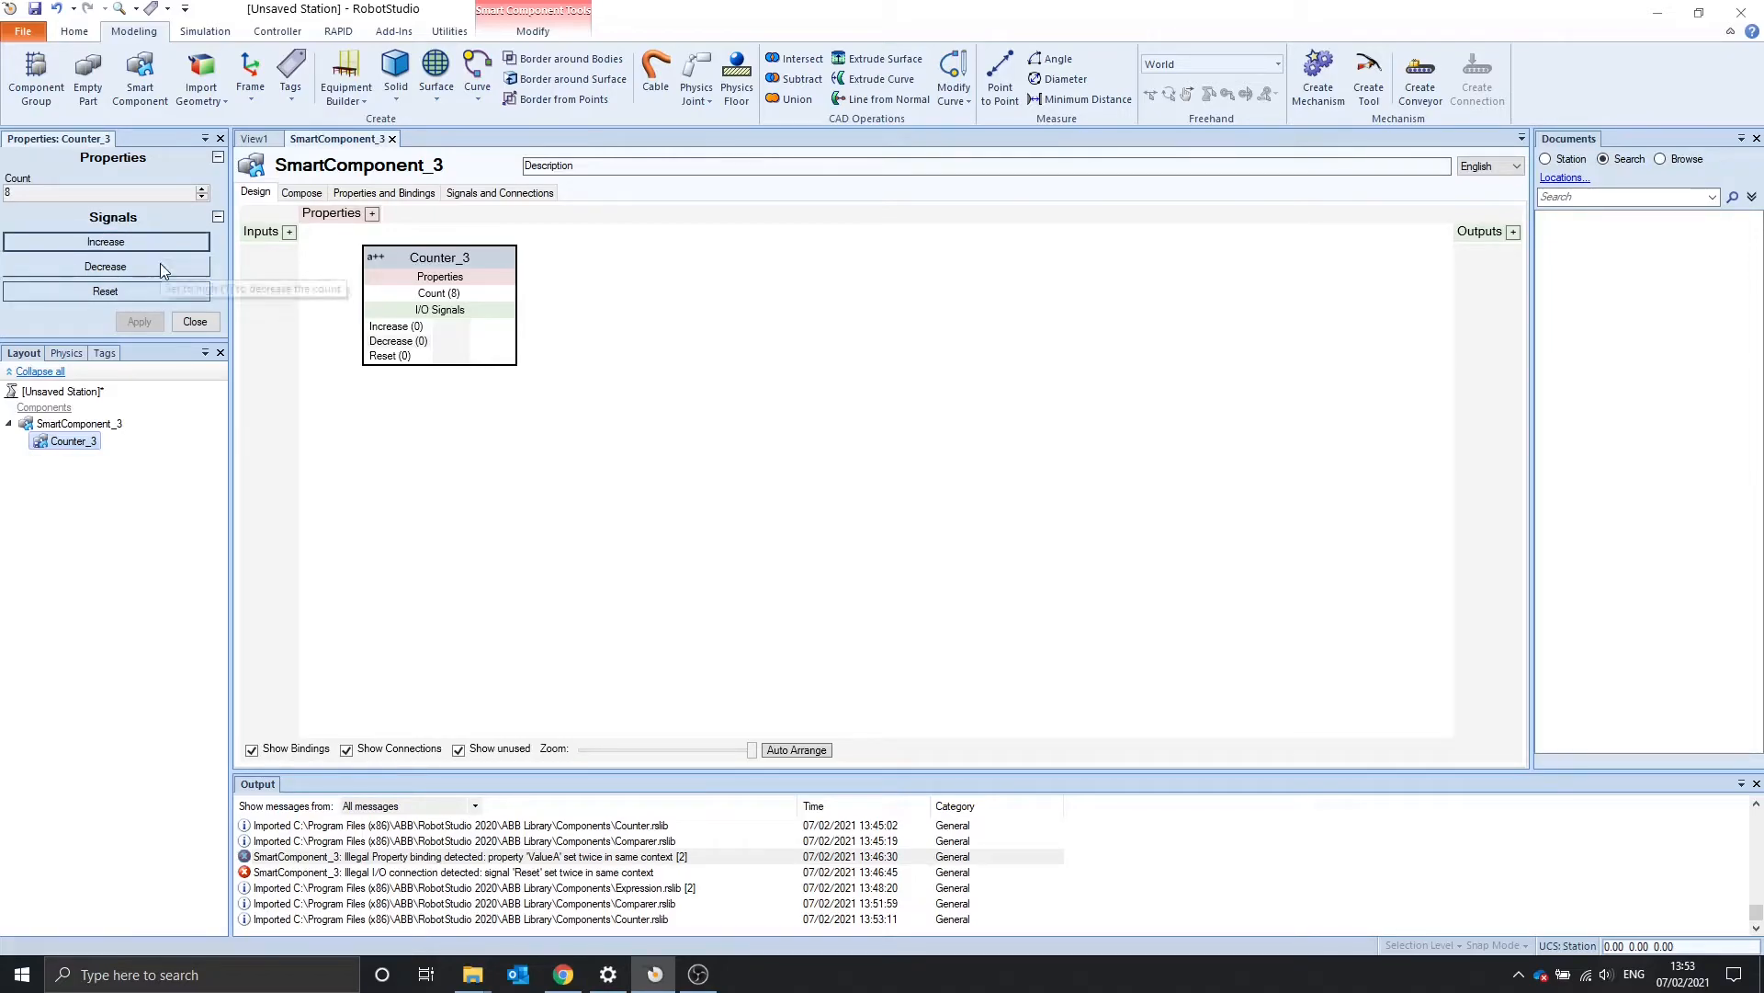
{"action": "mouse_move", "coordinate": [91, 292]}
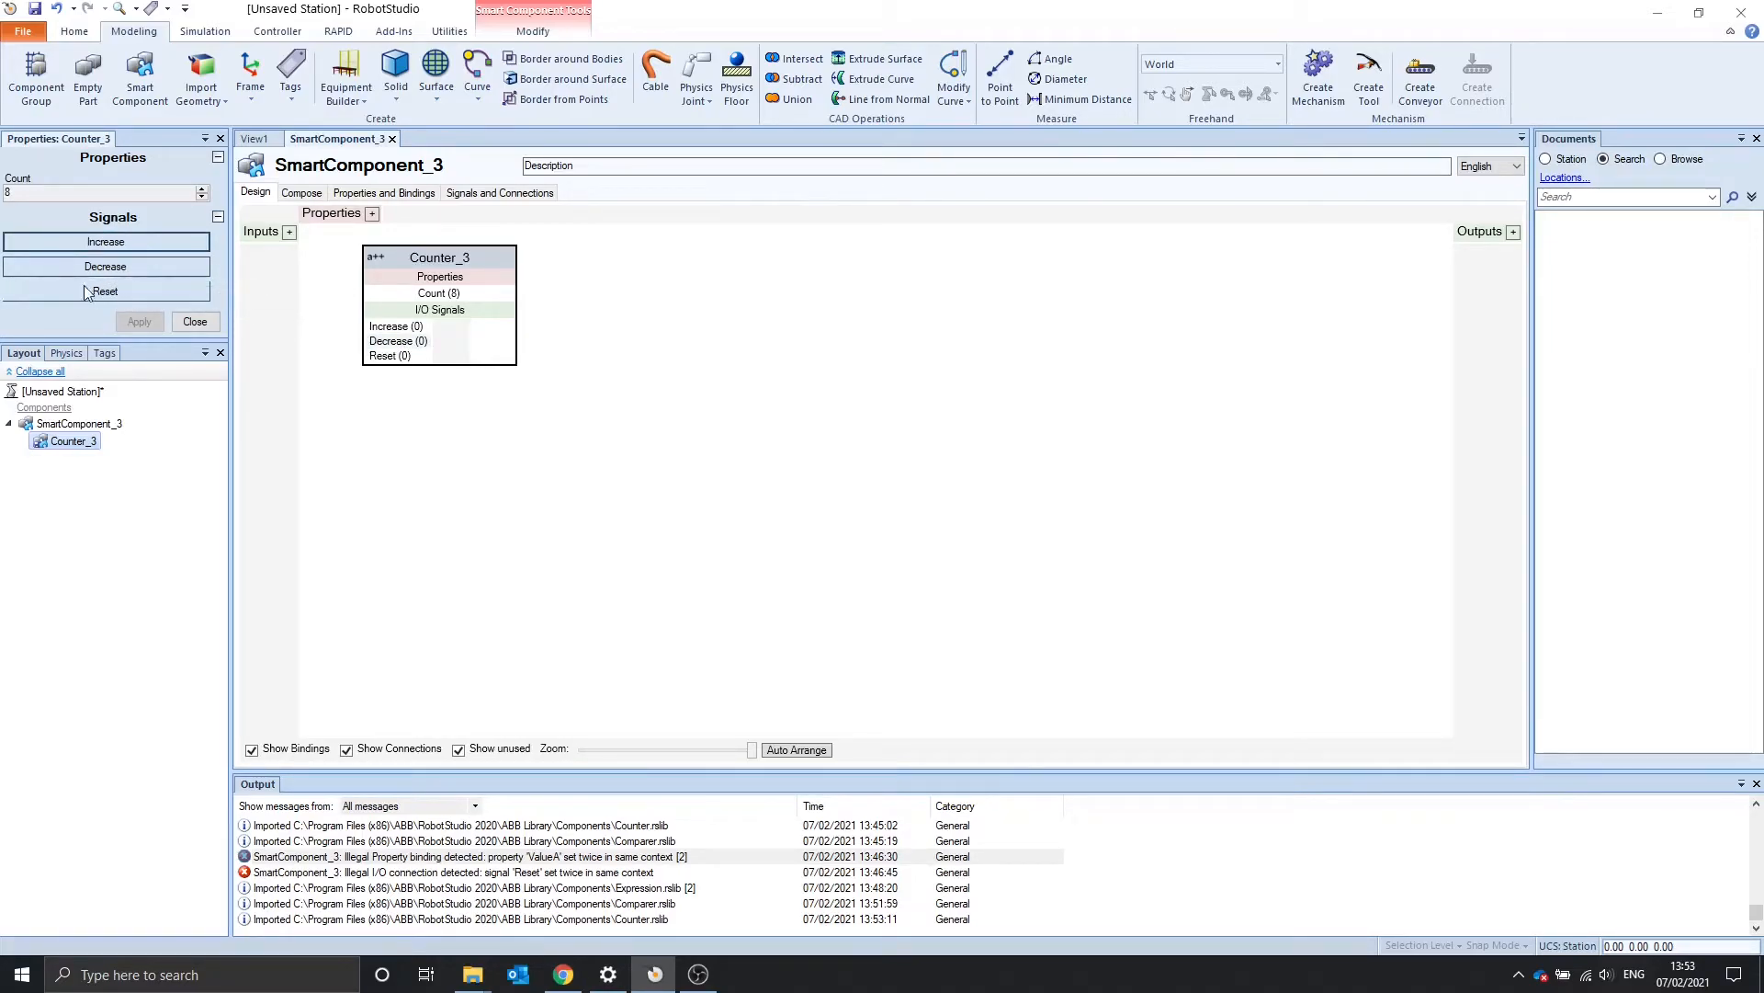
{"action": "left_click", "coordinate": [107, 267]}
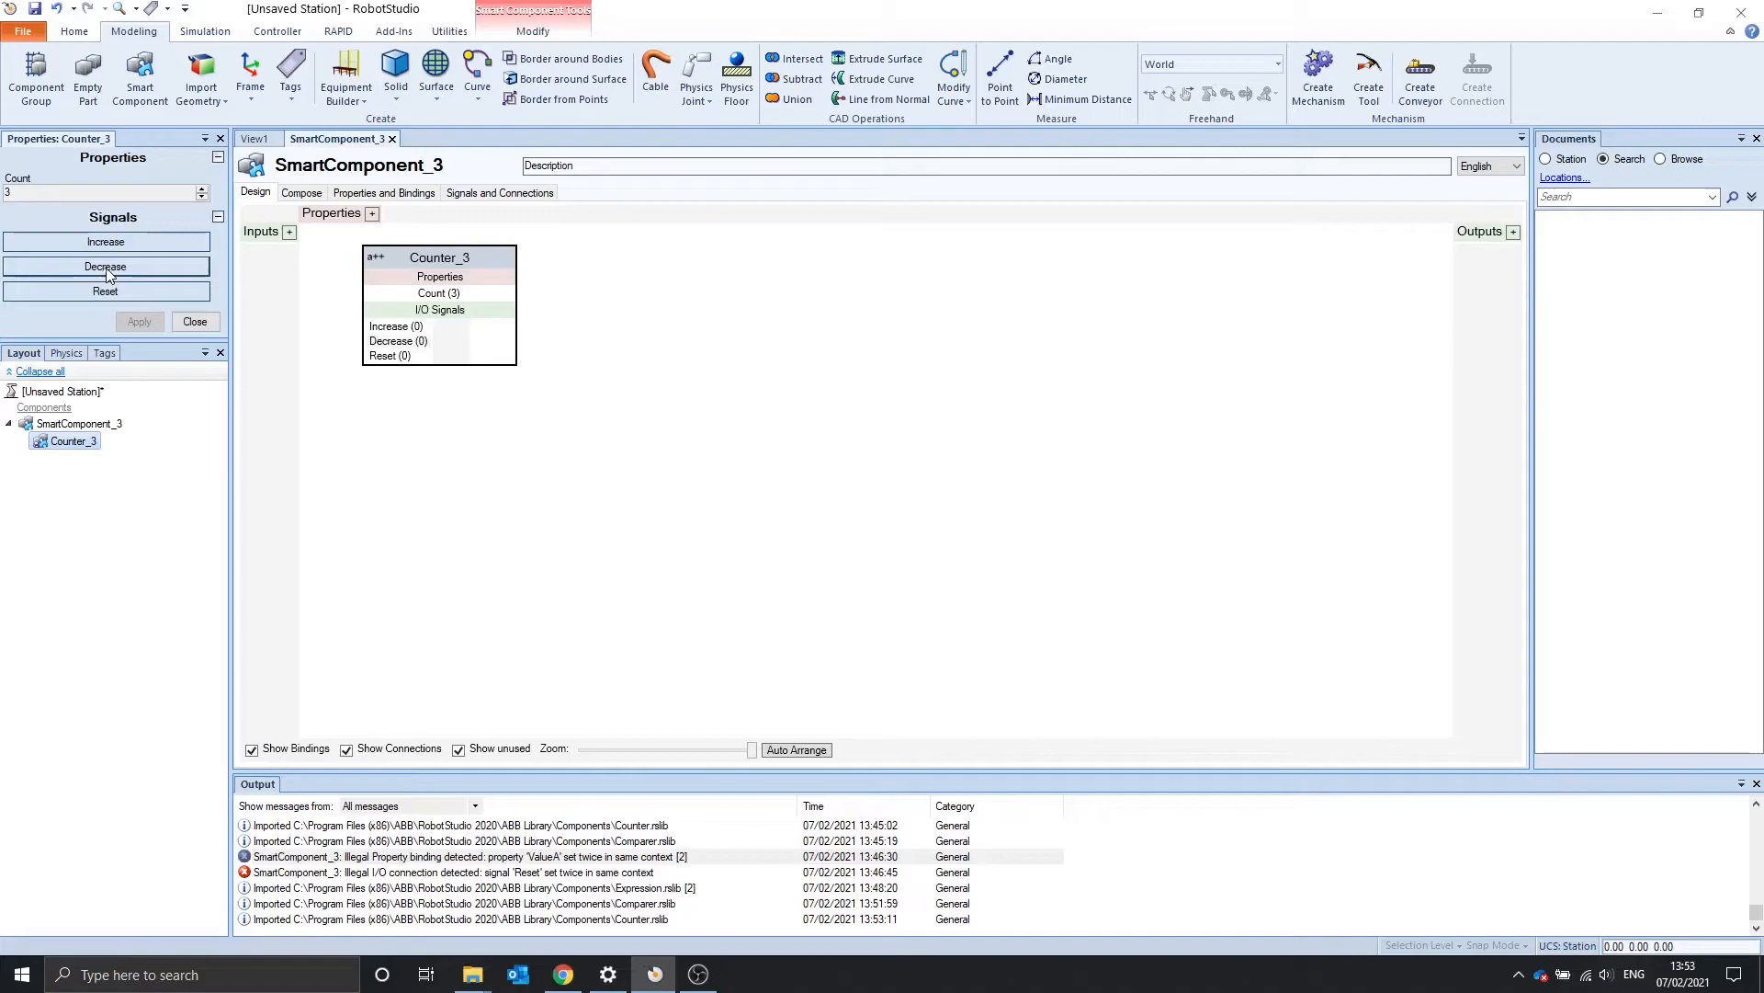
{"action": "mouse_move", "coordinate": [124, 294]}
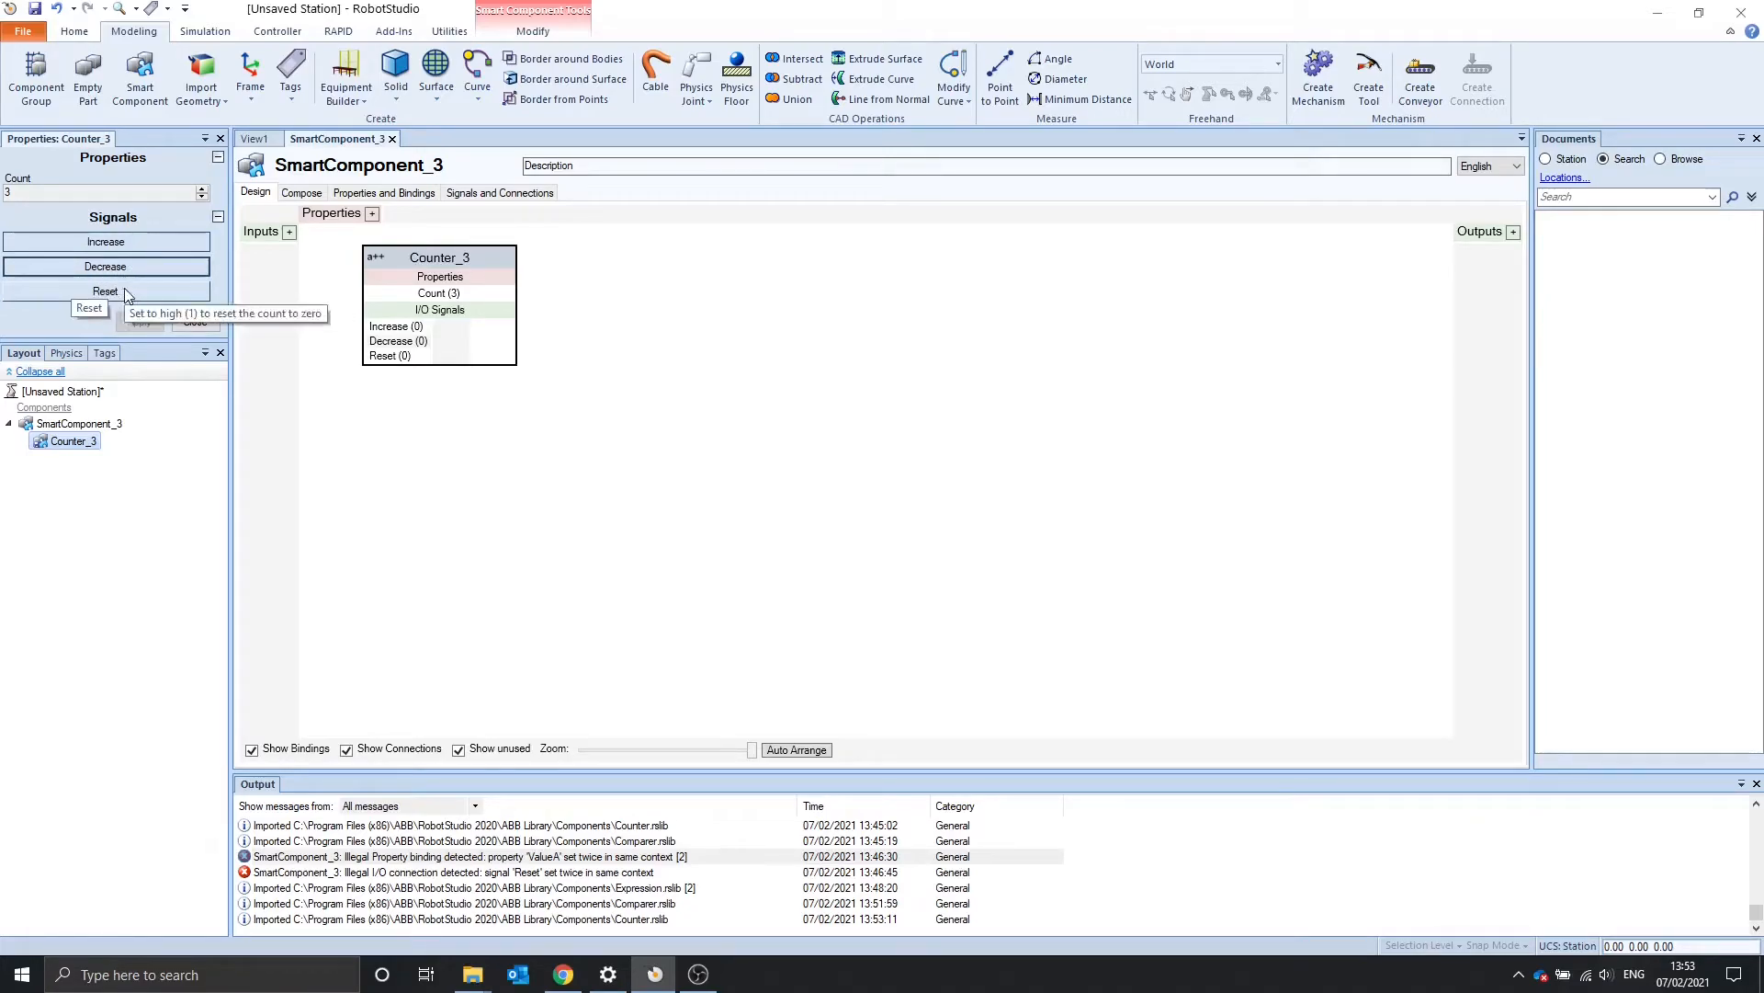
{"action": "left_click", "coordinate": [105, 293]}
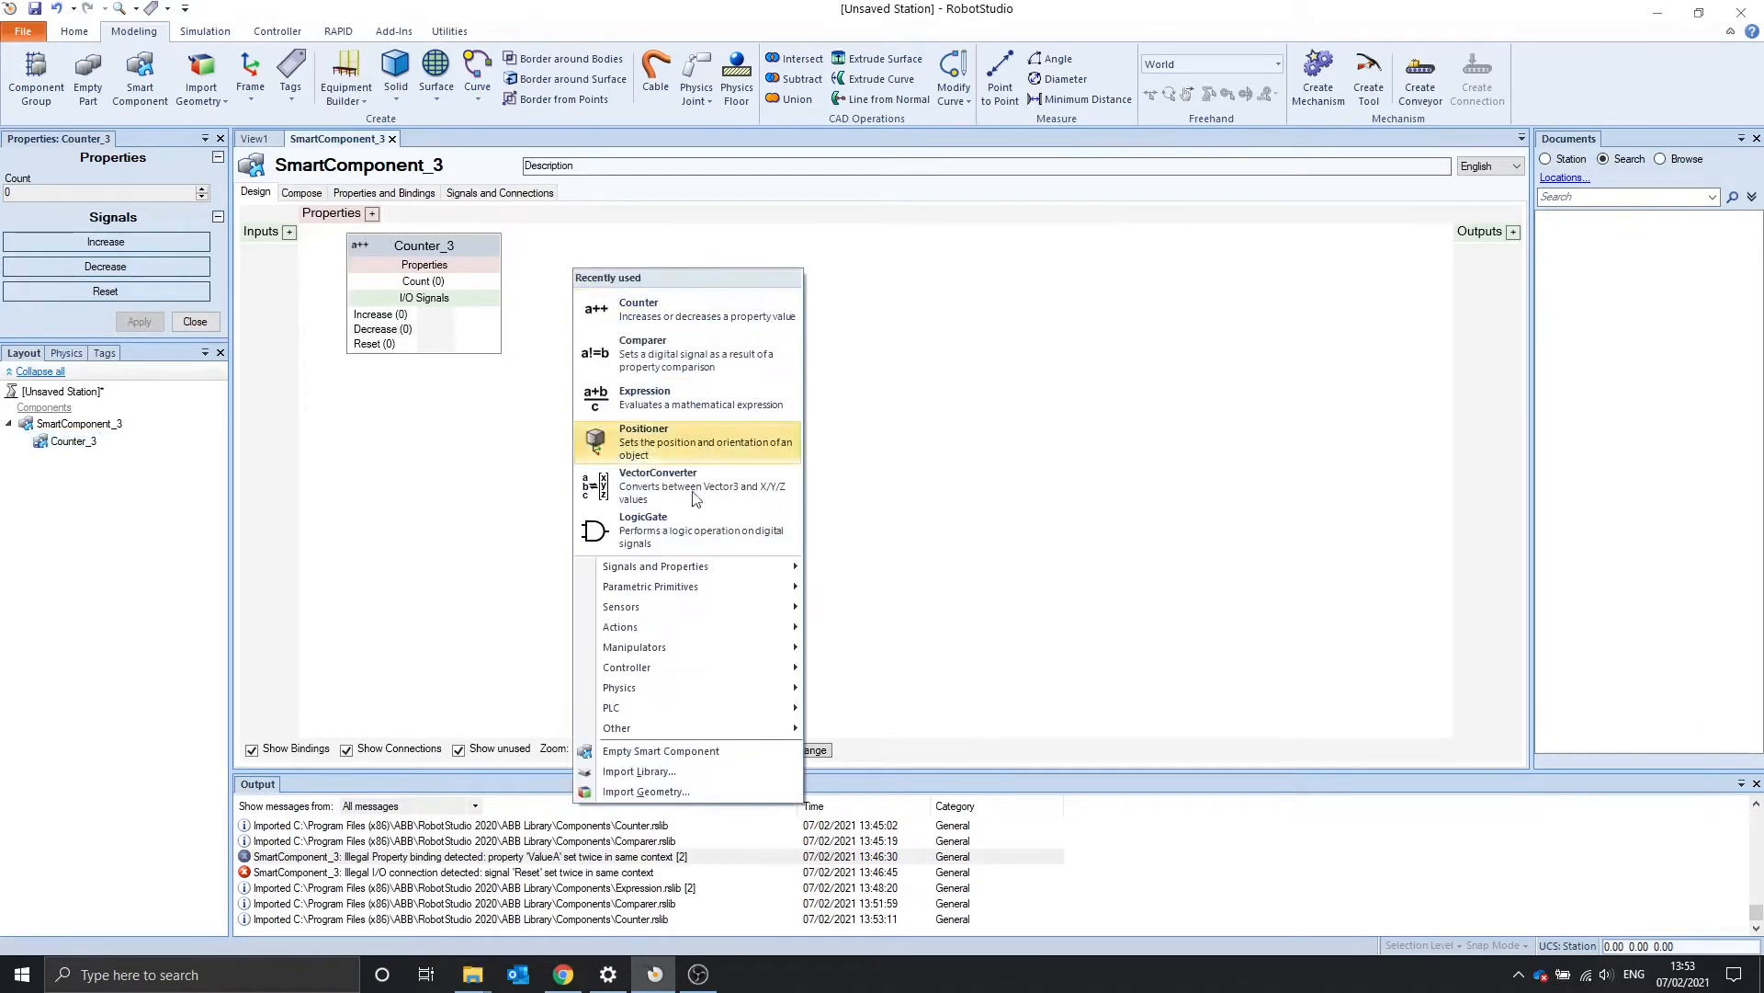
Add Comparer_6 from Recently used and raise Counter_3's count toward 5
{"action": "left_click", "coordinate": [643, 353]}
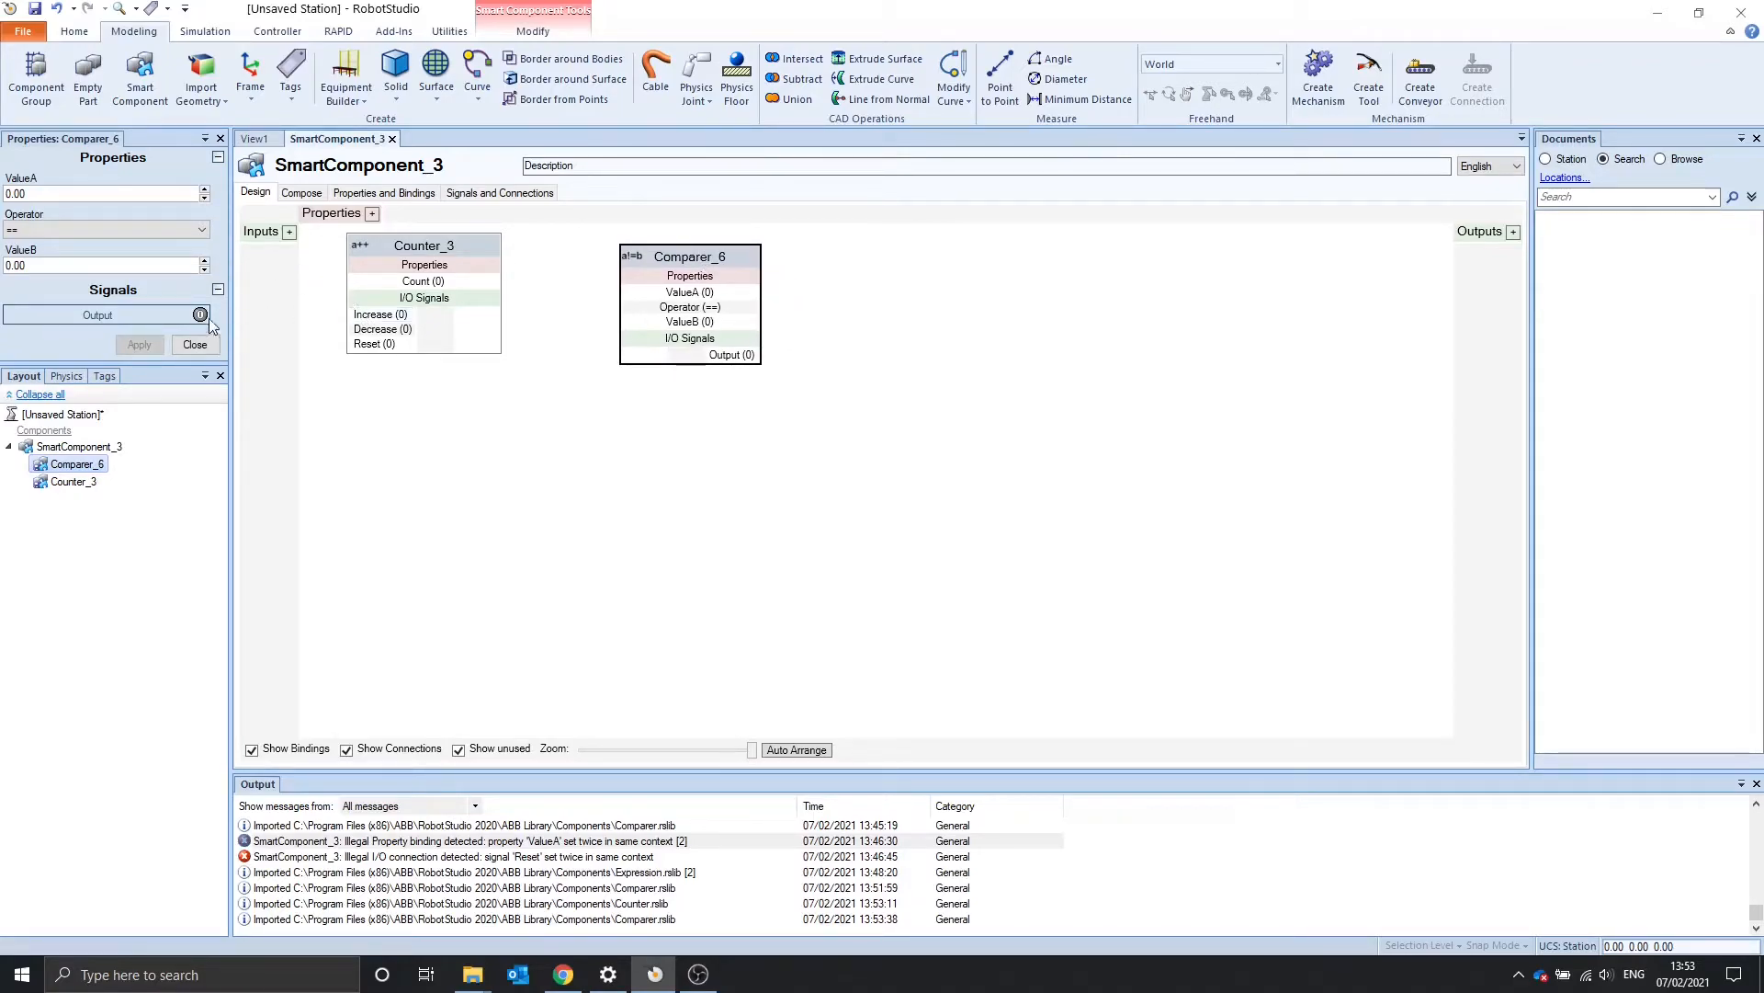
{"action": "left_click", "coordinate": [74, 458]}
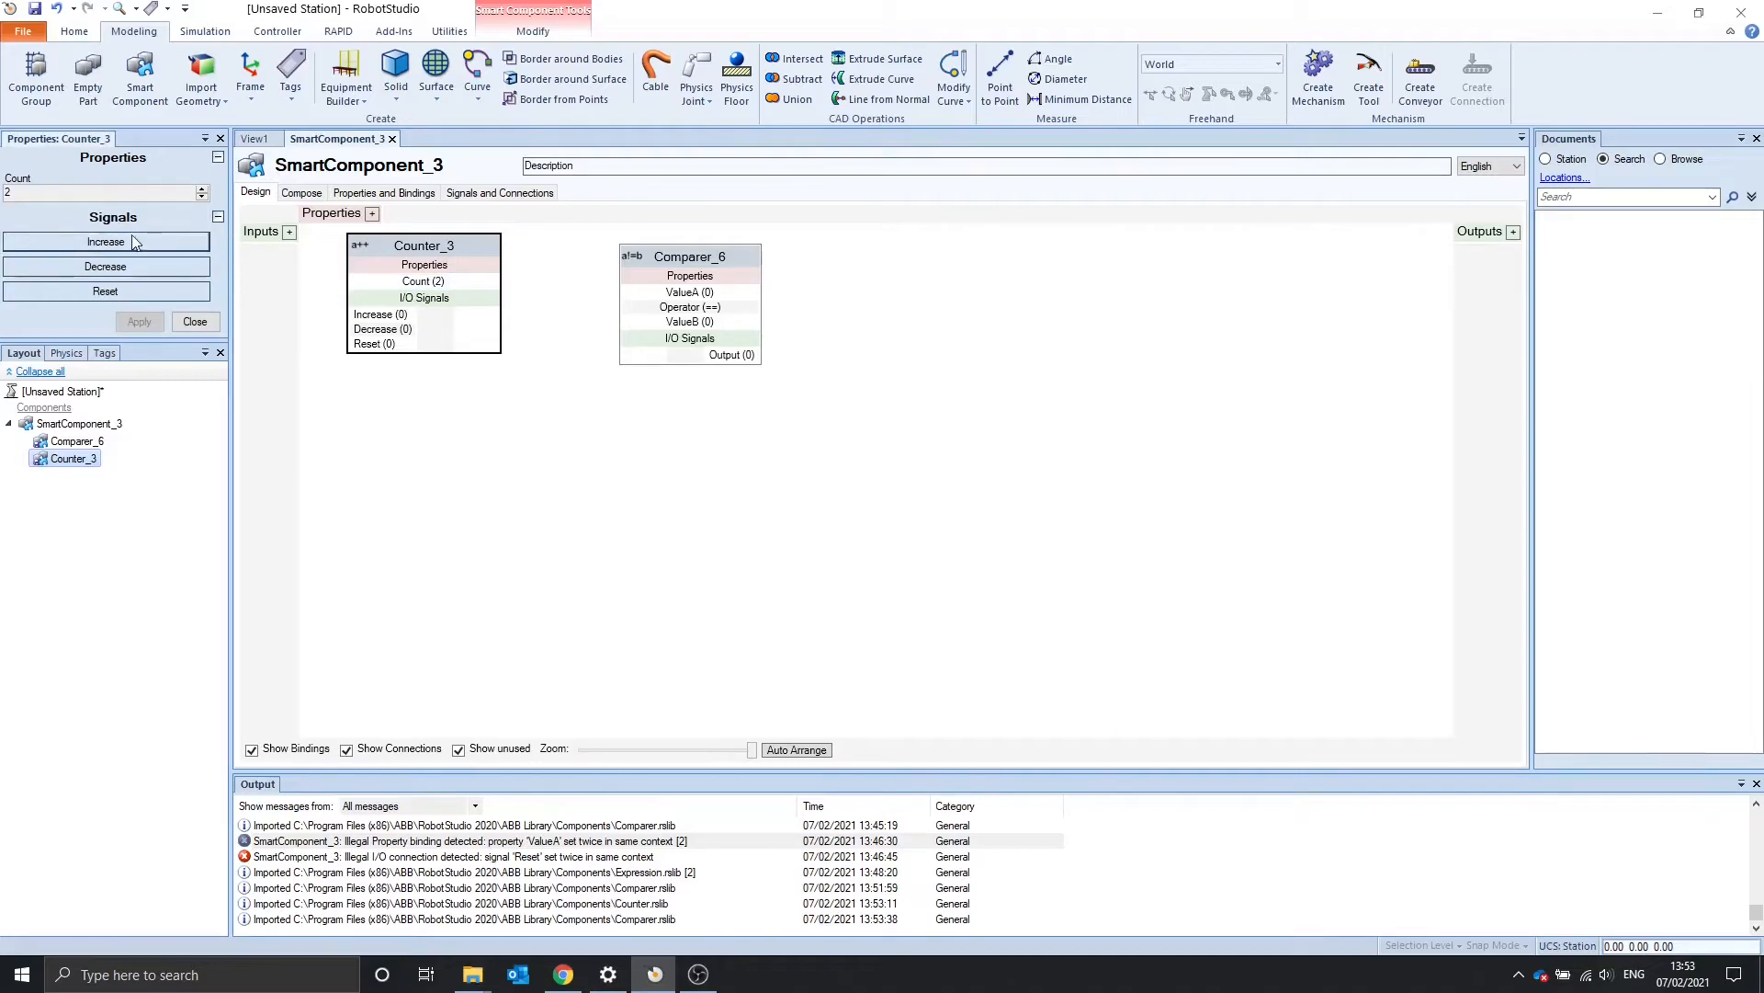
{"action": "left_click", "coordinate": [105, 240]}
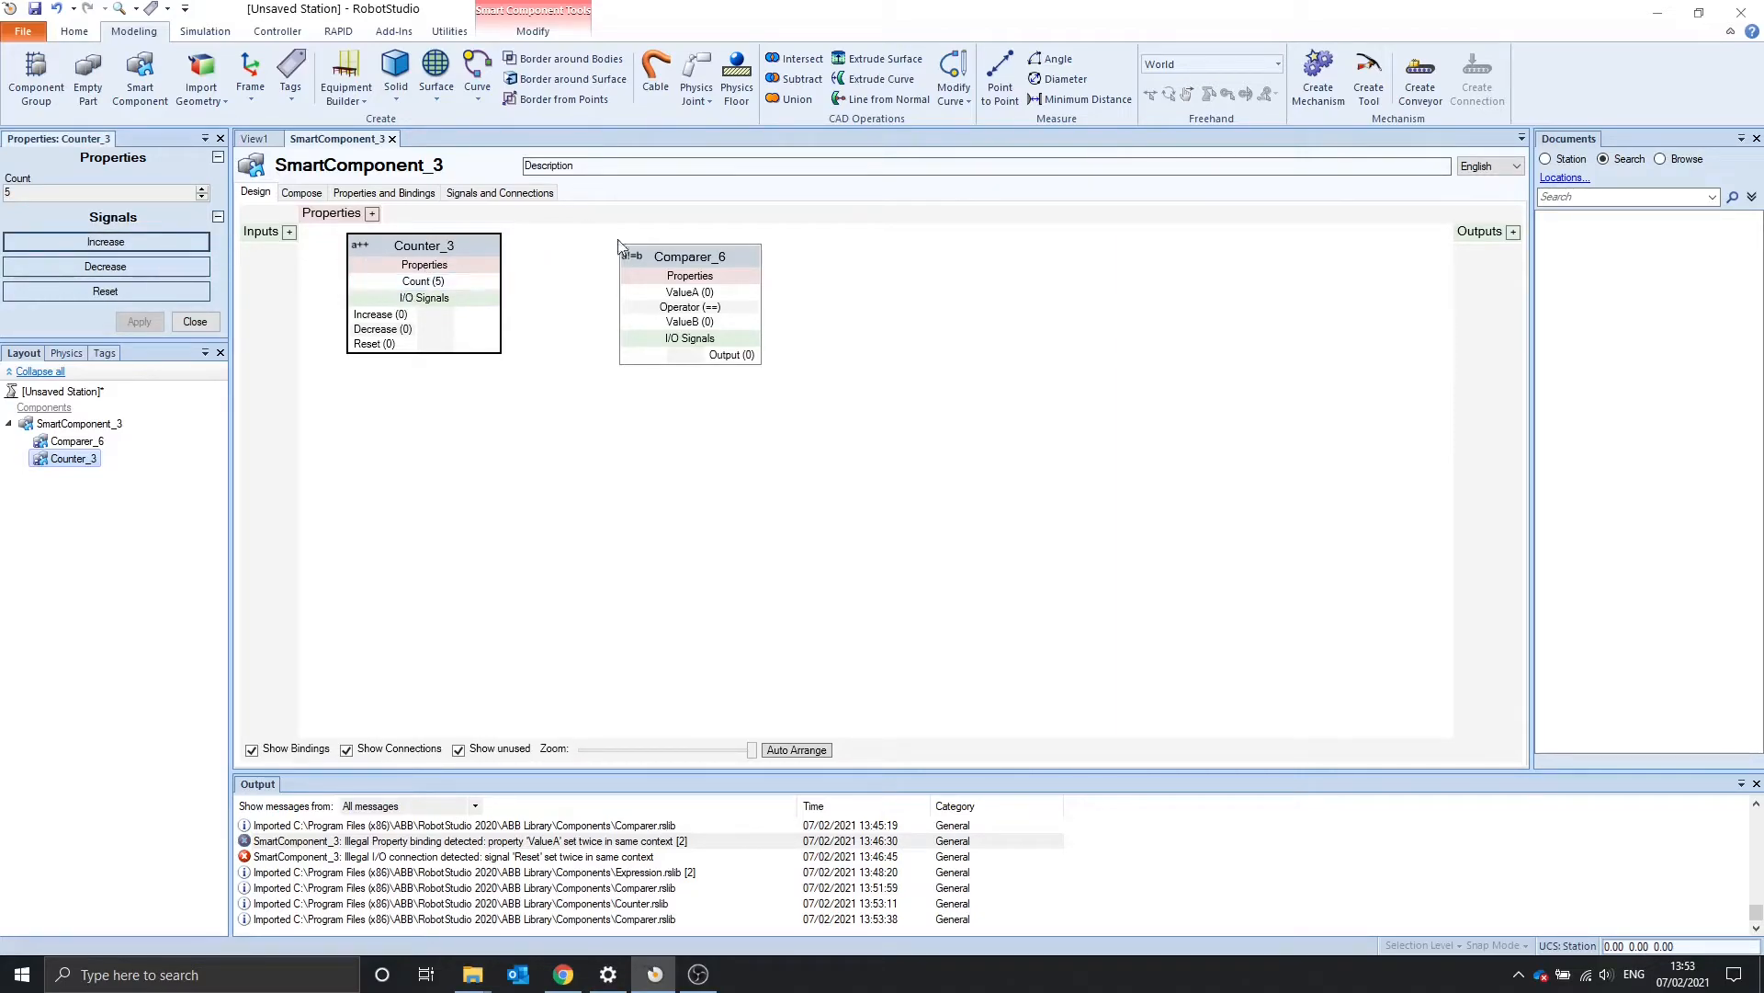
{"action": "mouse_move", "coordinate": [535, 469]}
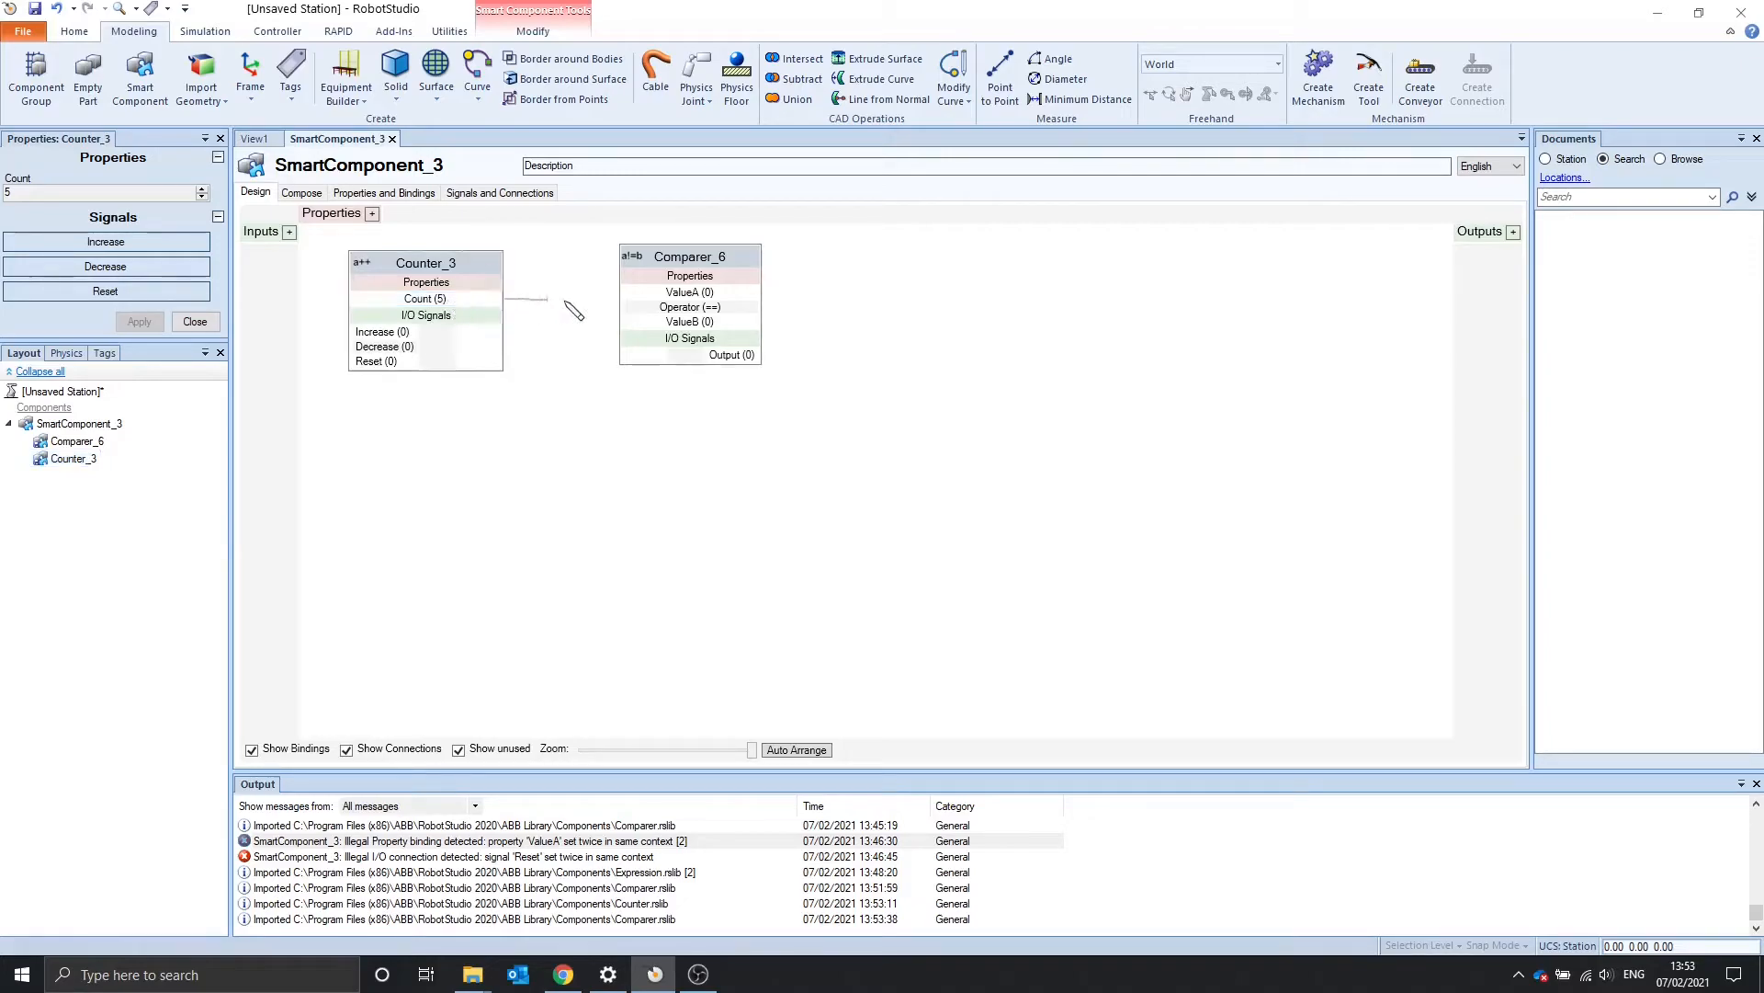
Bind Count to Comparer ValueA, set operator >= with ValueB 5, and wire Output to Counter_3's Reset
{"action": "left_click", "coordinate": [689, 258]}
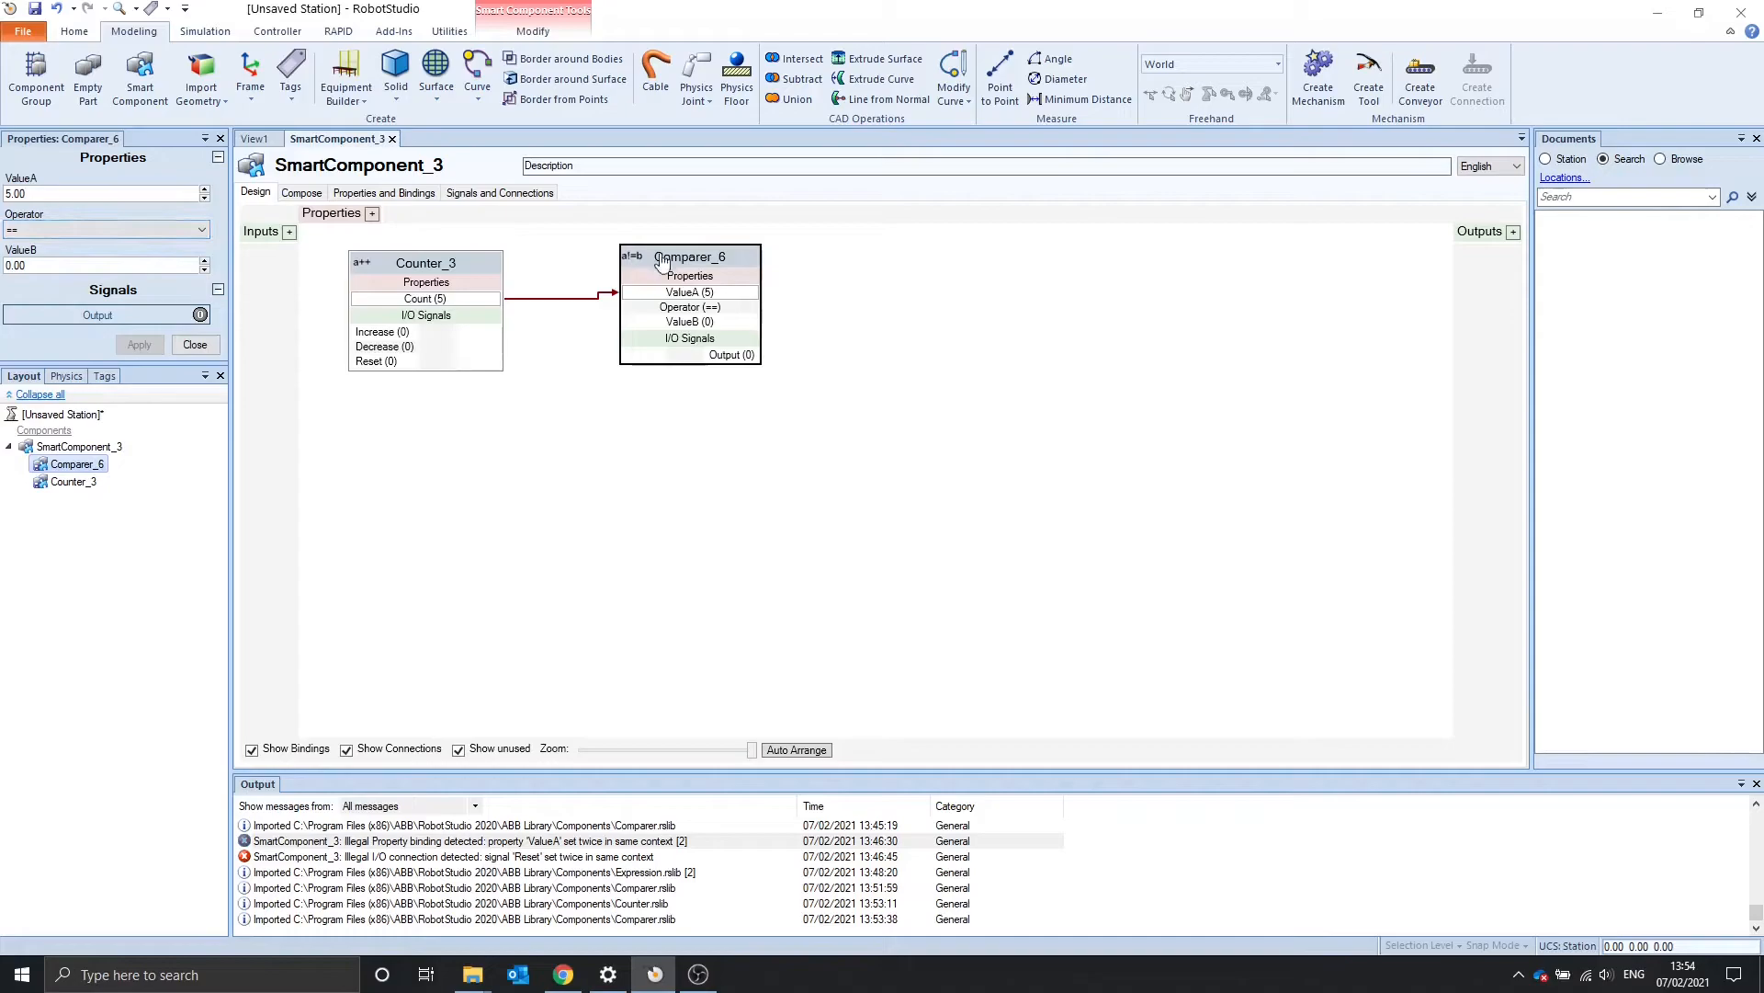
{"action": "left_click", "coordinate": [202, 230]}
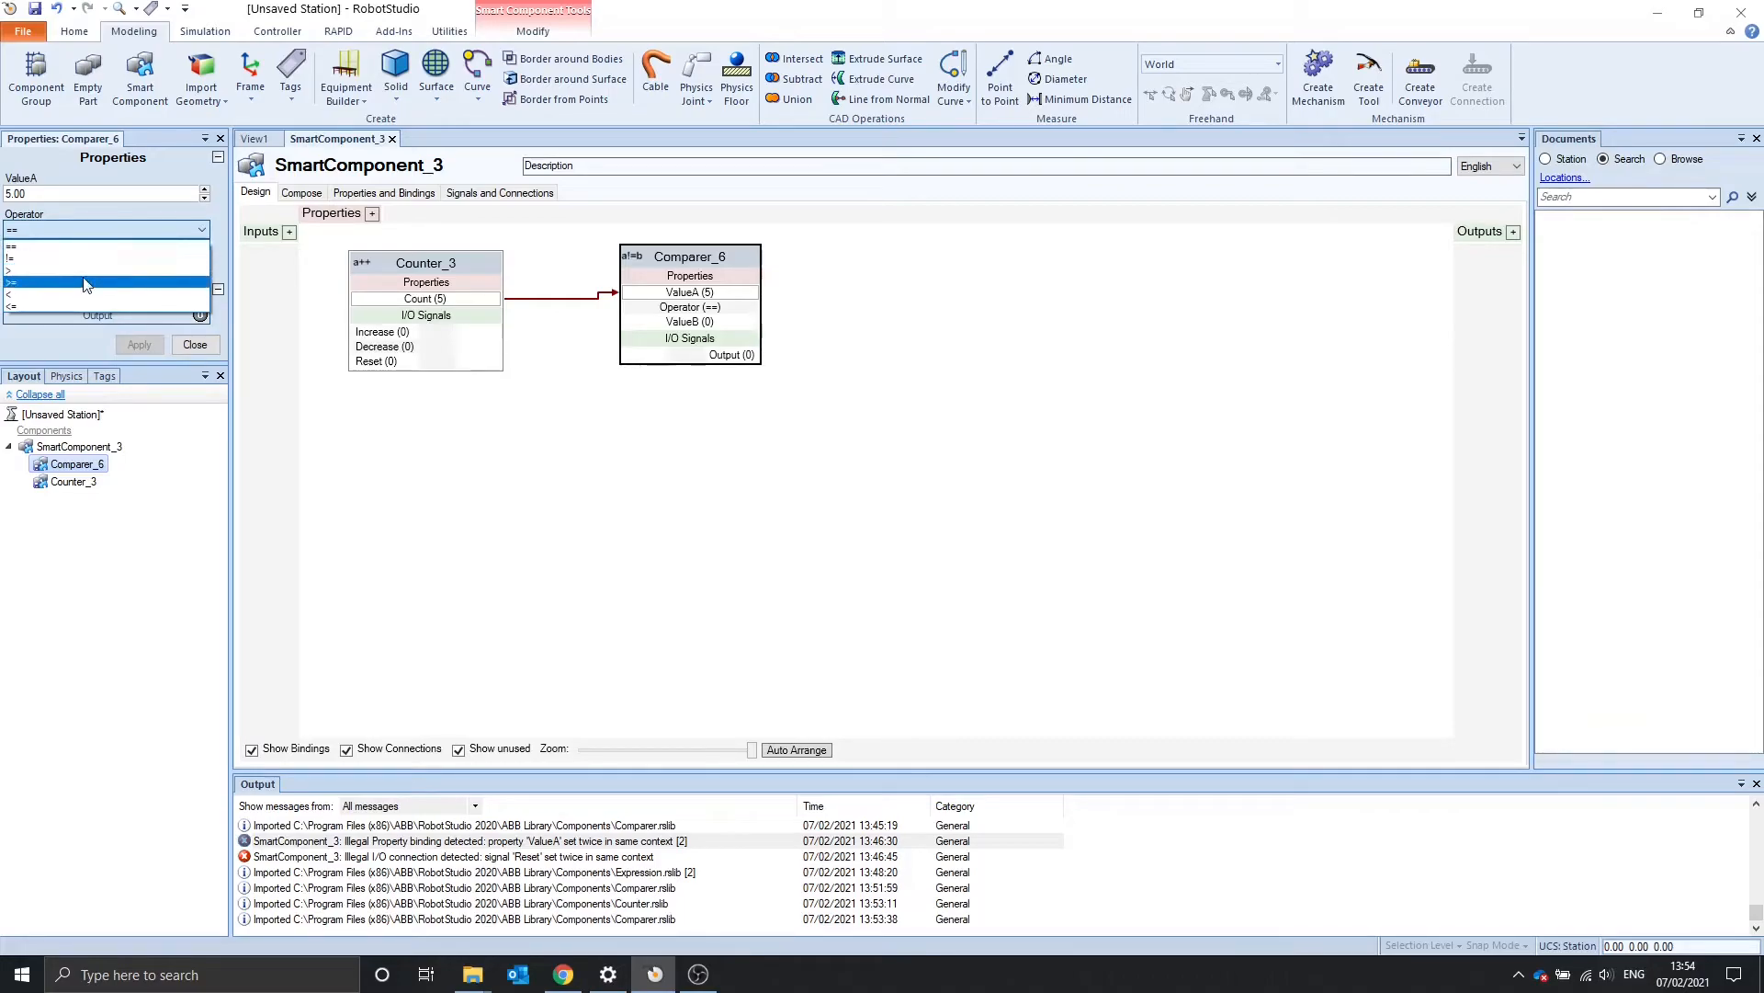
{"action": "left_click", "coordinate": [101, 282]}
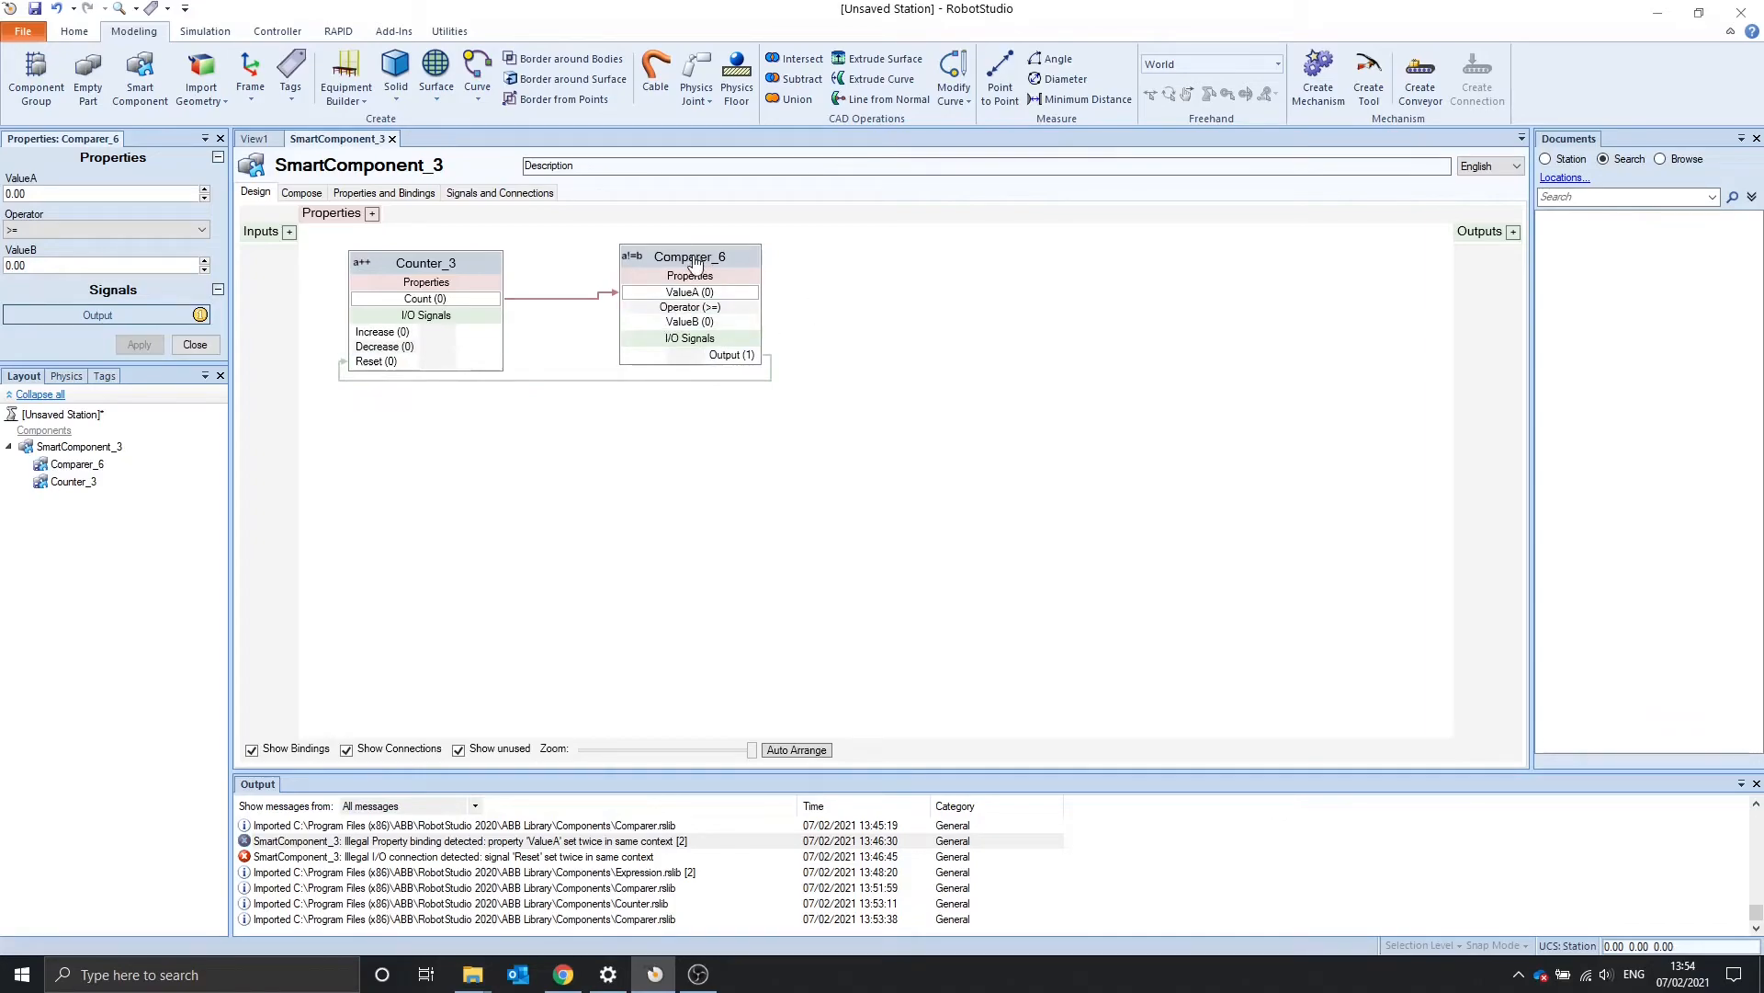
{"action": "left_click", "coordinate": [690, 258]}
{"action": "type", "text": "5"}
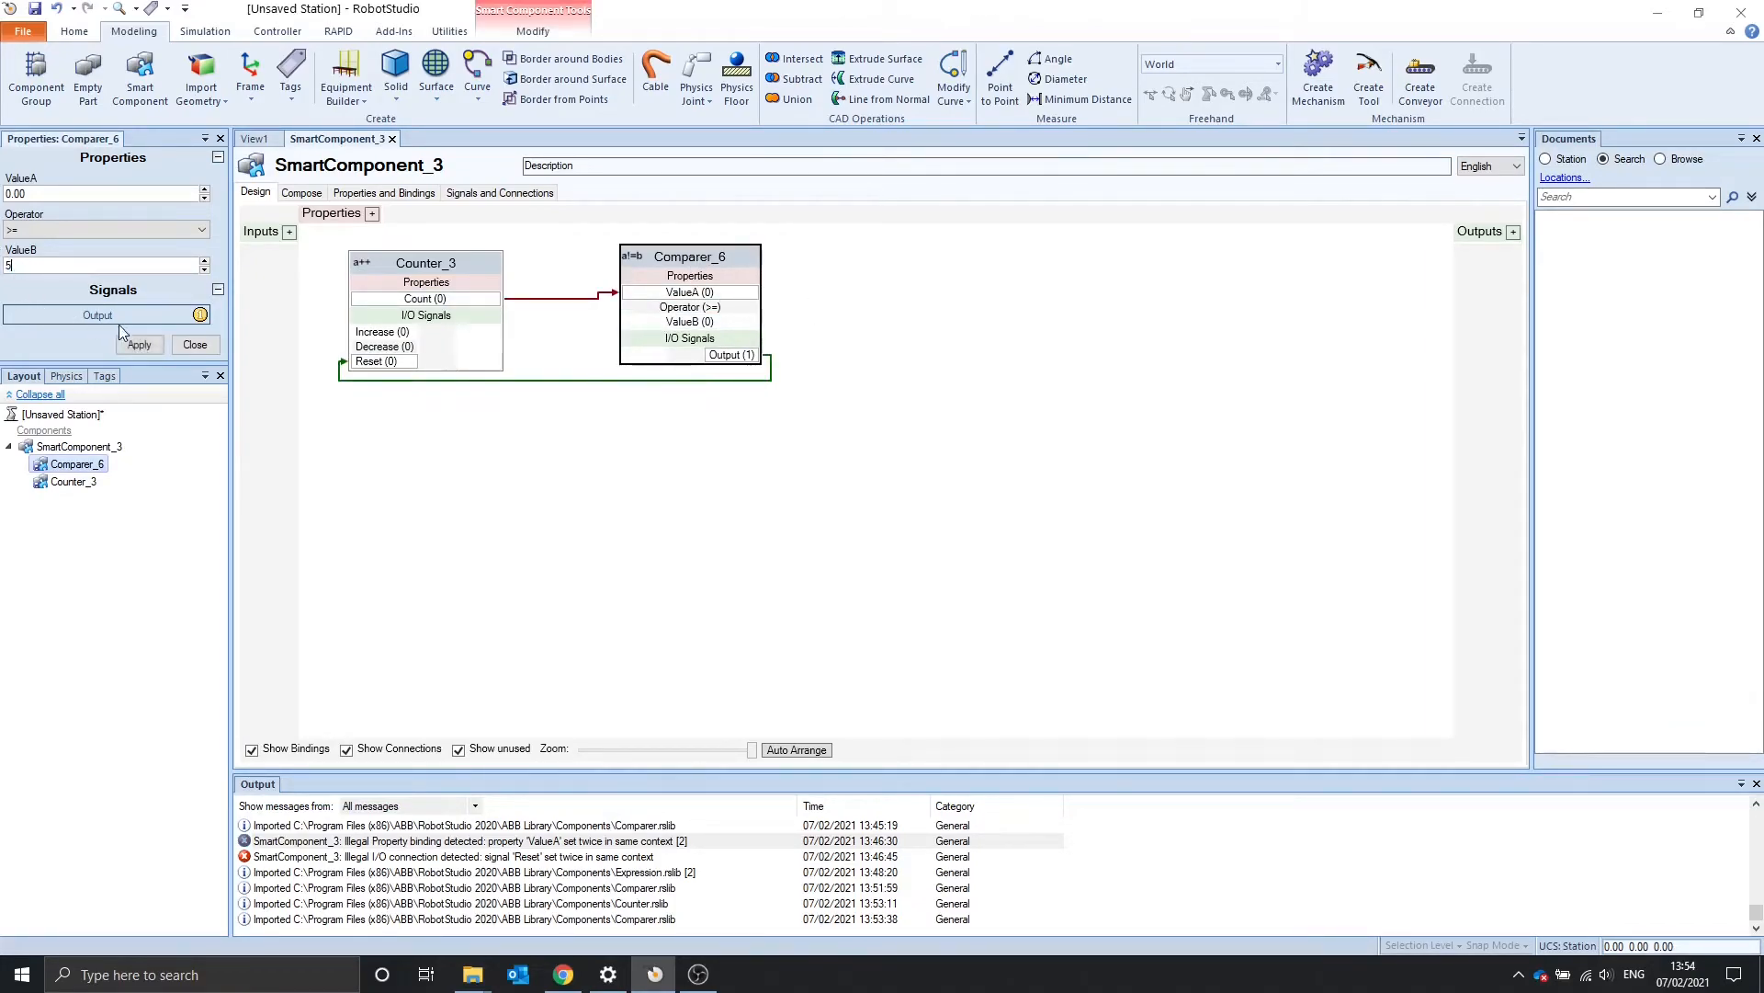
{"action": "left_click", "coordinate": [138, 344]}
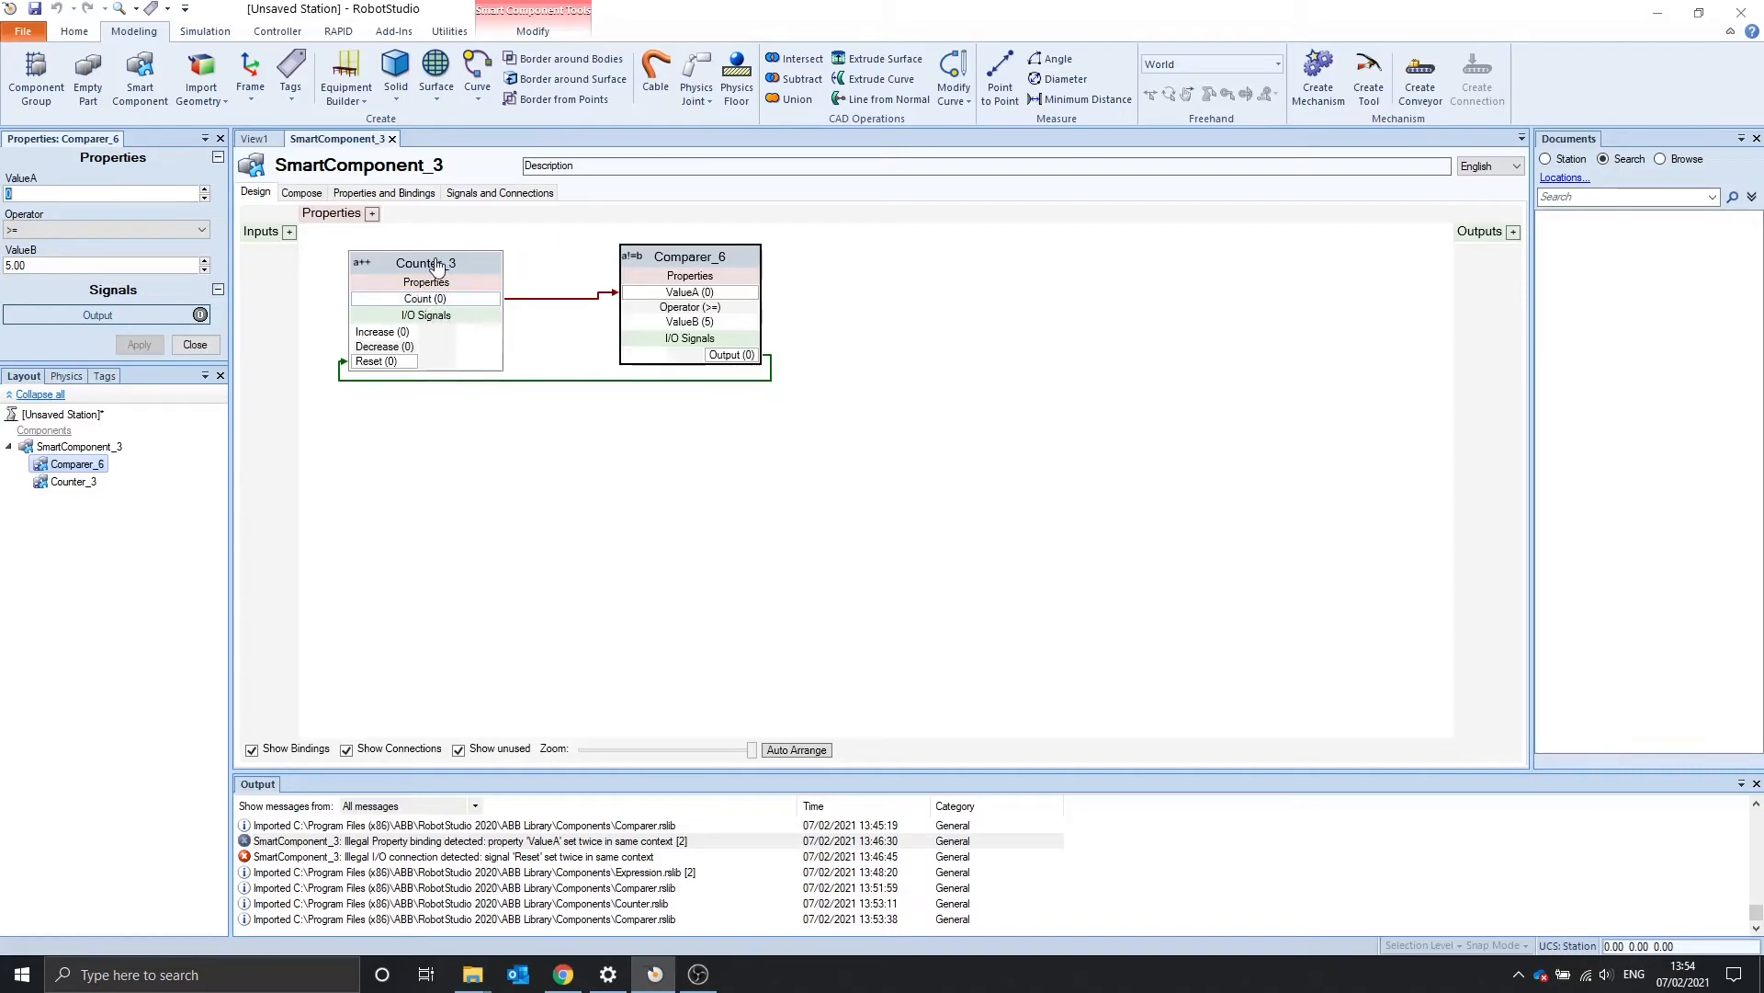
{"action": "left_click", "coordinate": [424, 263]}
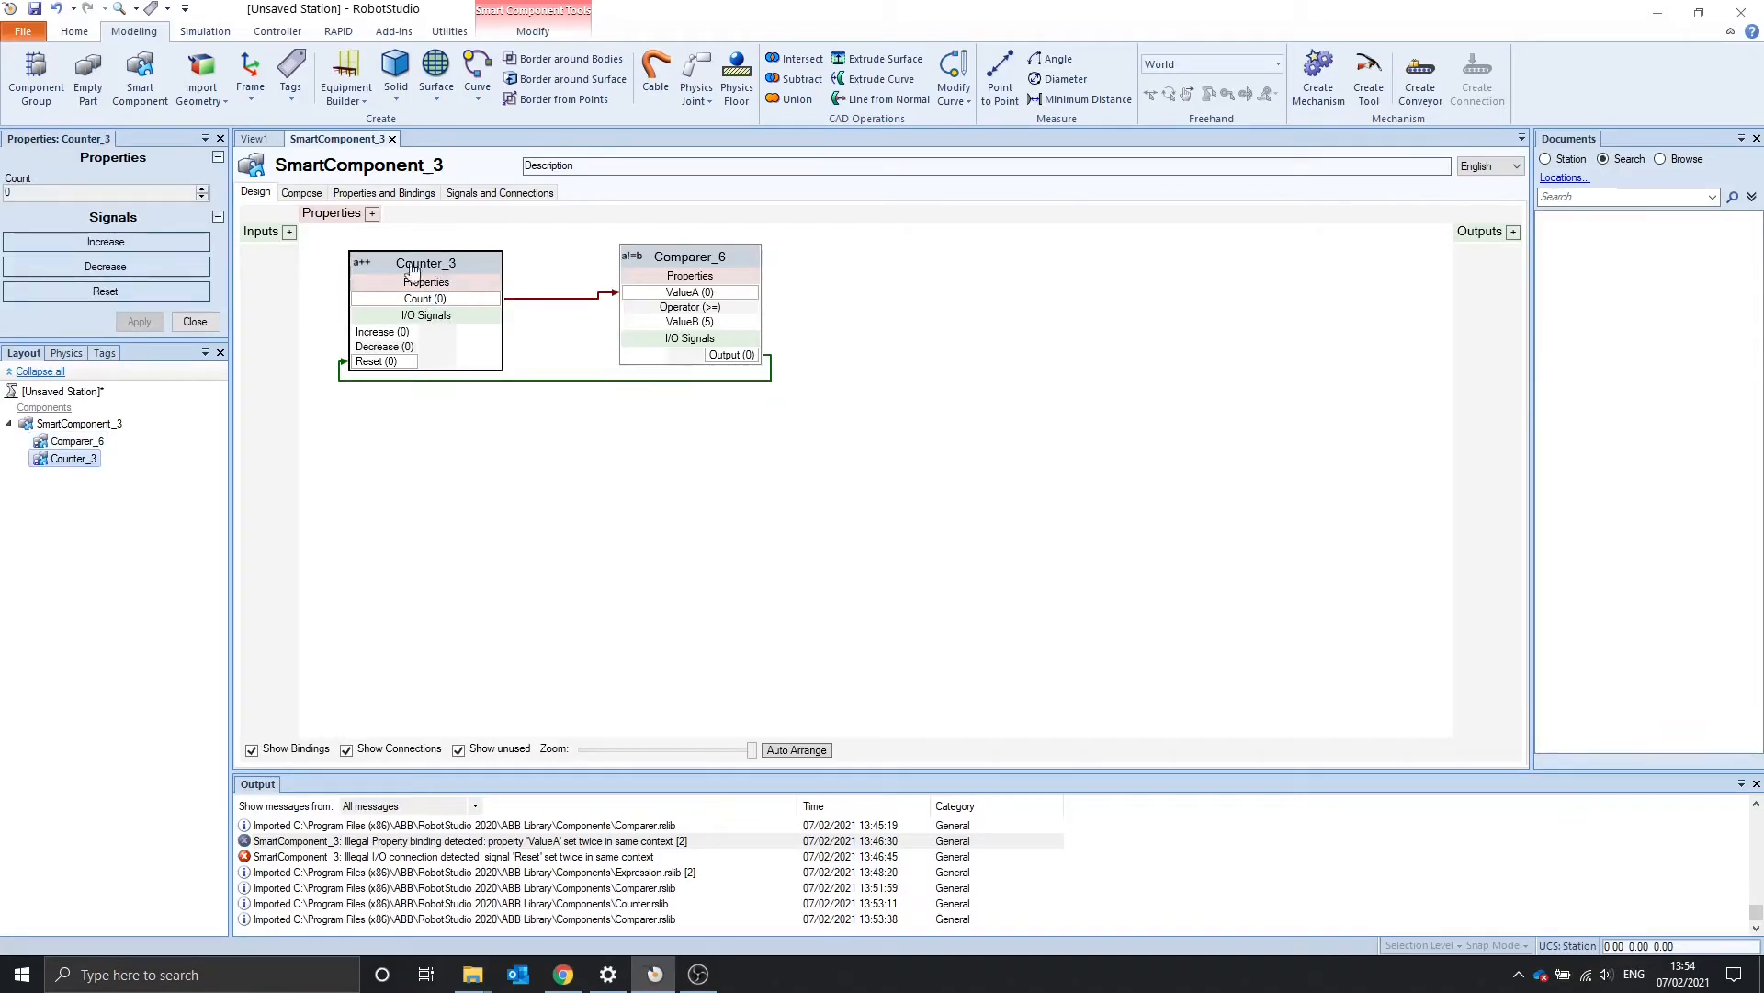
Increase Counter_3 toward 5 so the Comparer fires and resets the count
{"action": "left_click", "coordinate": [104, 243]}
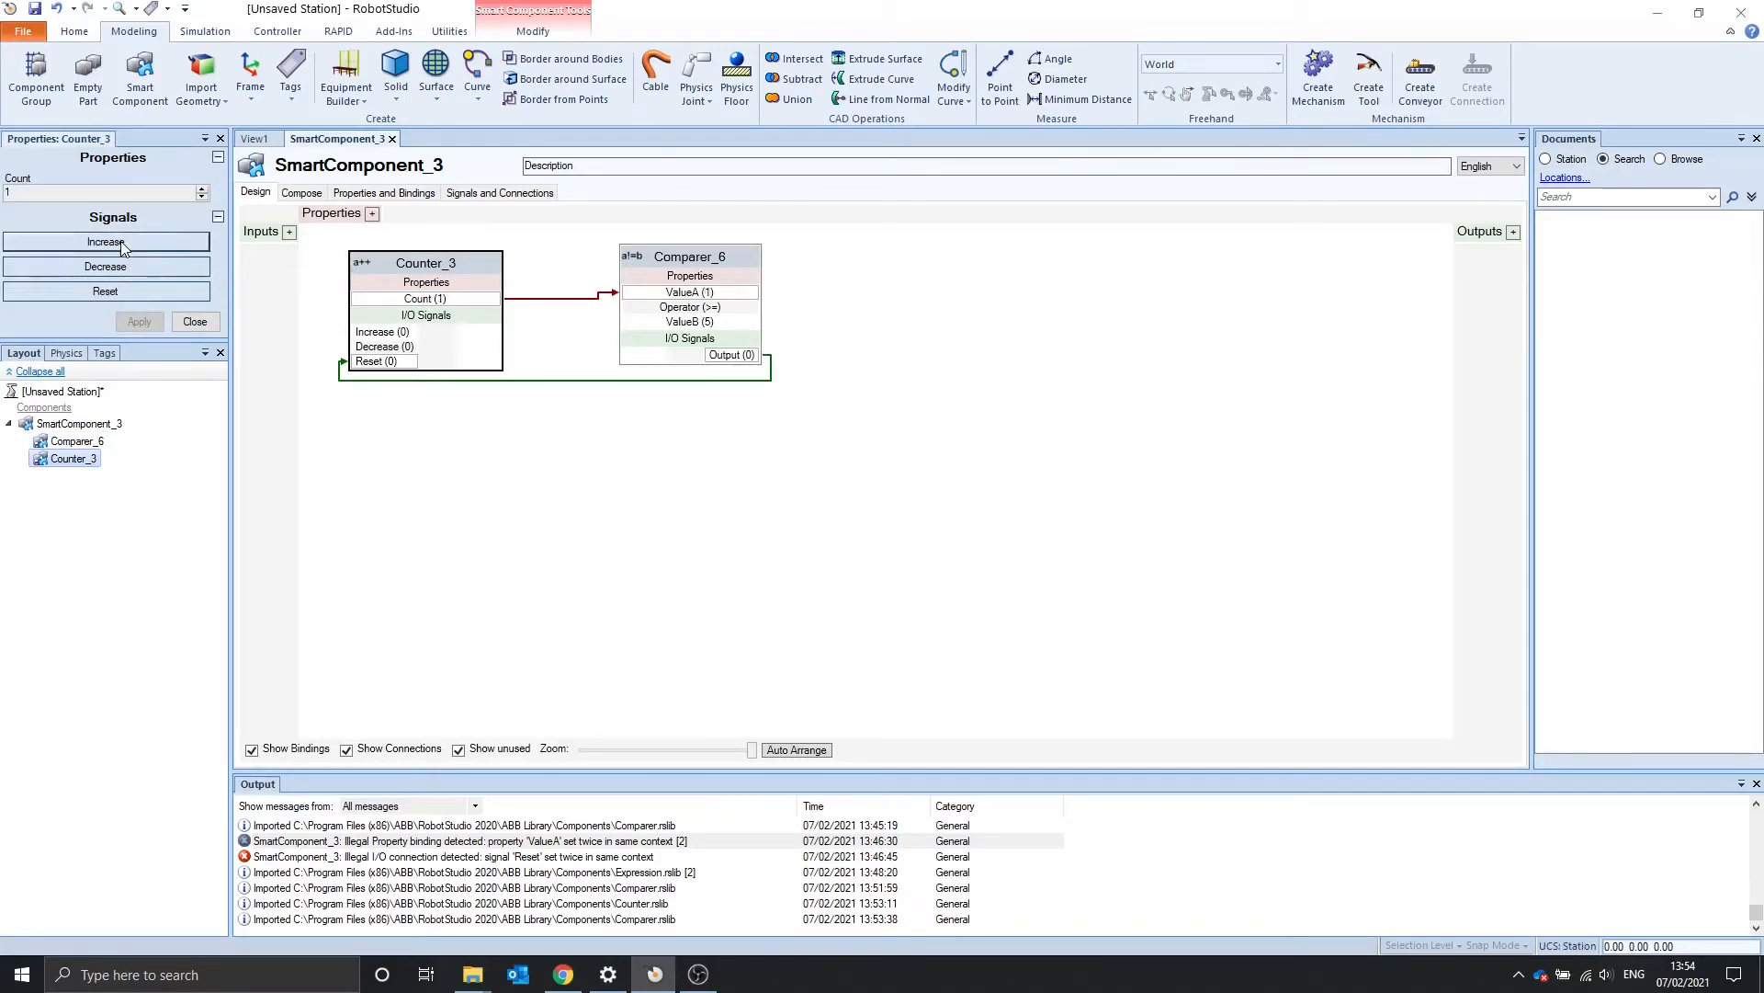
{"action": "left_click", "coordinate": [106, 242]}
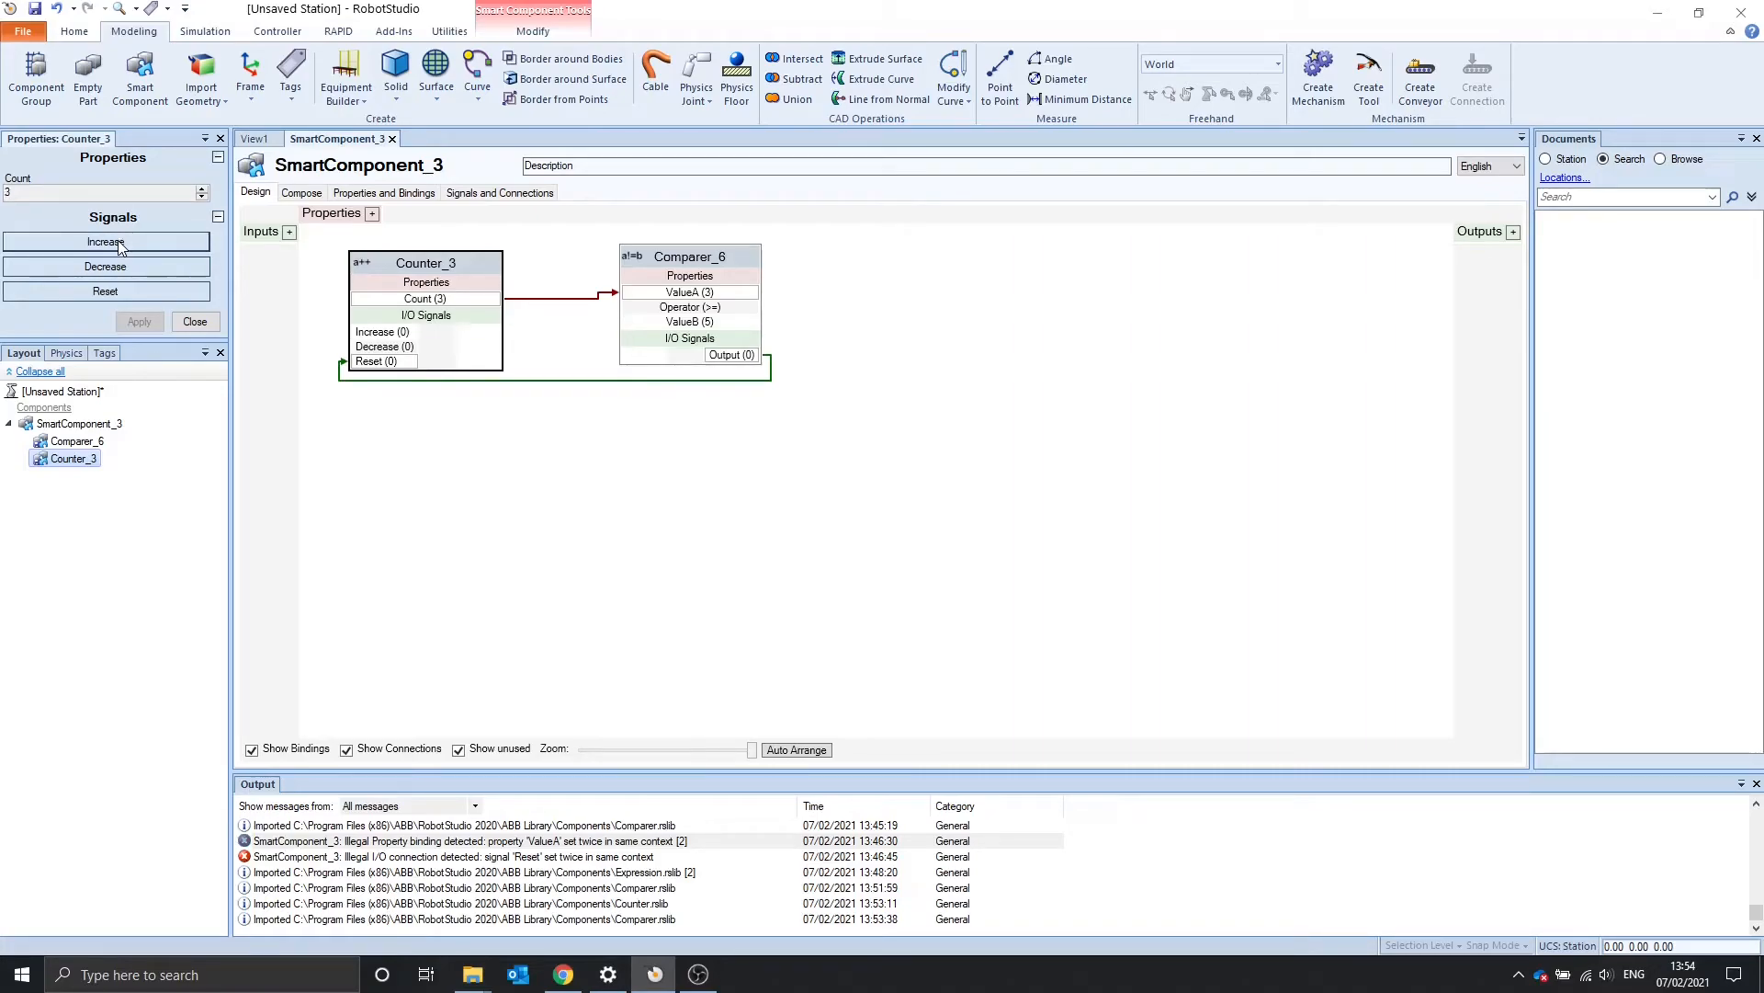
{"action": "left_click", "coordinate": [105, 291]}
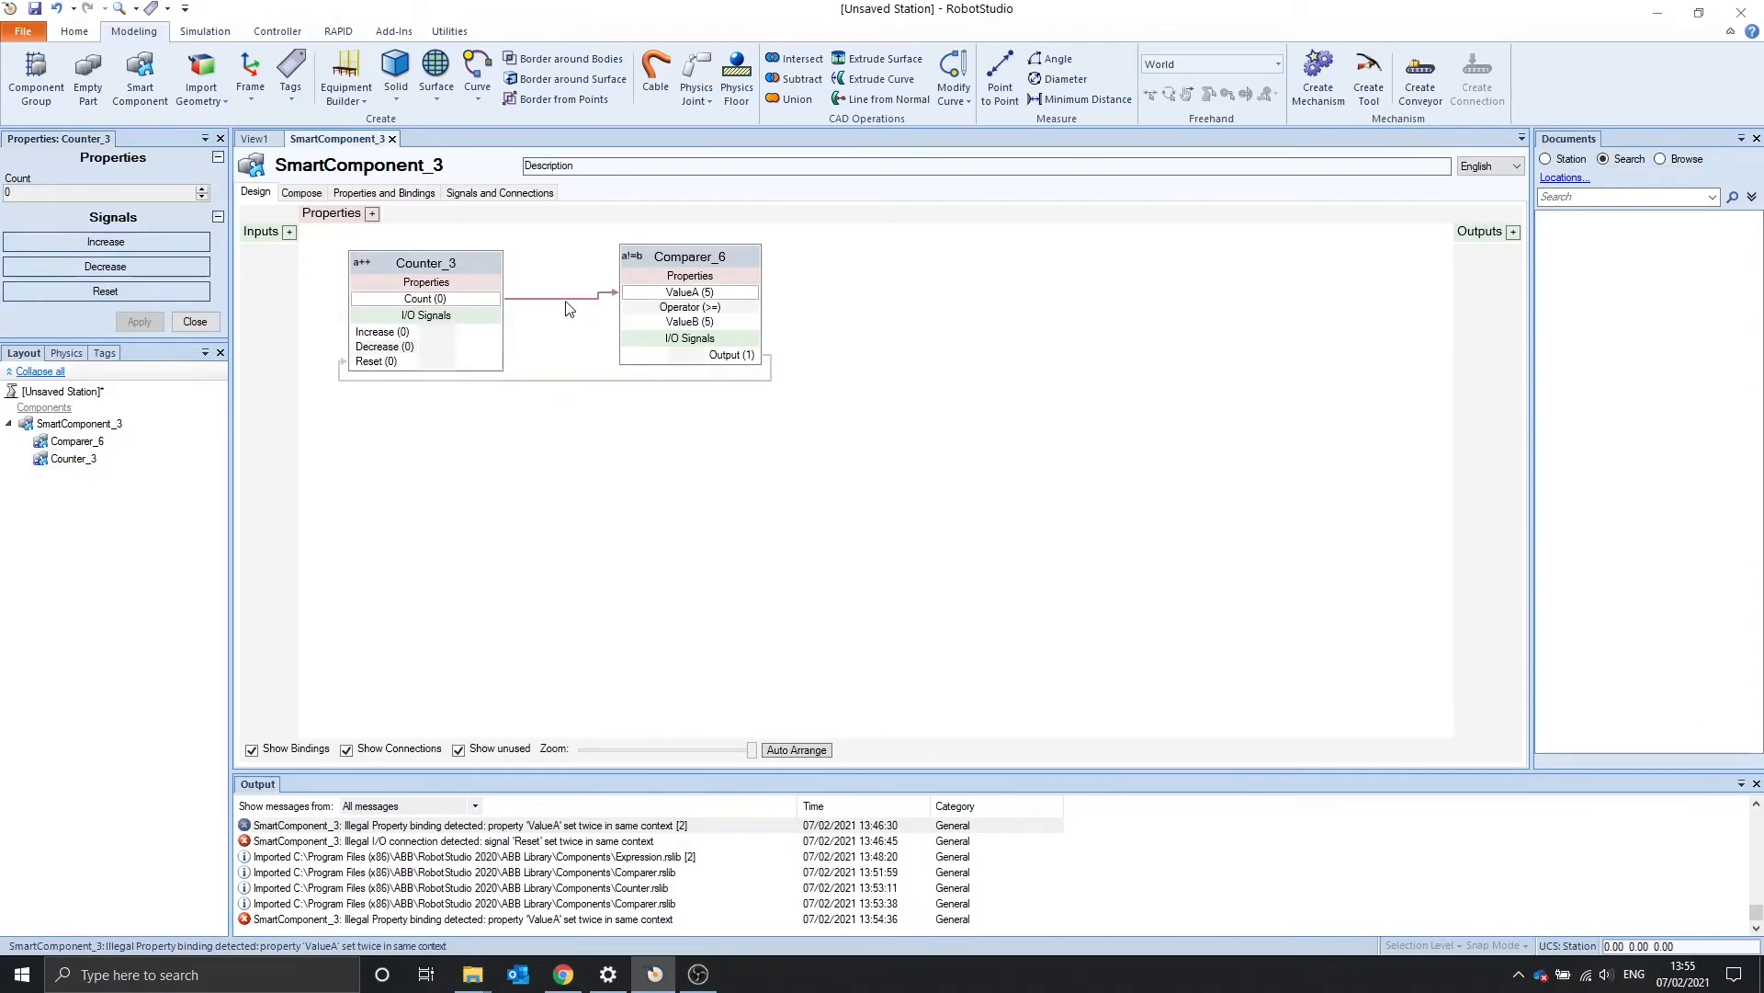
Enable Allow cyclic binding on the Count-to-ValueA binding and pulse Increase to test the loop
{"action": "right_click", "coordinate": [568, 307]}
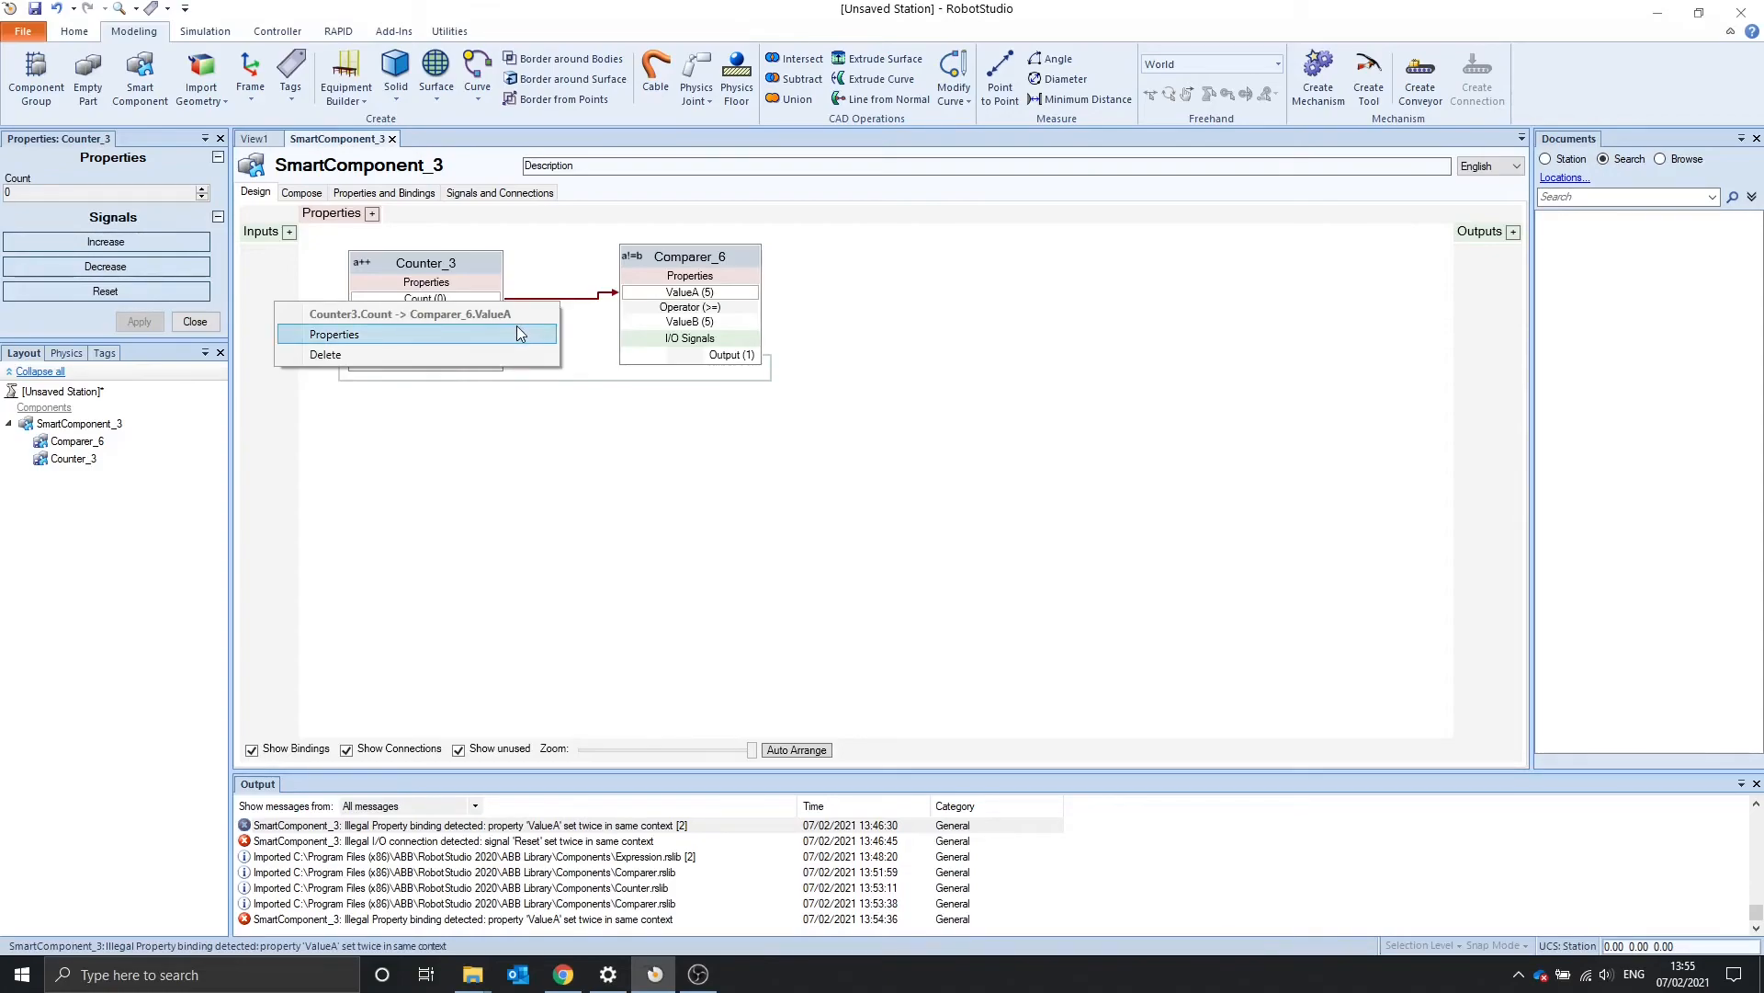
{"action": "left_click", "coordinate": [332, 334]}
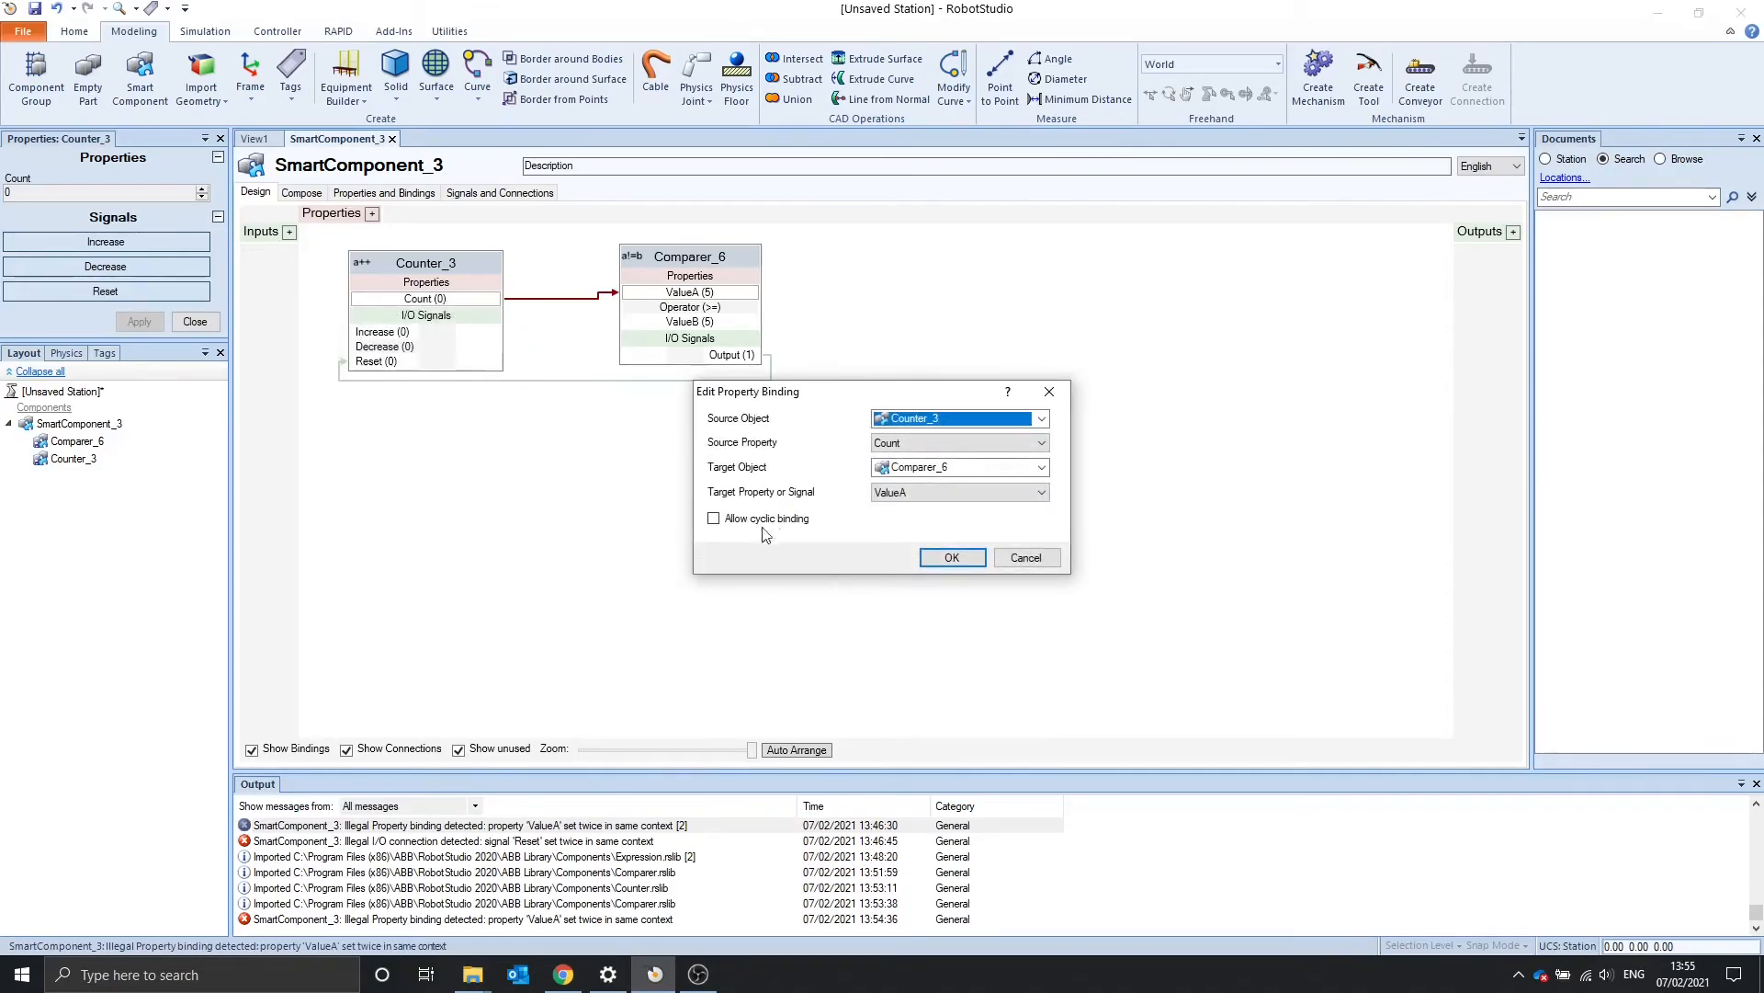
{"action": "left_click", "coordinate": [713, 518]}
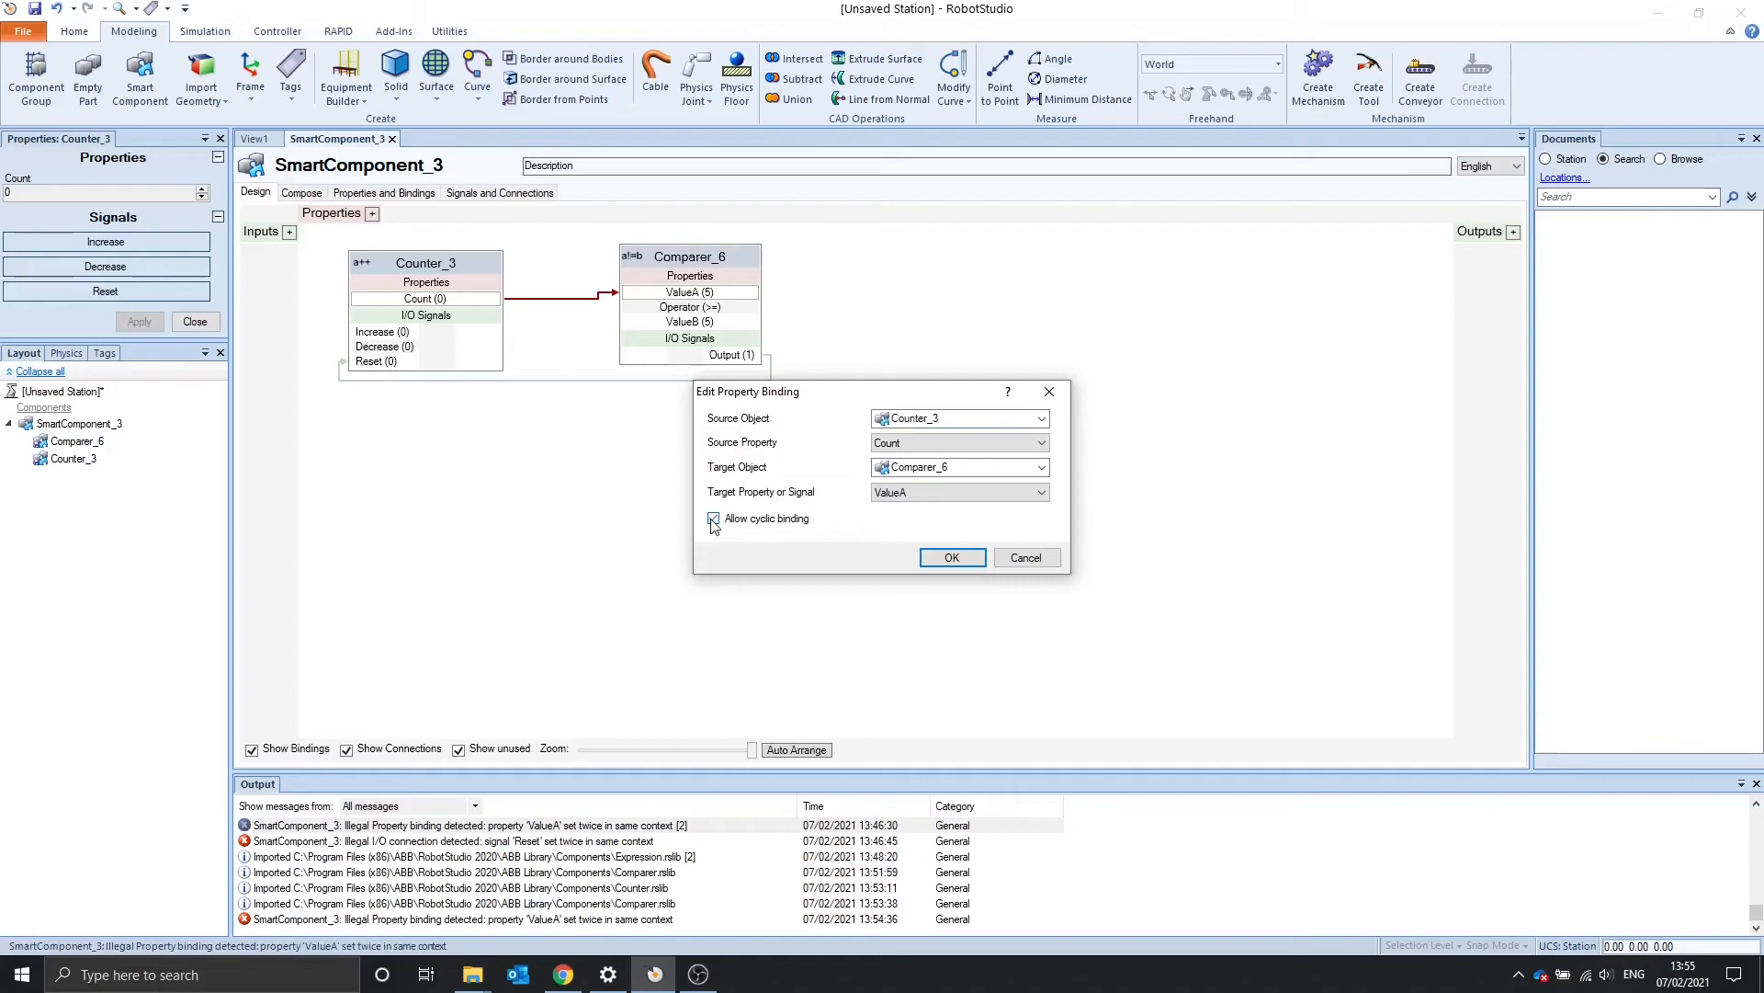
{"action": "left_click", "coordinate": [951, 557]}
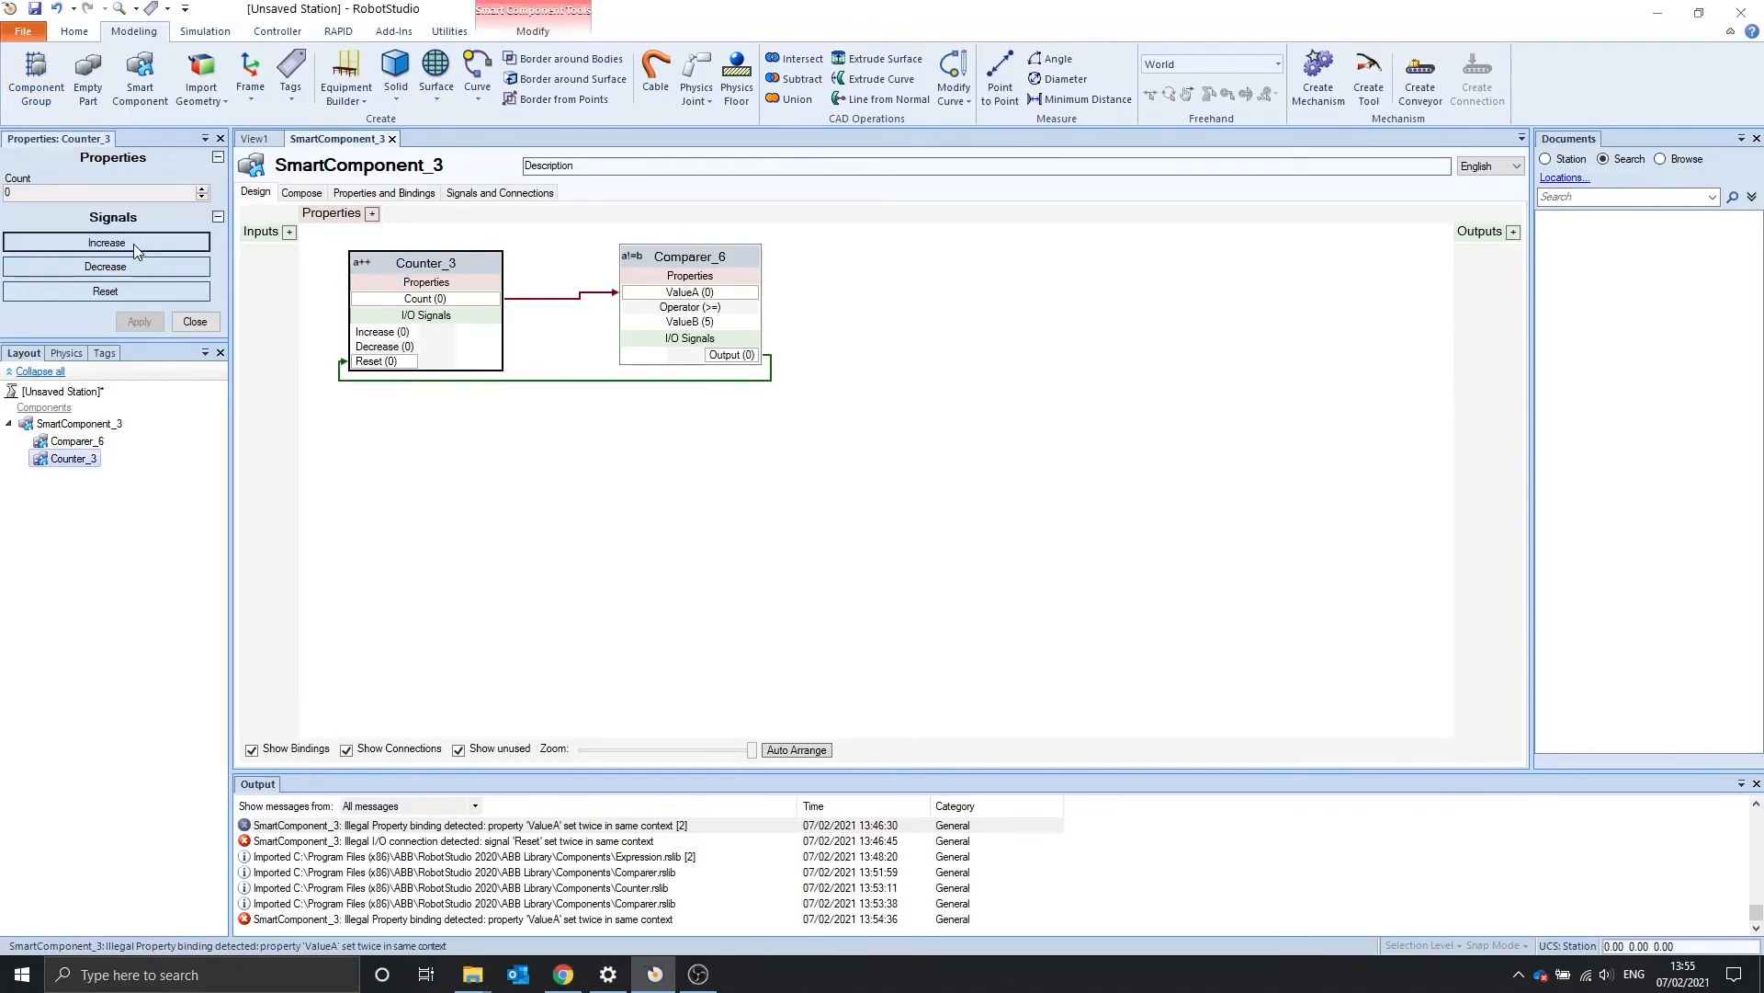
{"action": "left_click", "coordinate": [107, 242]}
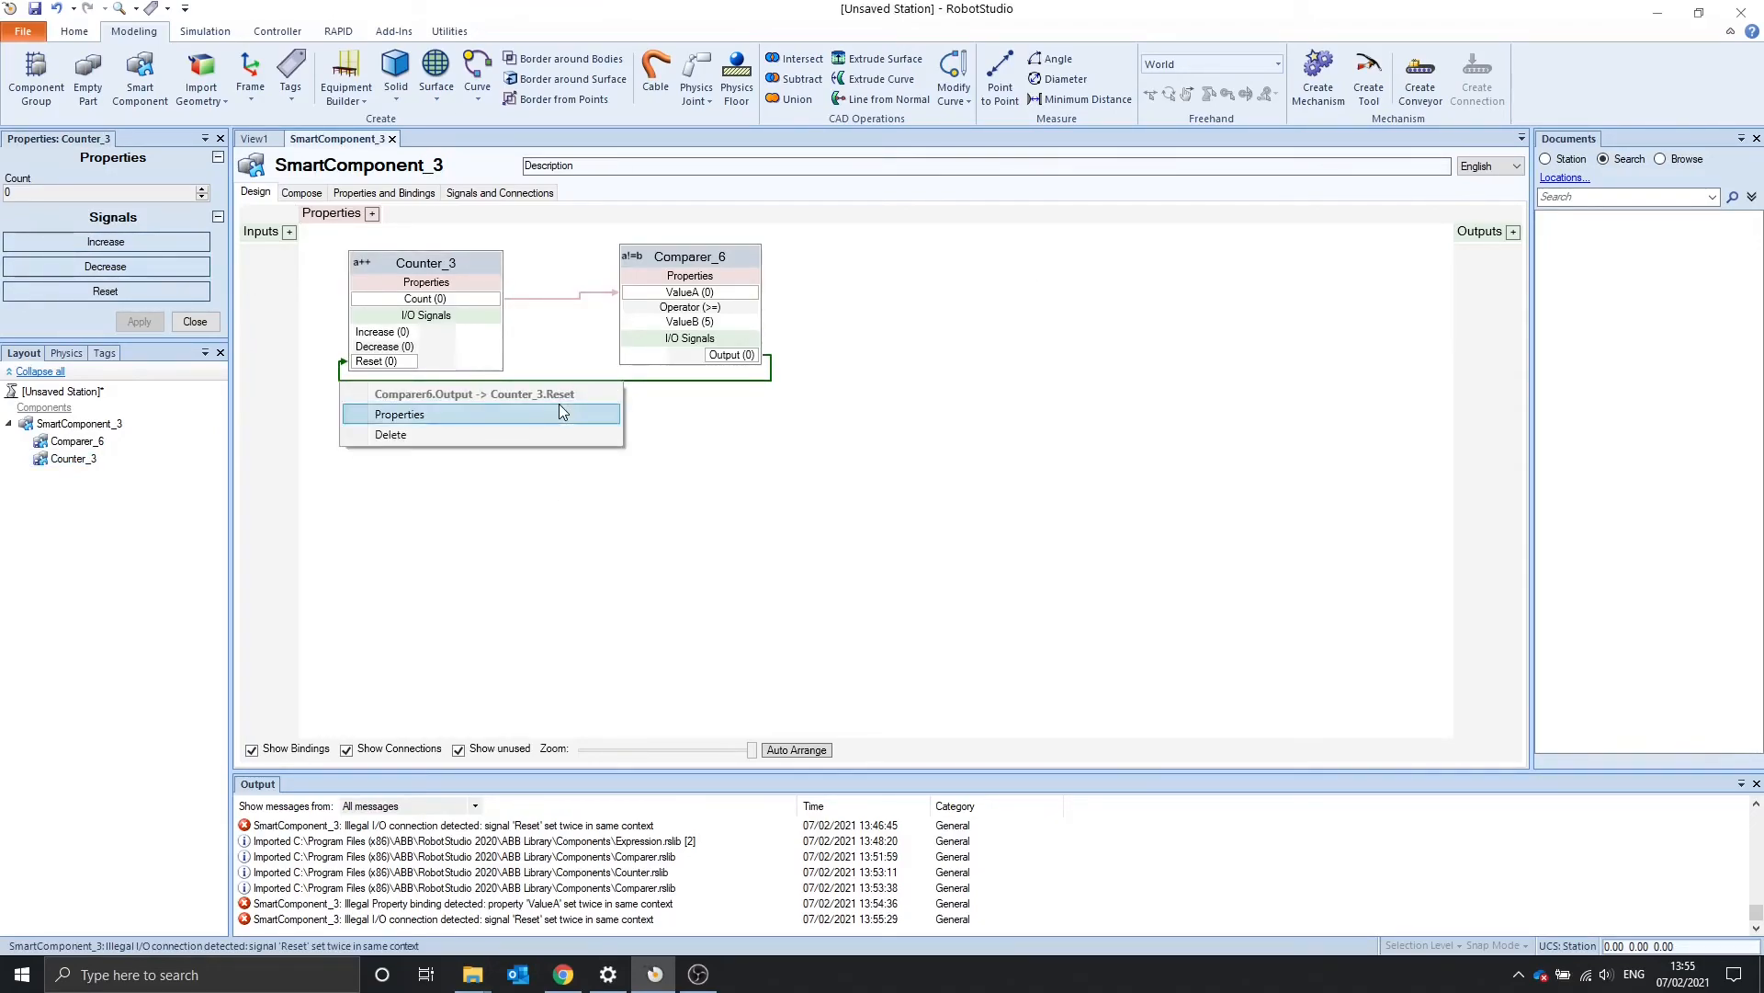
Dismiss the connection menu and pulse Counter_3's Increase so ValueA tracks the count up to 2
{"action": "left_click", "coordinate": [399, 413]}
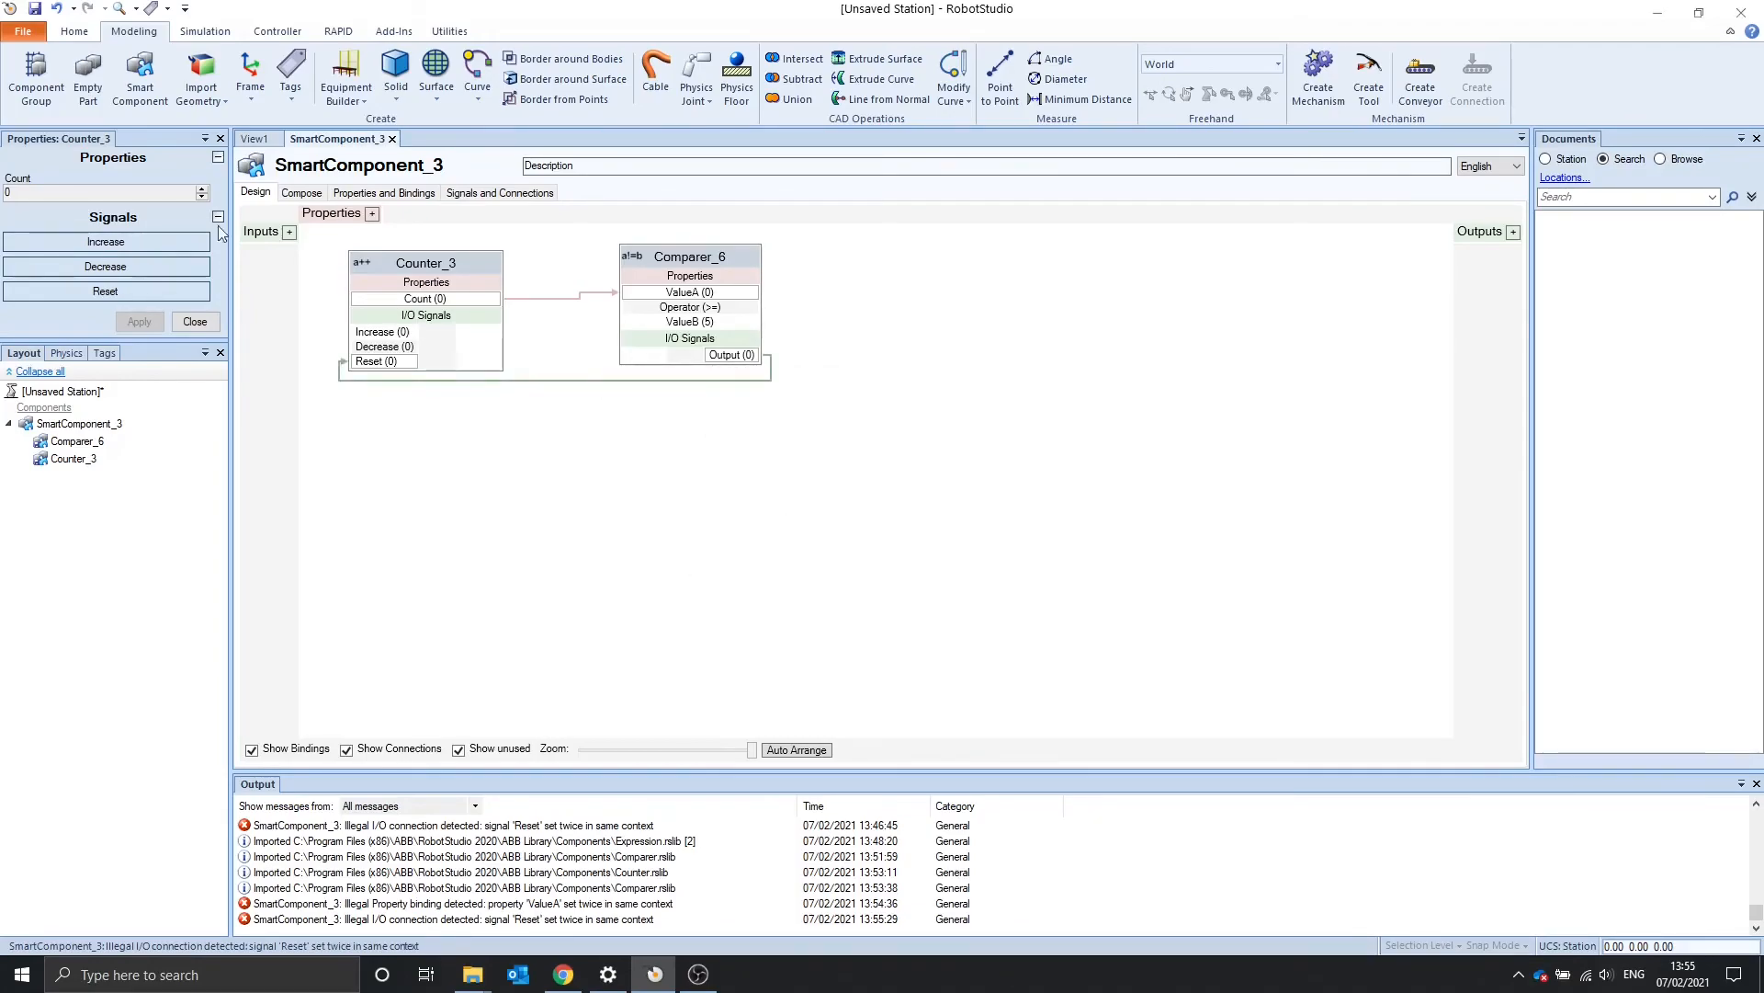
{"action": "left_click", "coordinate": [105, 241]}
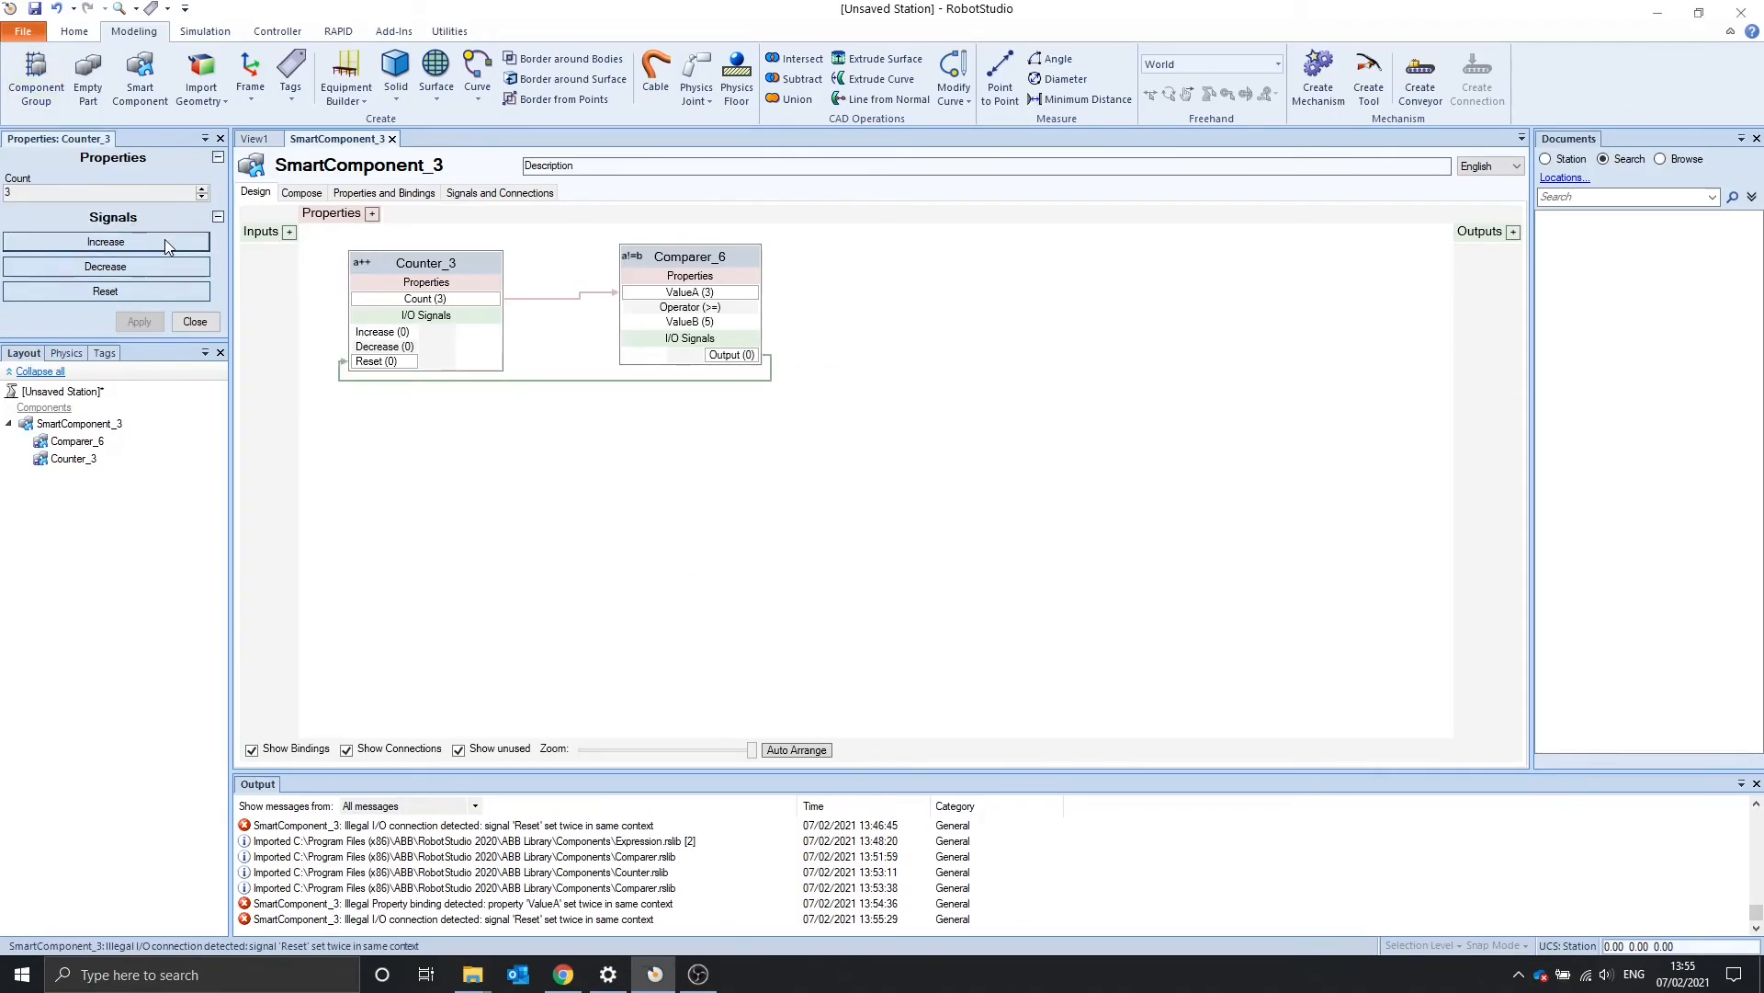
{"action": "left_click", "coordinate": [105, 241]}
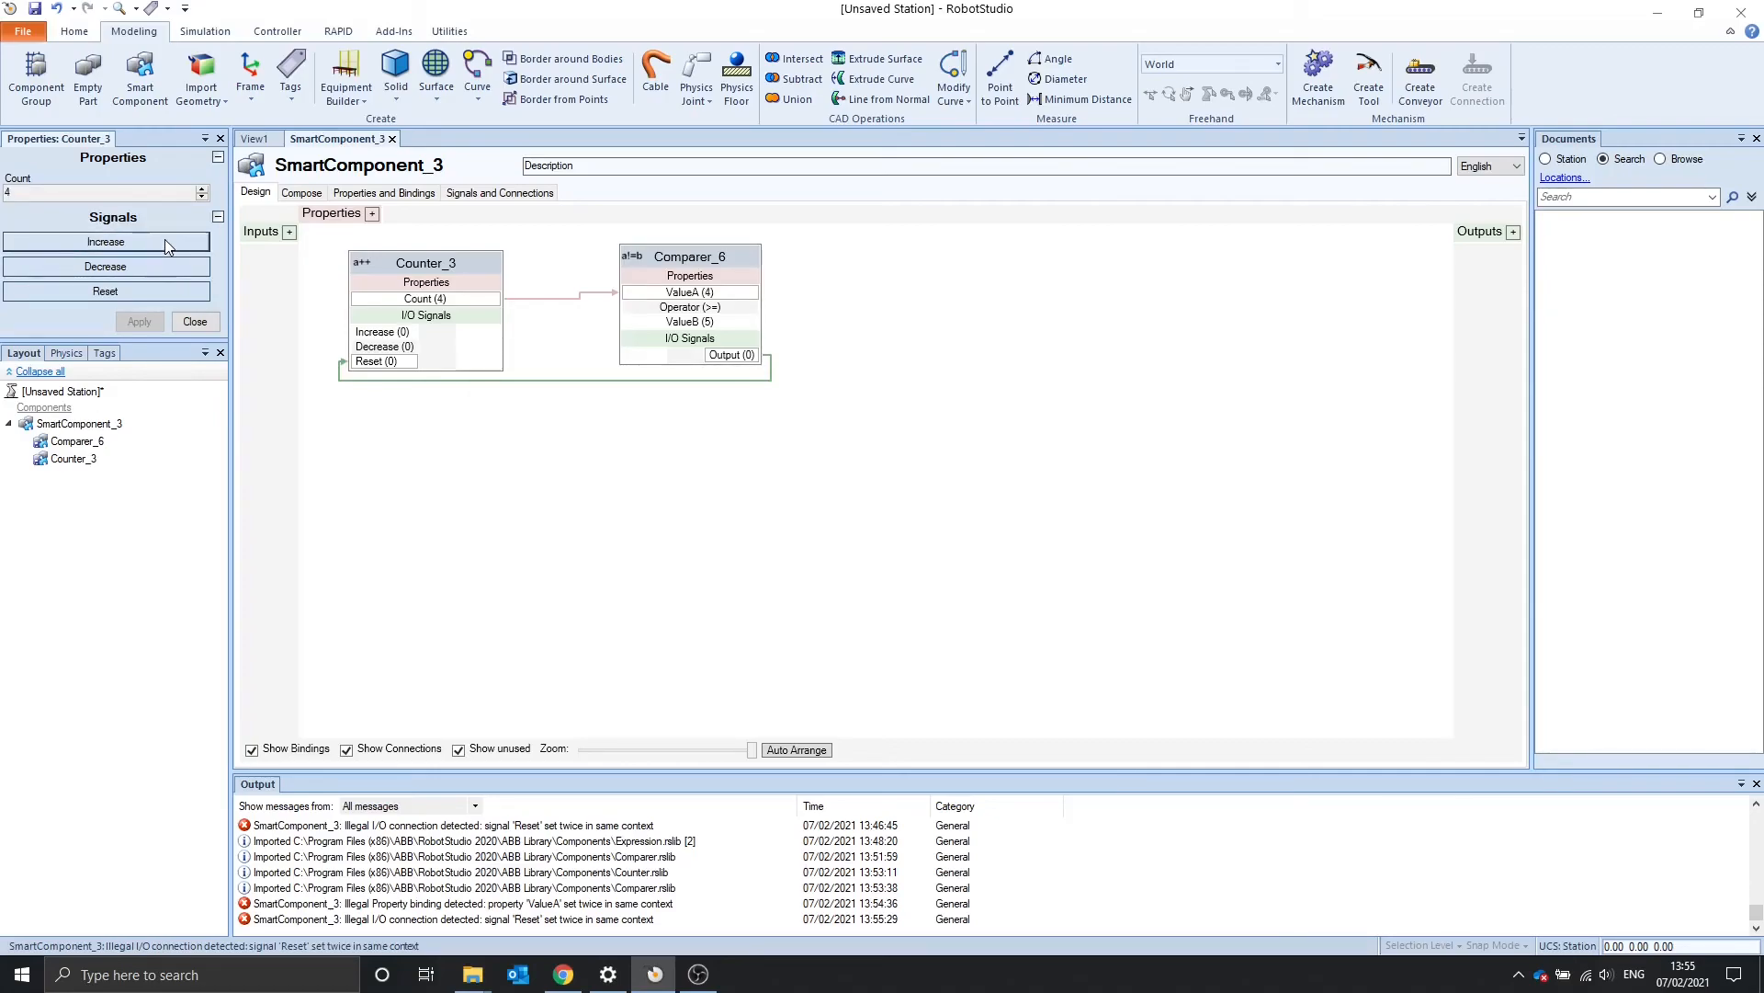
{"action": "left_click", "coordinate": [105, 291]}
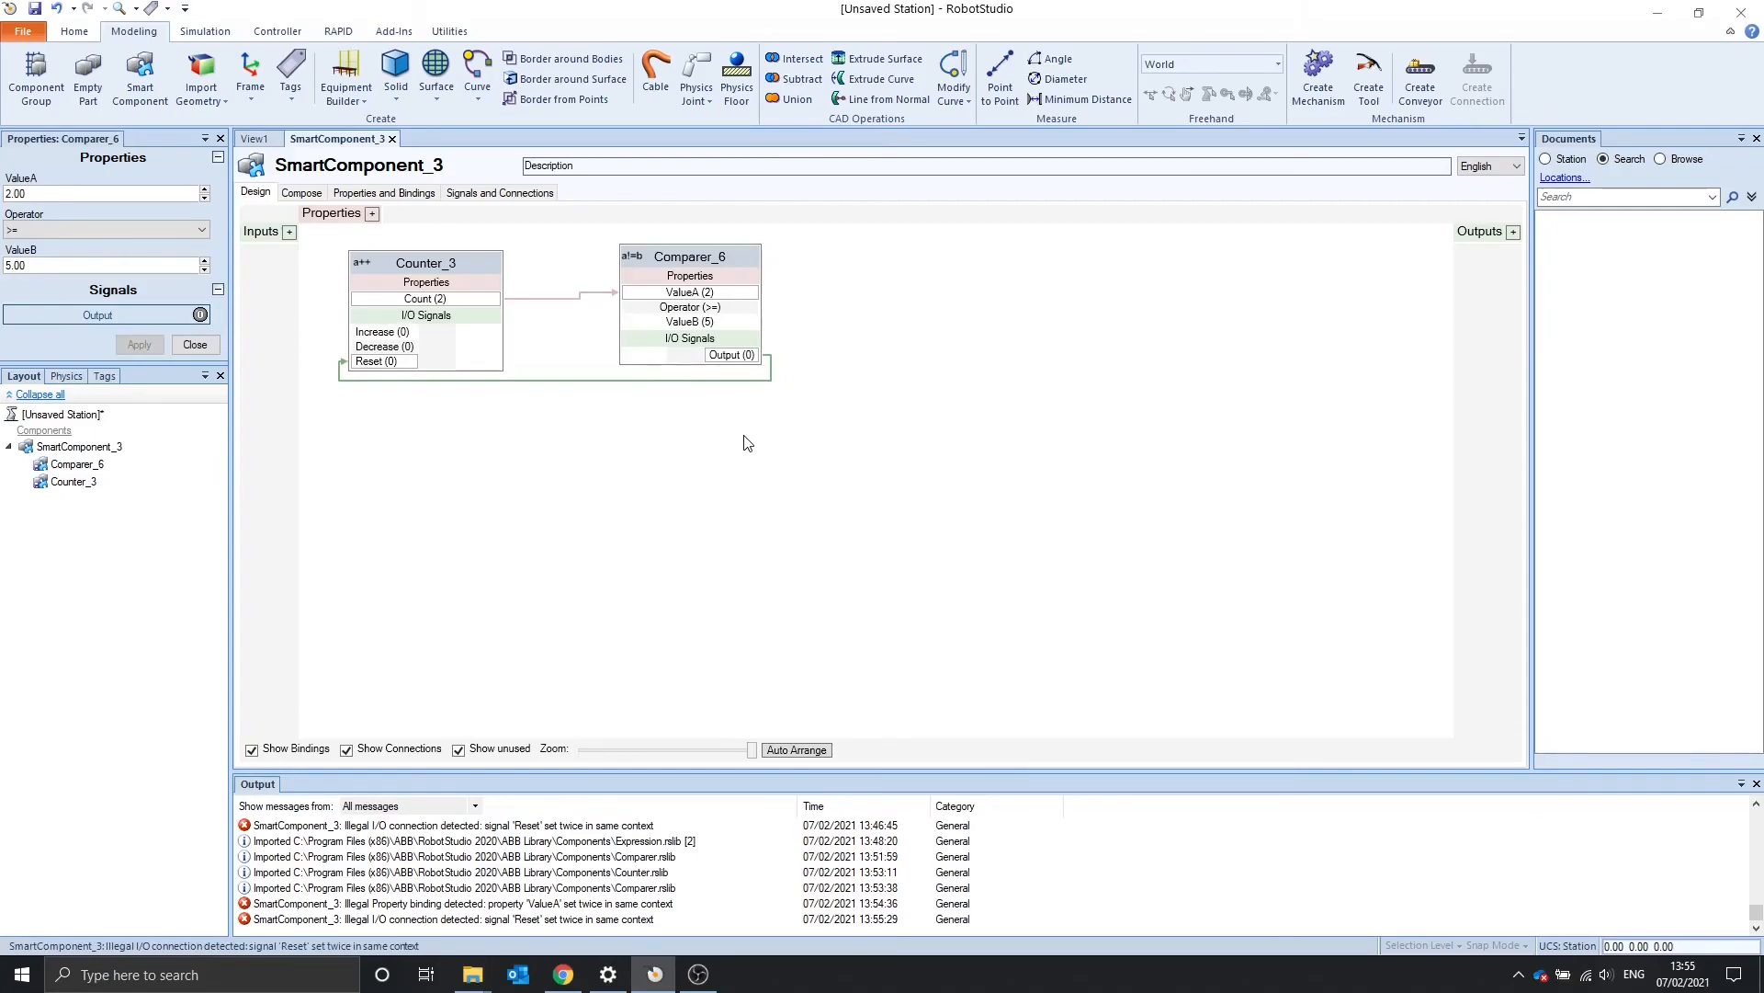
{"action": "right_click", "coordinate": [742, 443]}
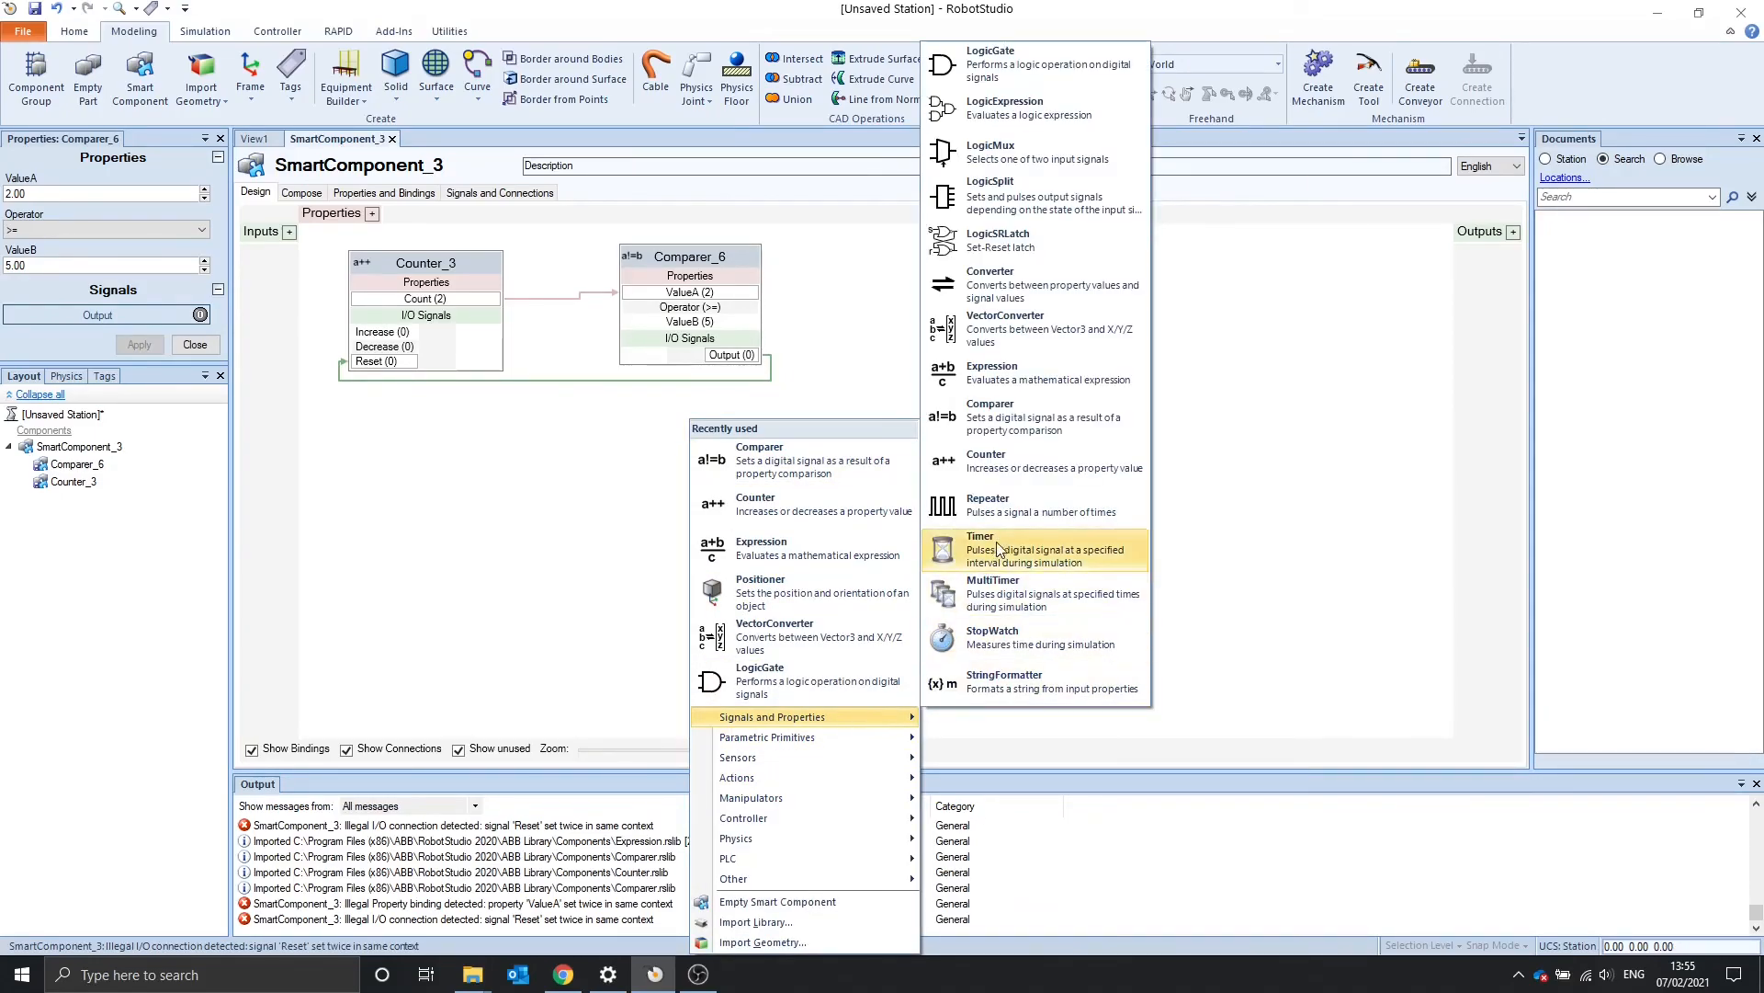
{"action": "mouse_move", "coordinate": [1027, 505]}
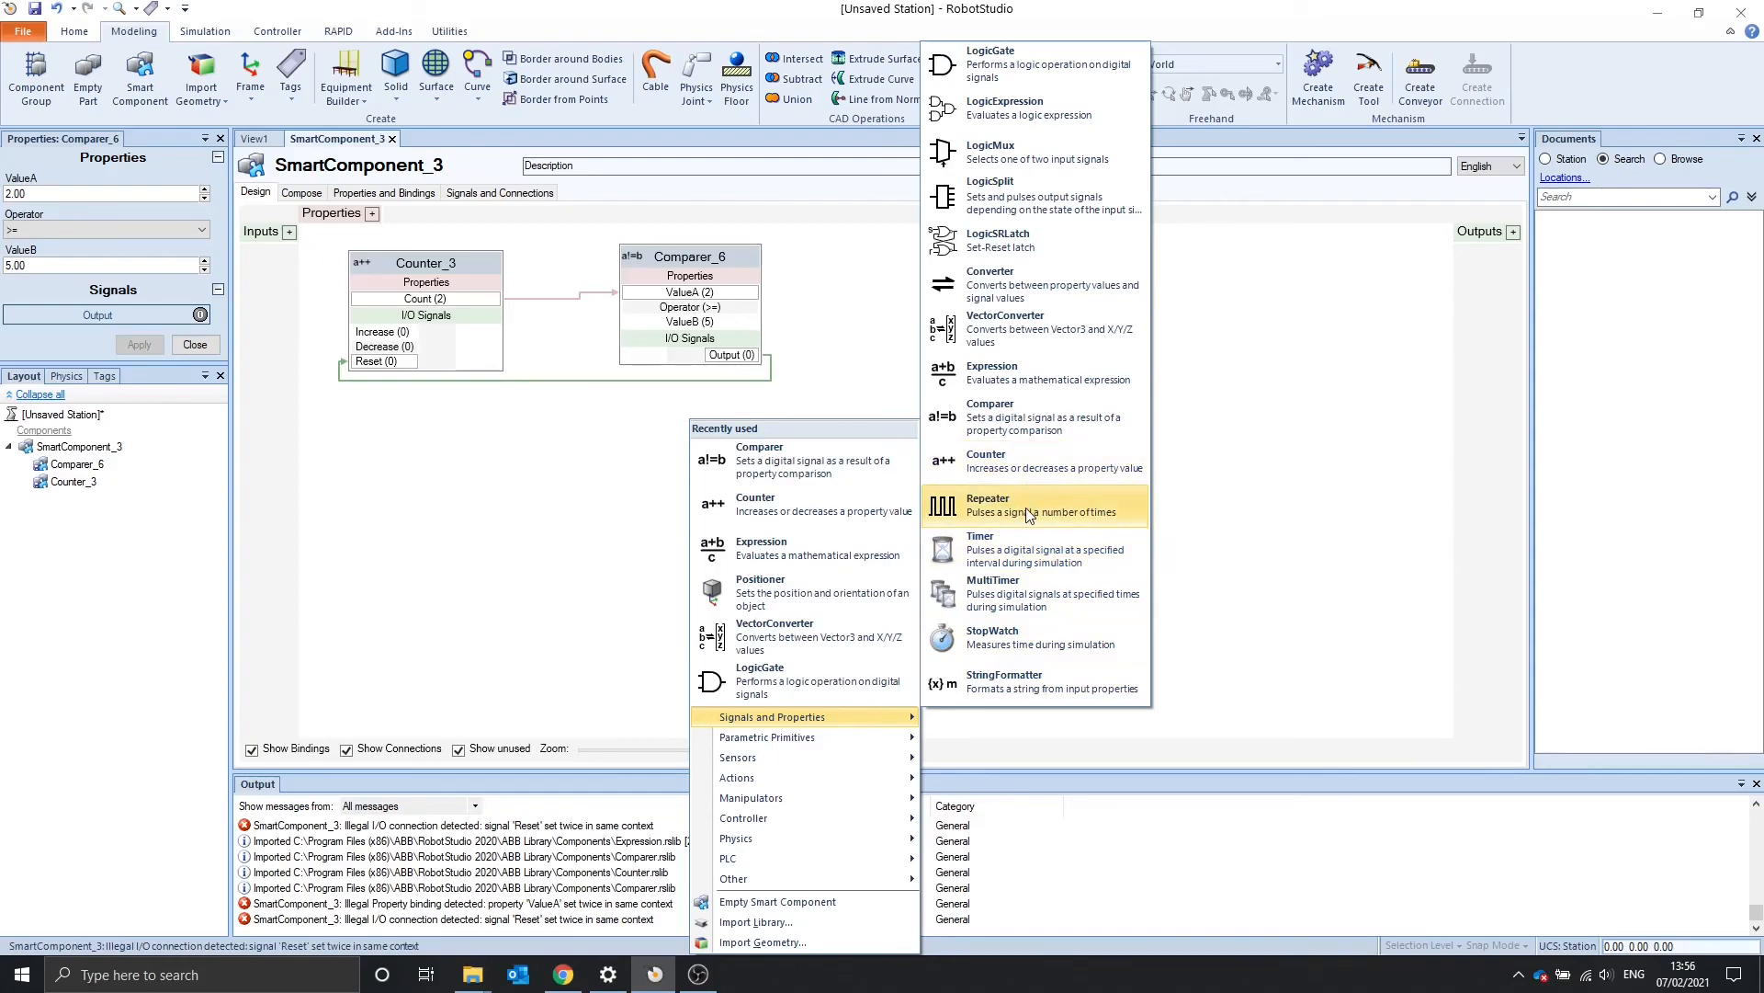
{"action": "mouse_move", "coordinate": [1046, 548]}
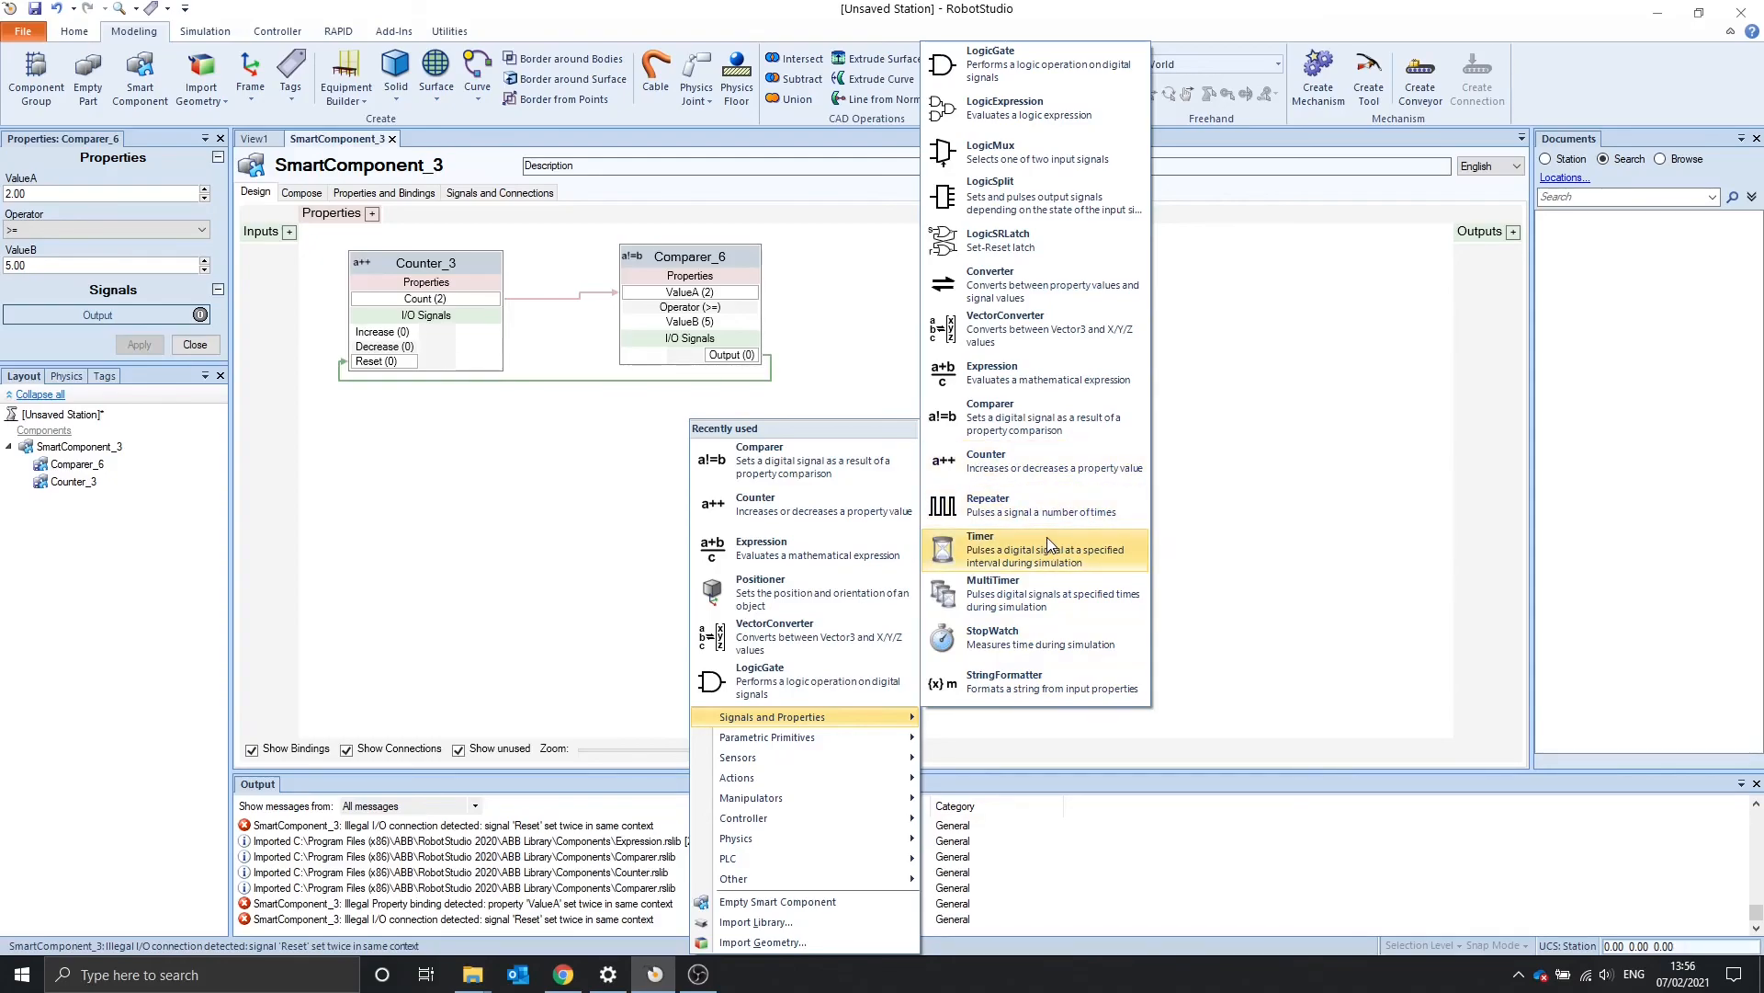
{"action": "mouse_move", "coordinate": [1040, 594]}
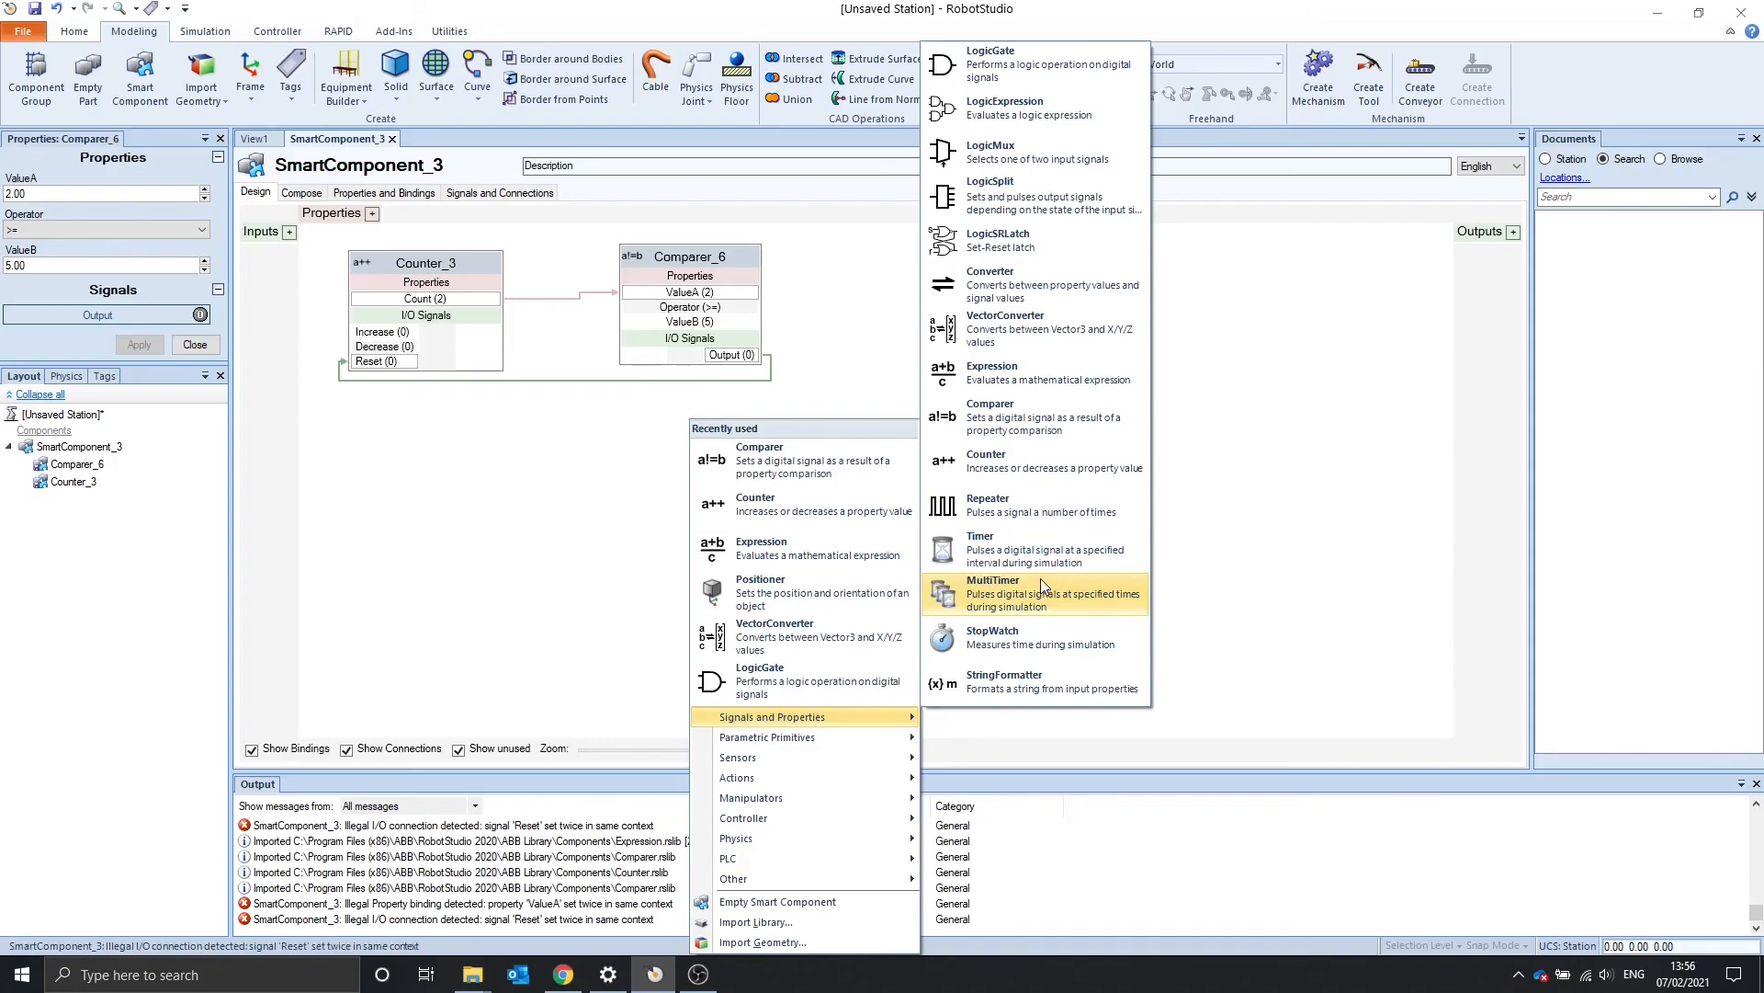
{"action": "left_click", "coordinate": [469, 430]}
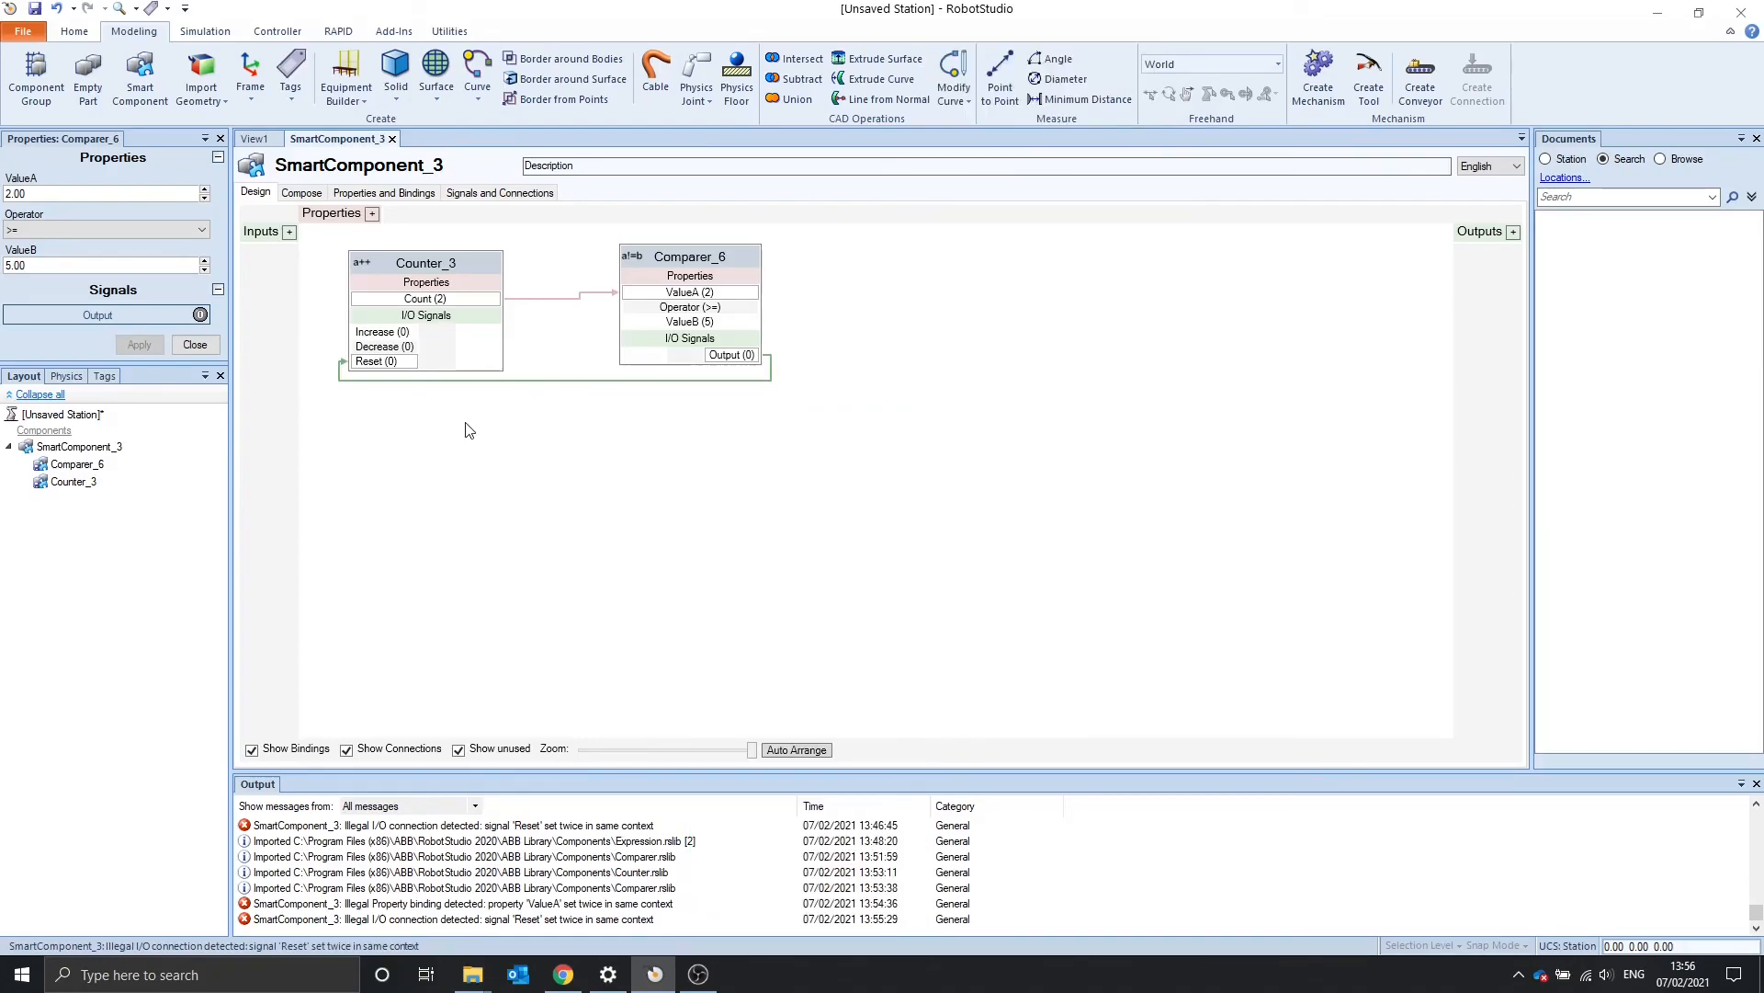